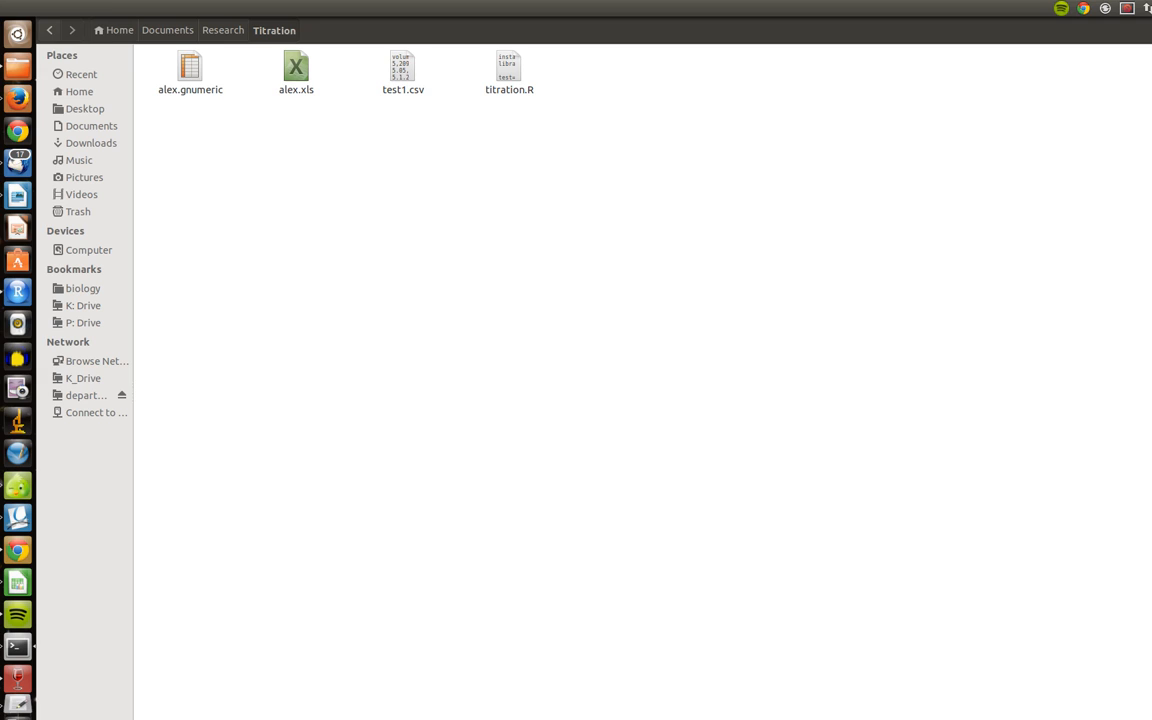
mouse_move(343, 164)
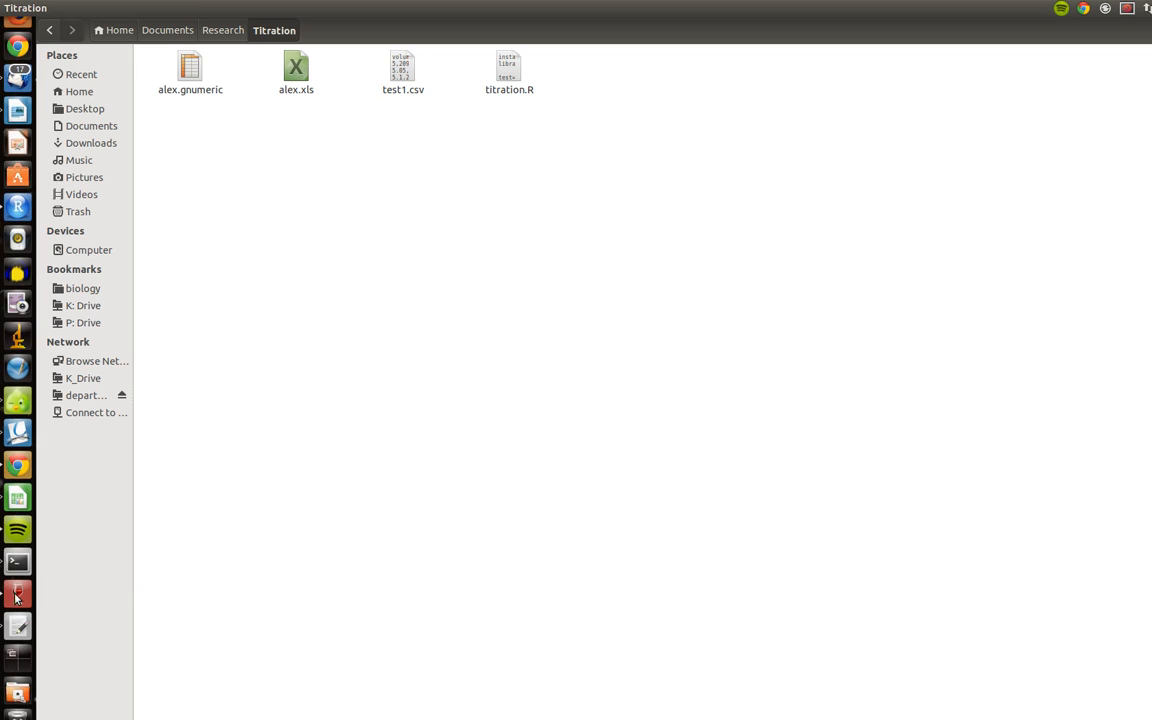
Open alex.xls and check row 2's volume formula, E, Etris, weight and temp values.
double_click(296, 68)
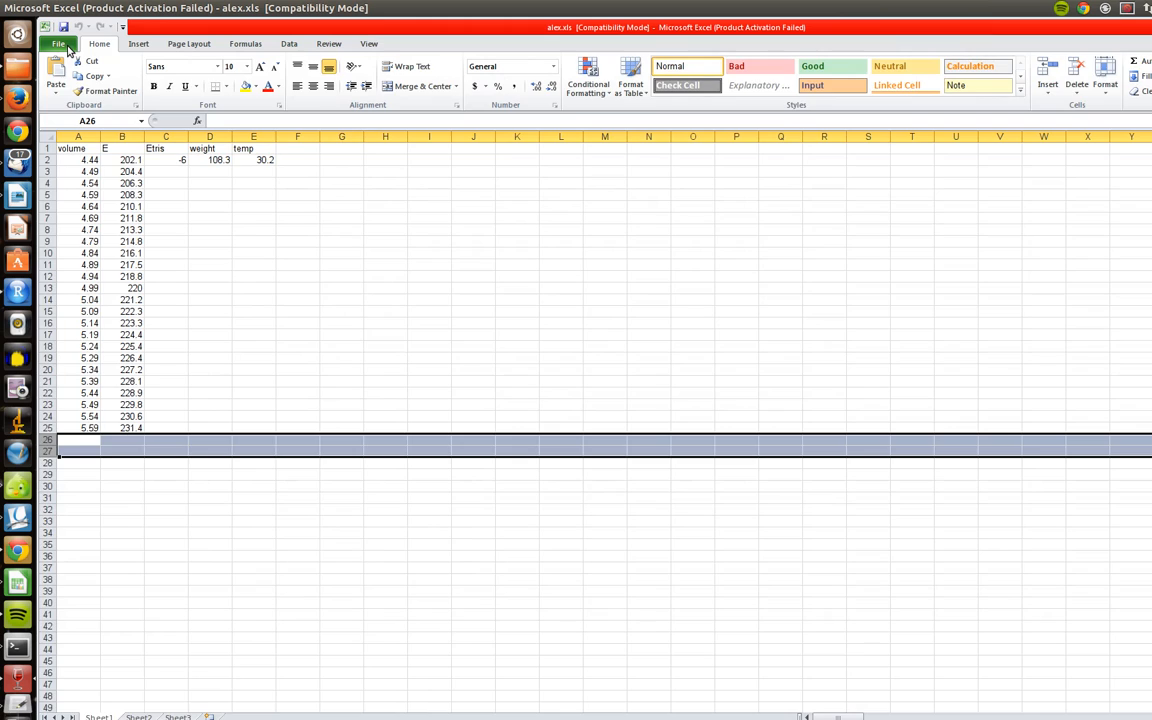
mouse_move(76, 143)
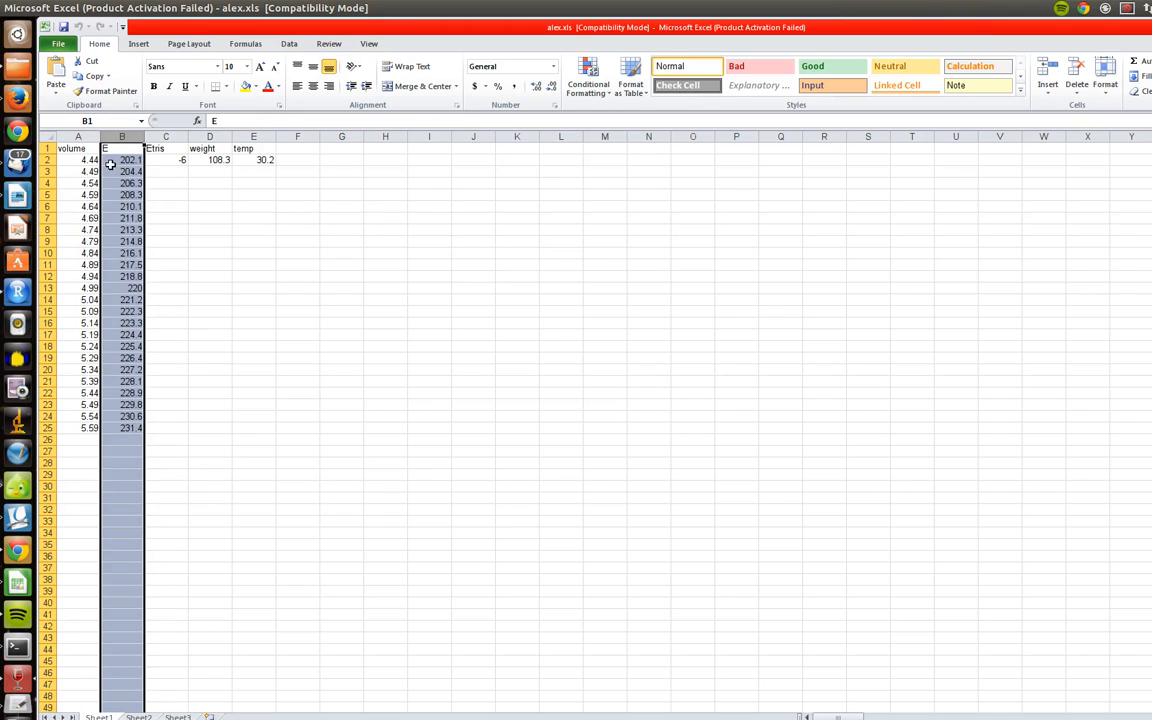
left_click(122, 160)
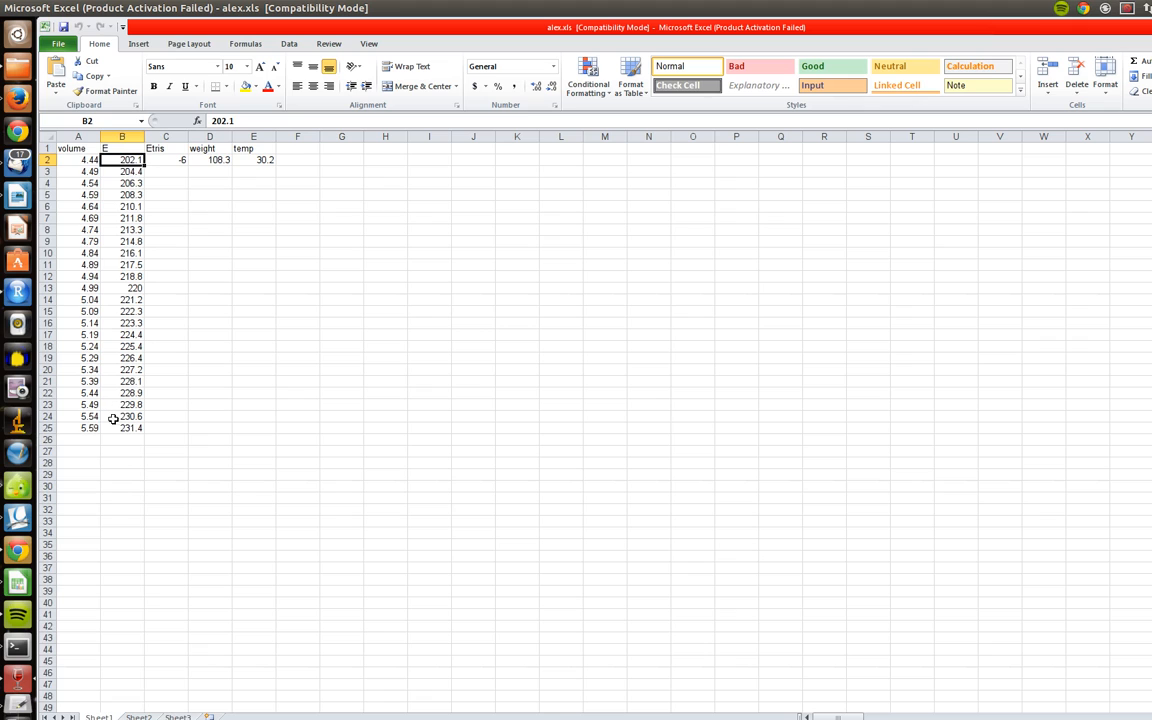
left_click(77, 171)
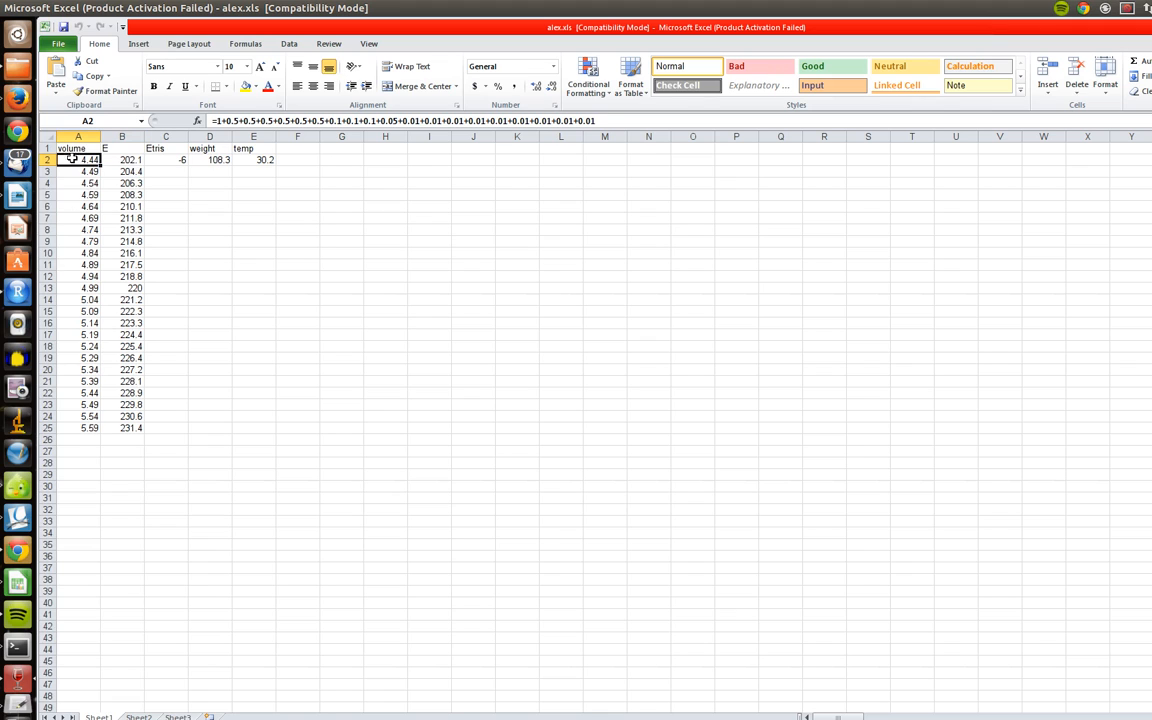
left_click(165, 159)
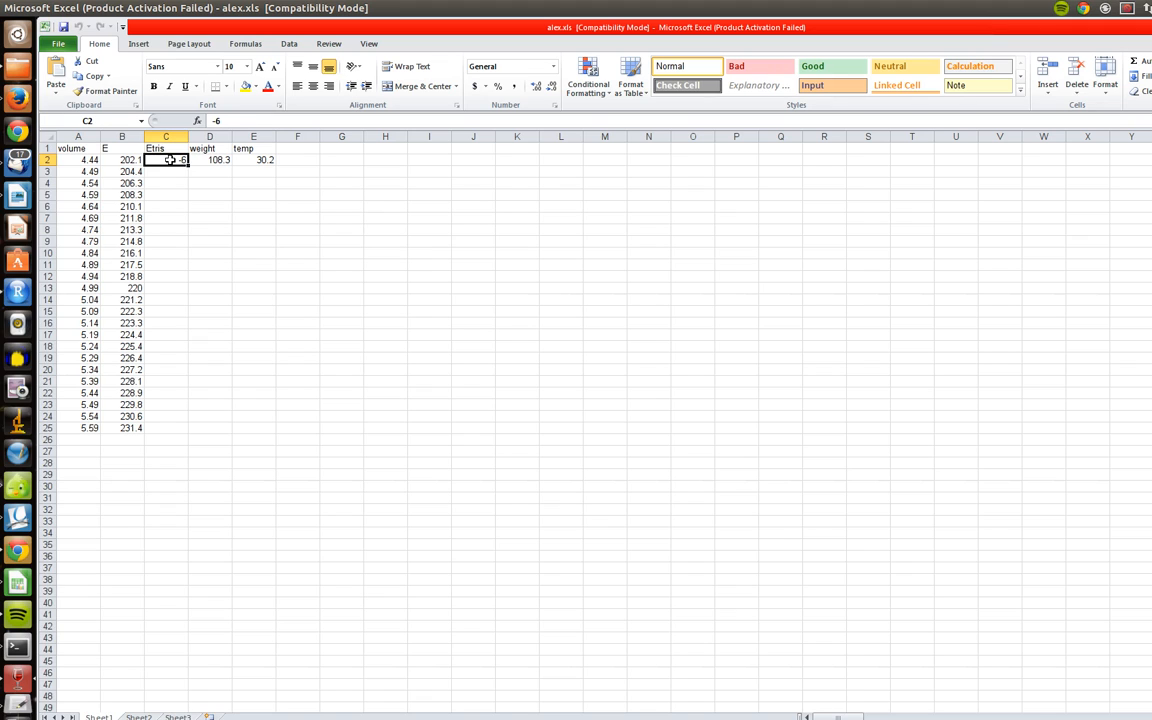
left_click(209, 160)
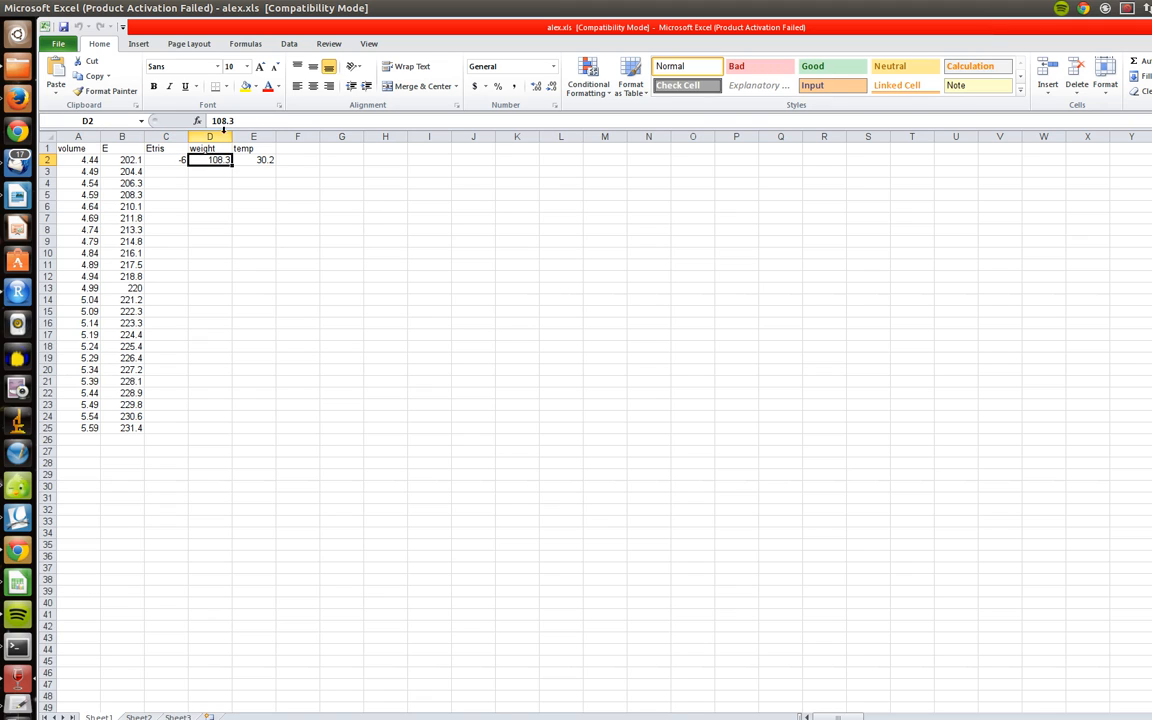
left_click(253, 148)
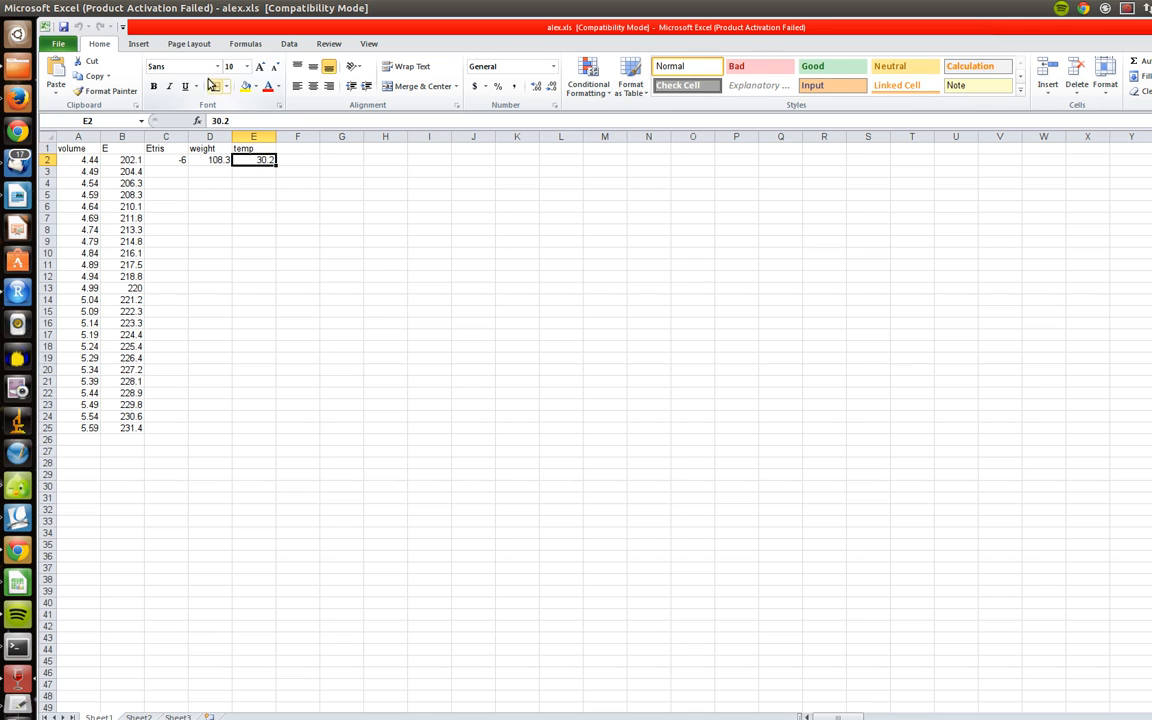
left_click(58, 43)
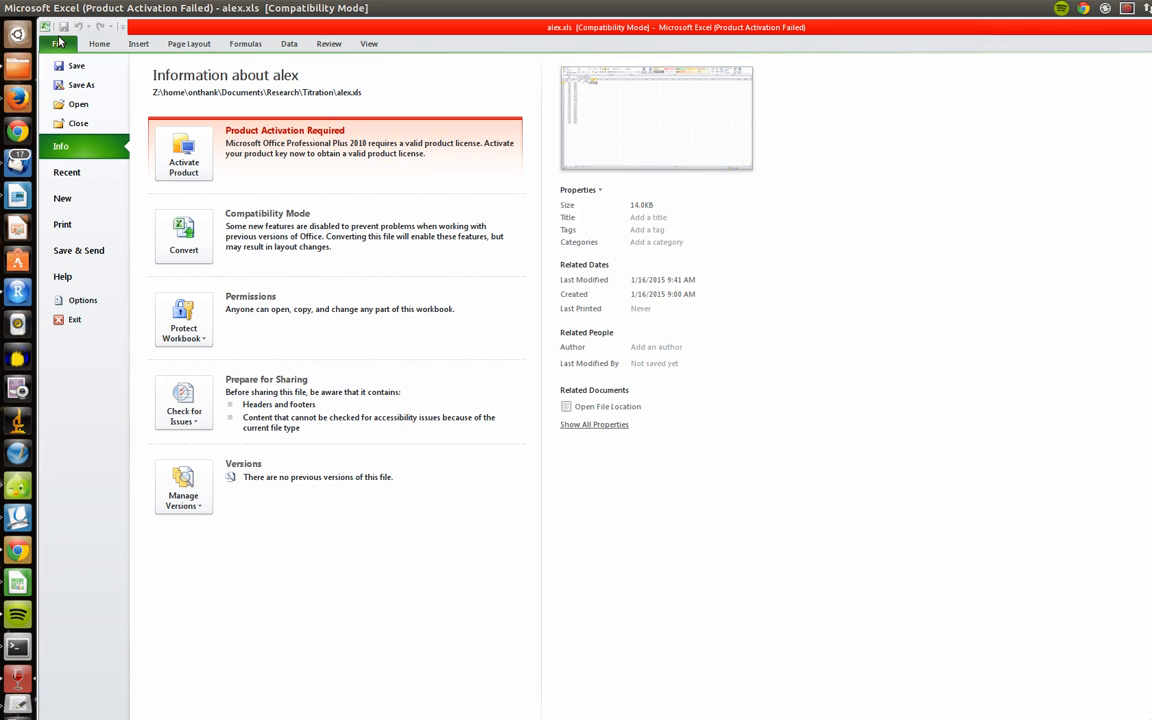
mouse_move(129, 91)
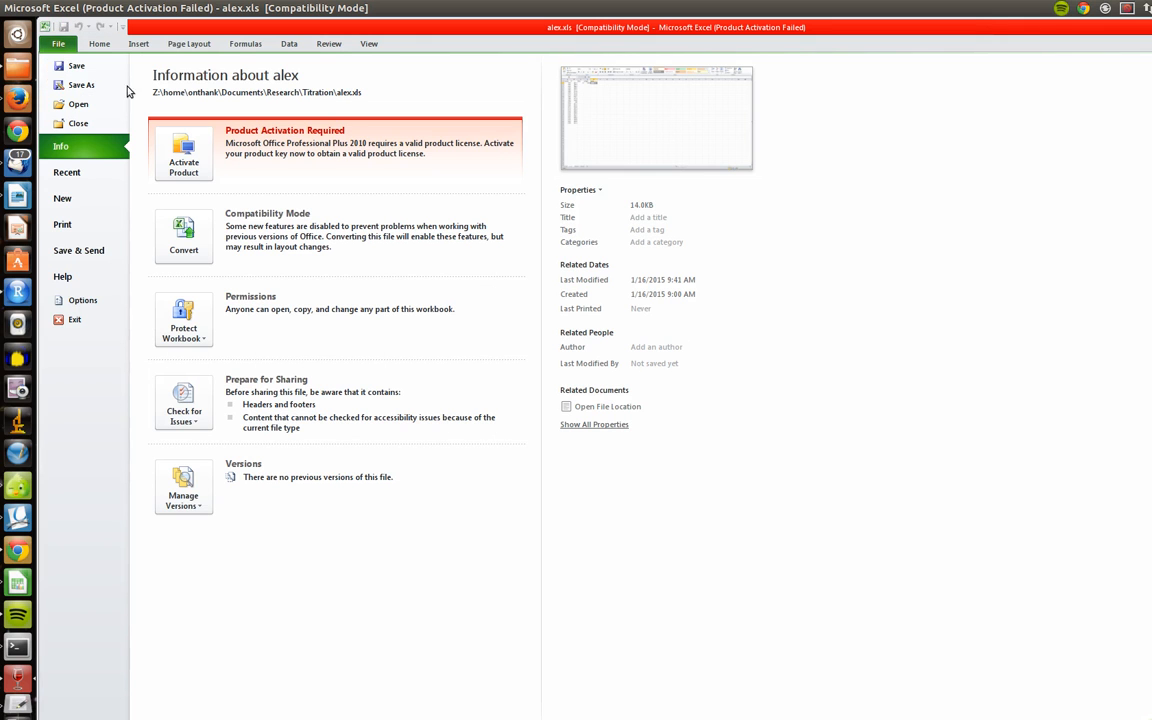
Save the active sheet as alex.csv in CSV (Comma delimited) format, accepting both warnings.
left_click(81, 84)
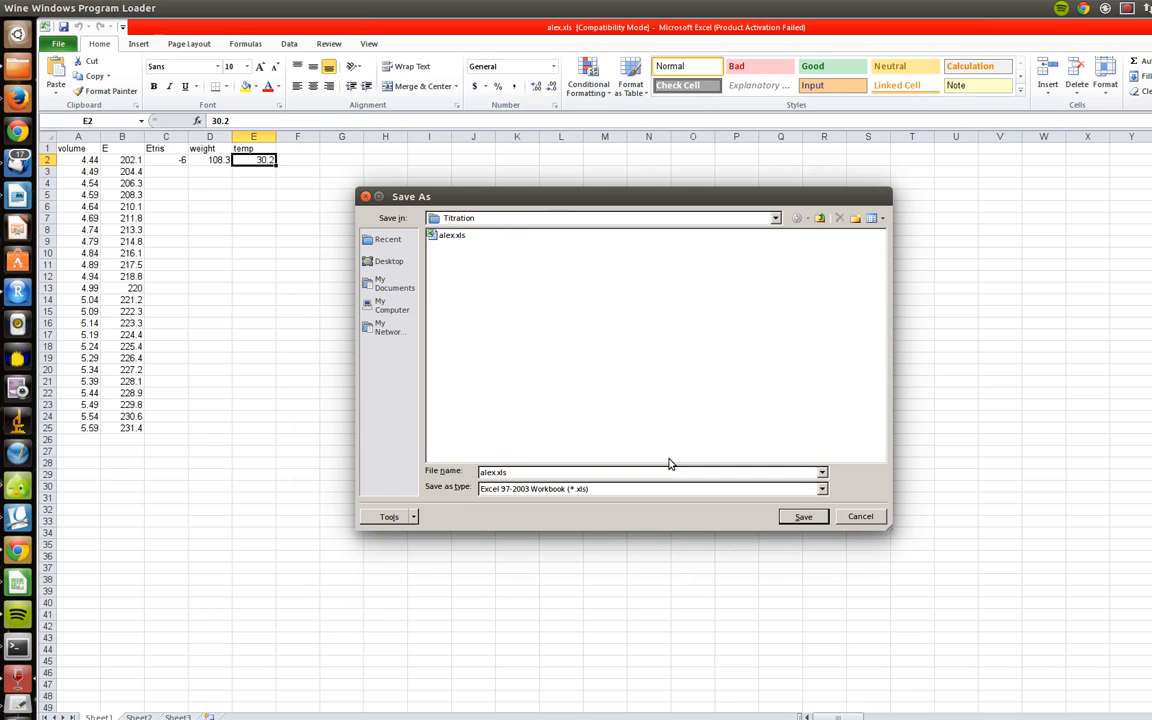
mouse_move(590, 494)
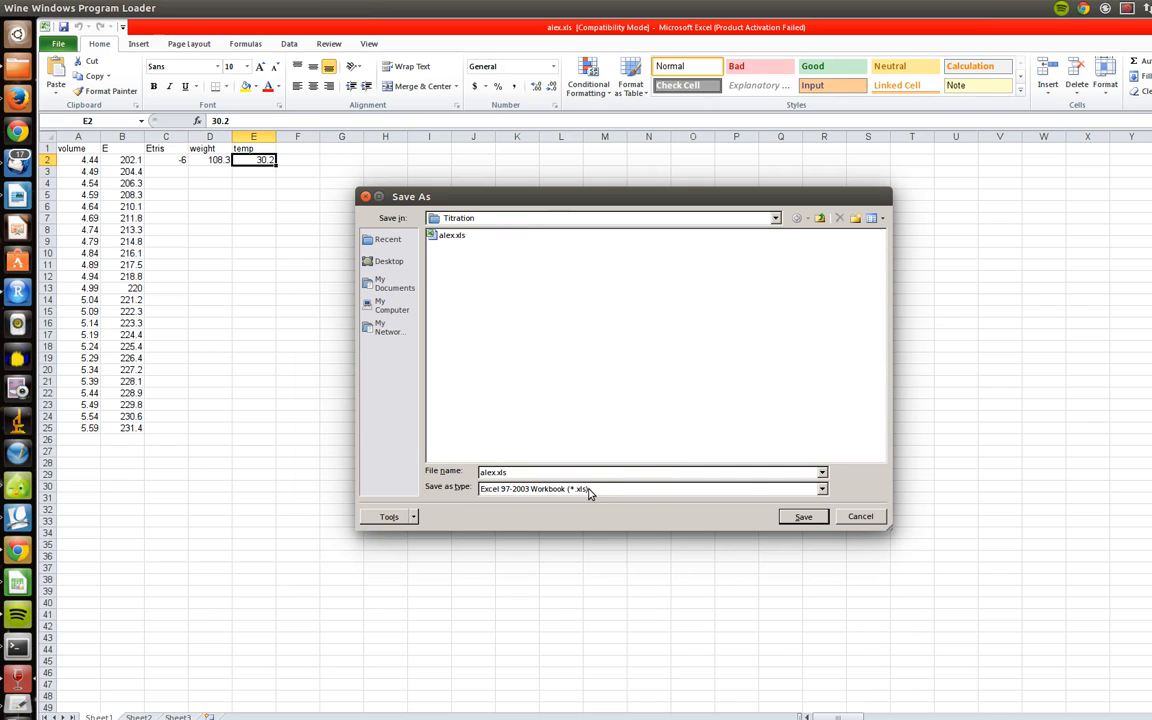
left_click(821, 488)
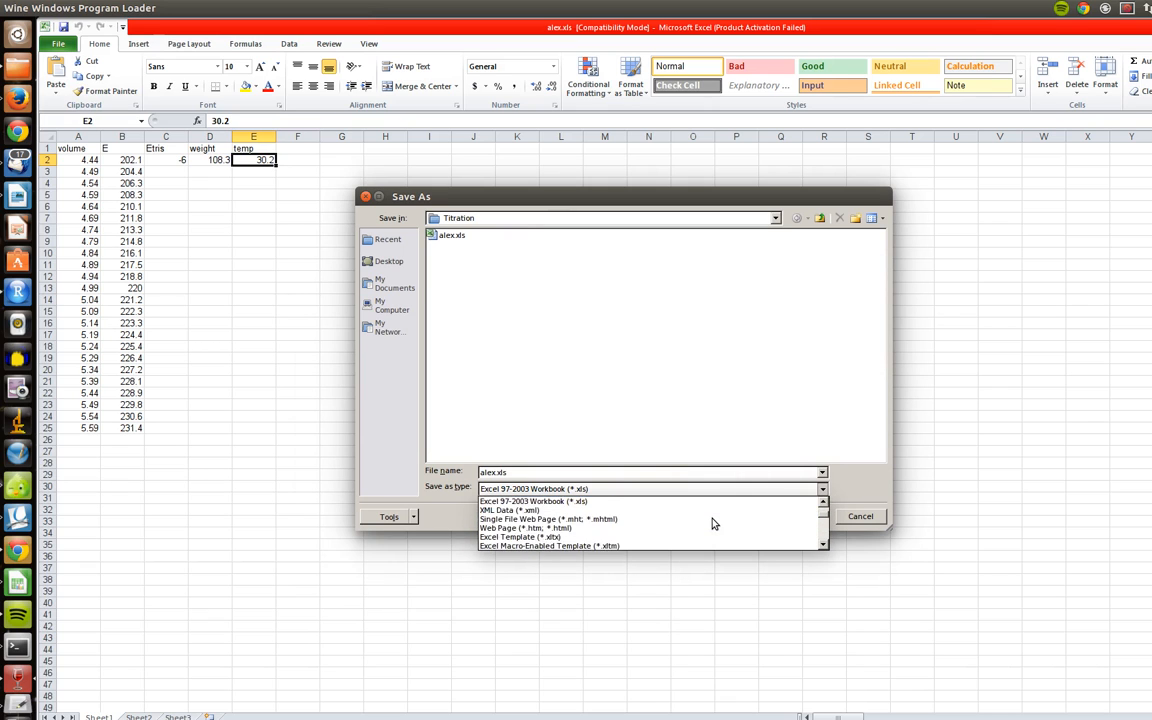
scroll("down", 3)
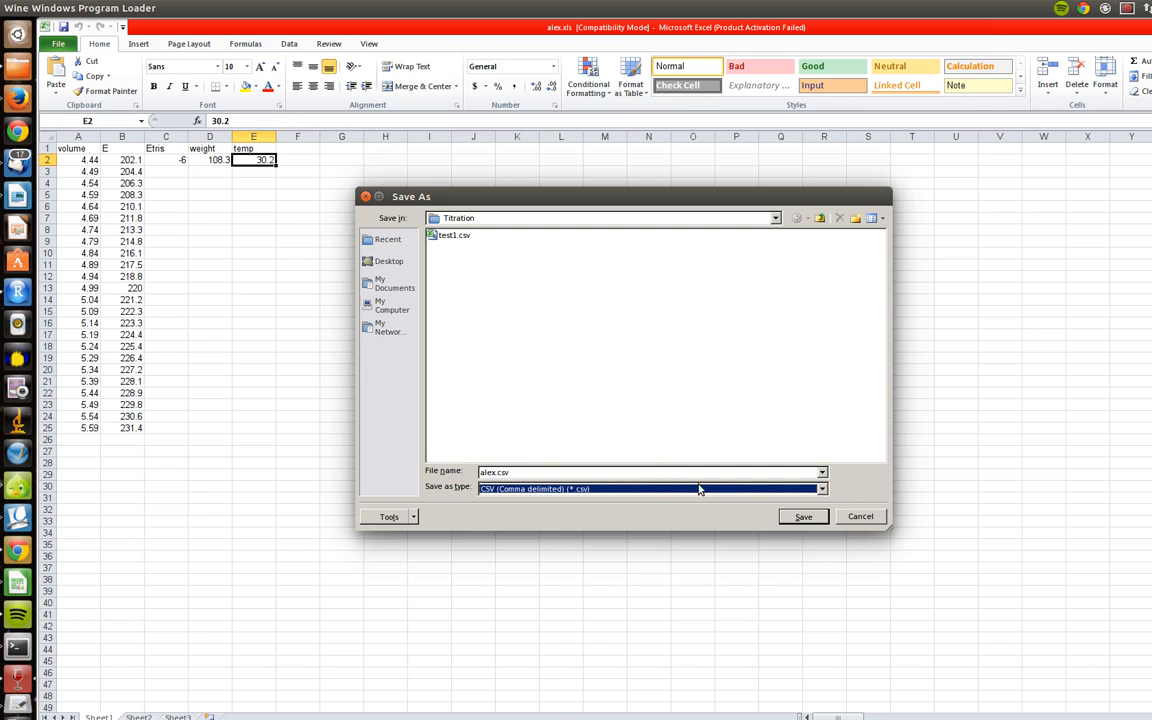
left_click(803, 516)
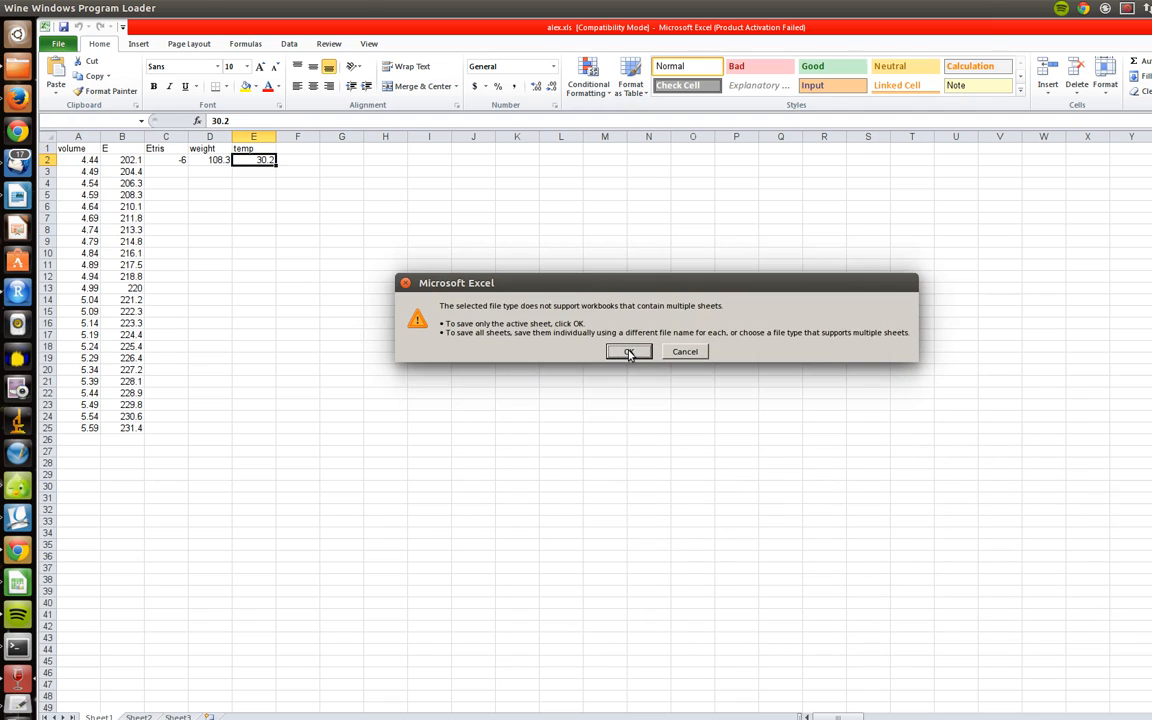
left_click(629, 351)
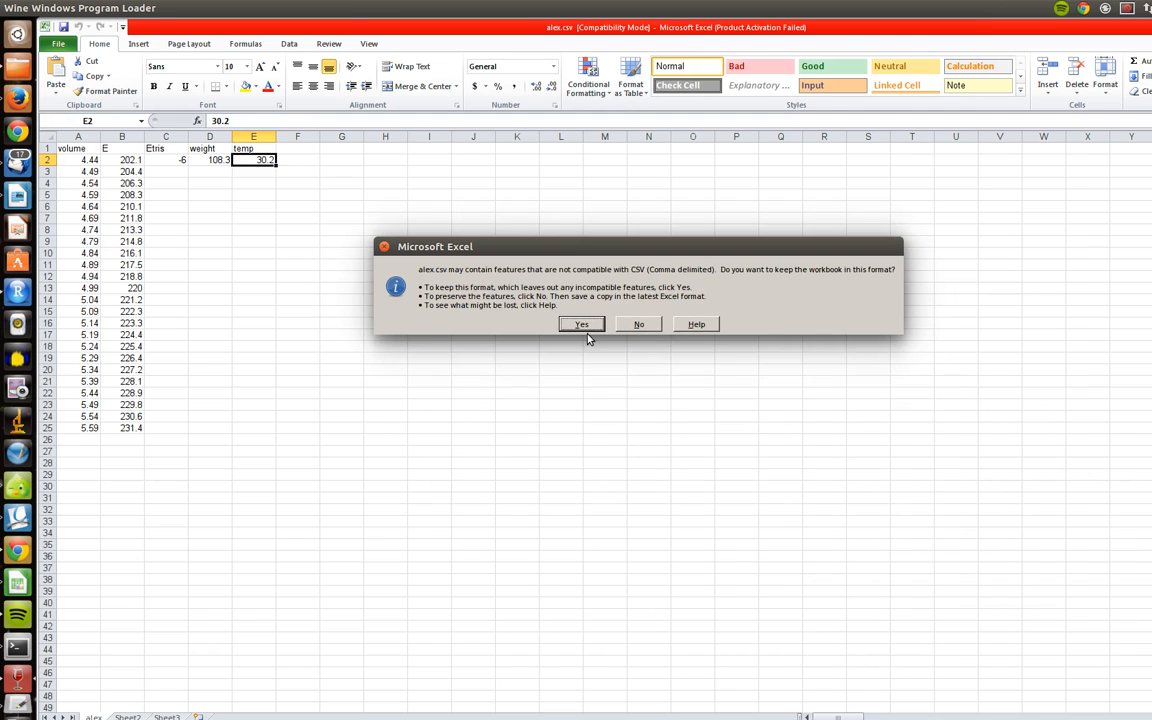
left_click(581, 324)
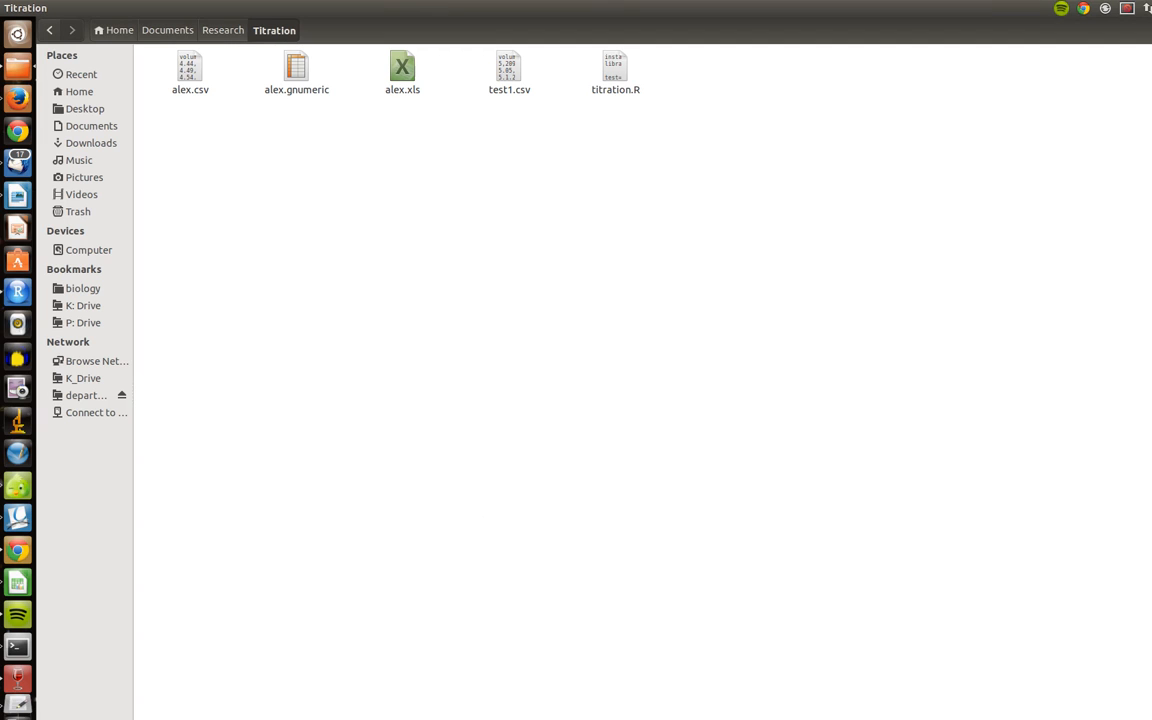
left_click(190, 70)
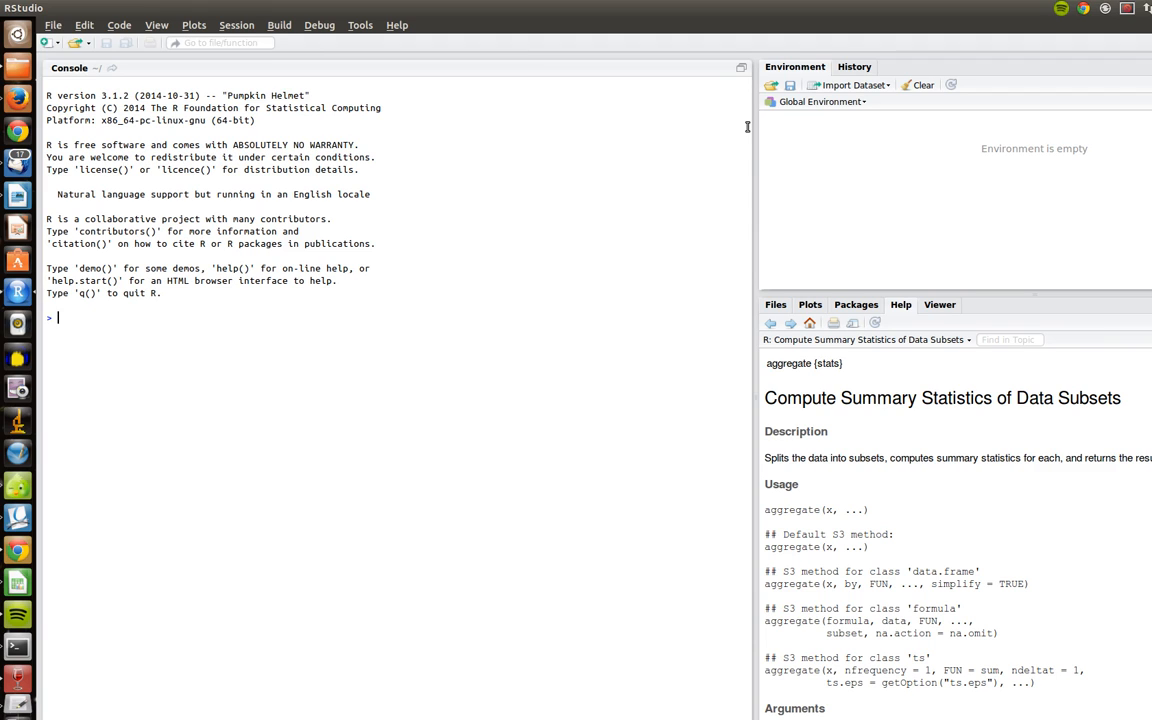
mouse_move(1138, 274)
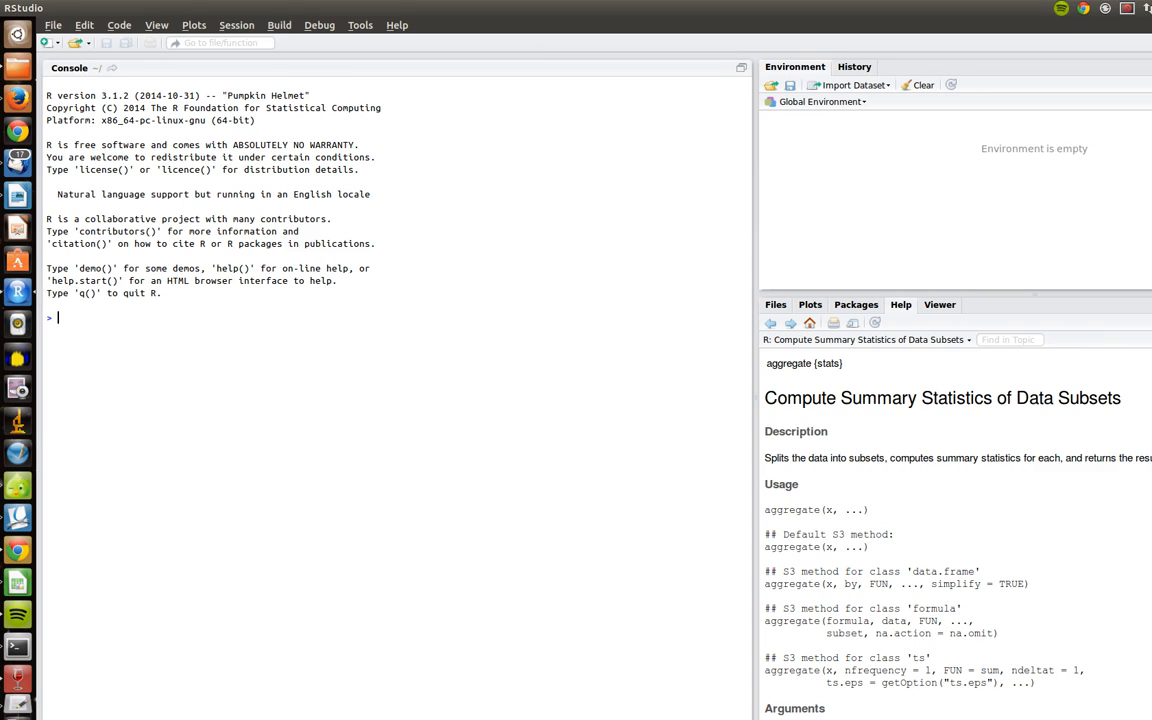
mouse_move(1103, 625)
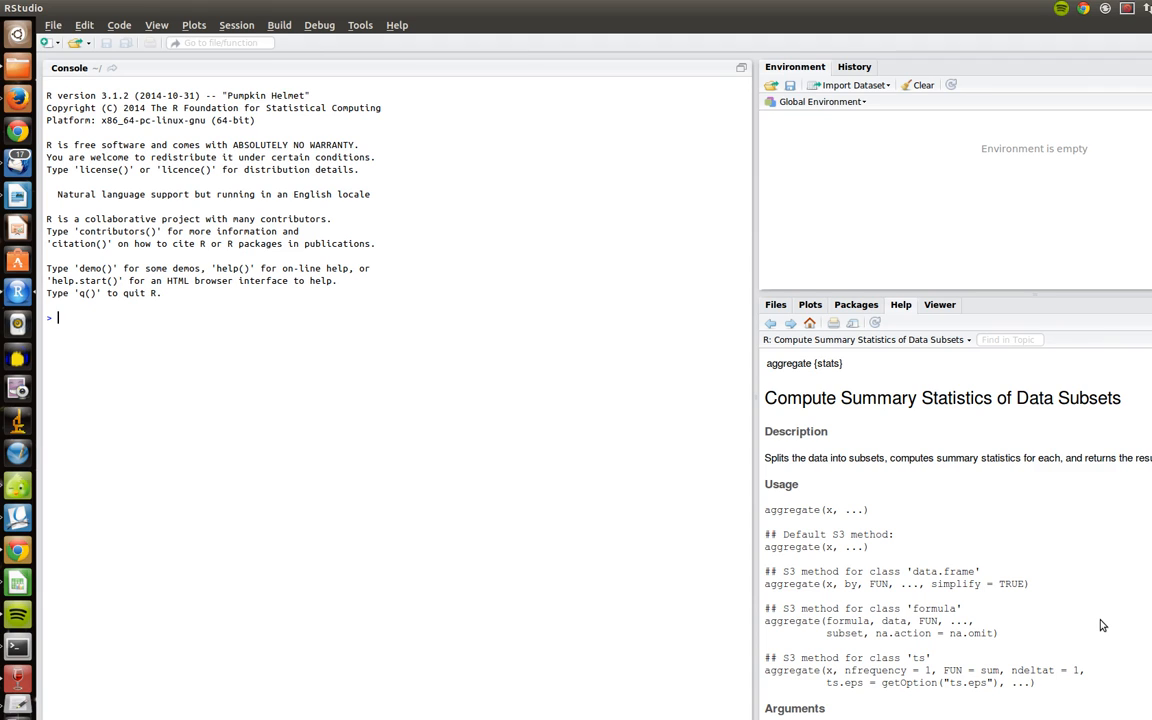
mouse_move(841, 565)
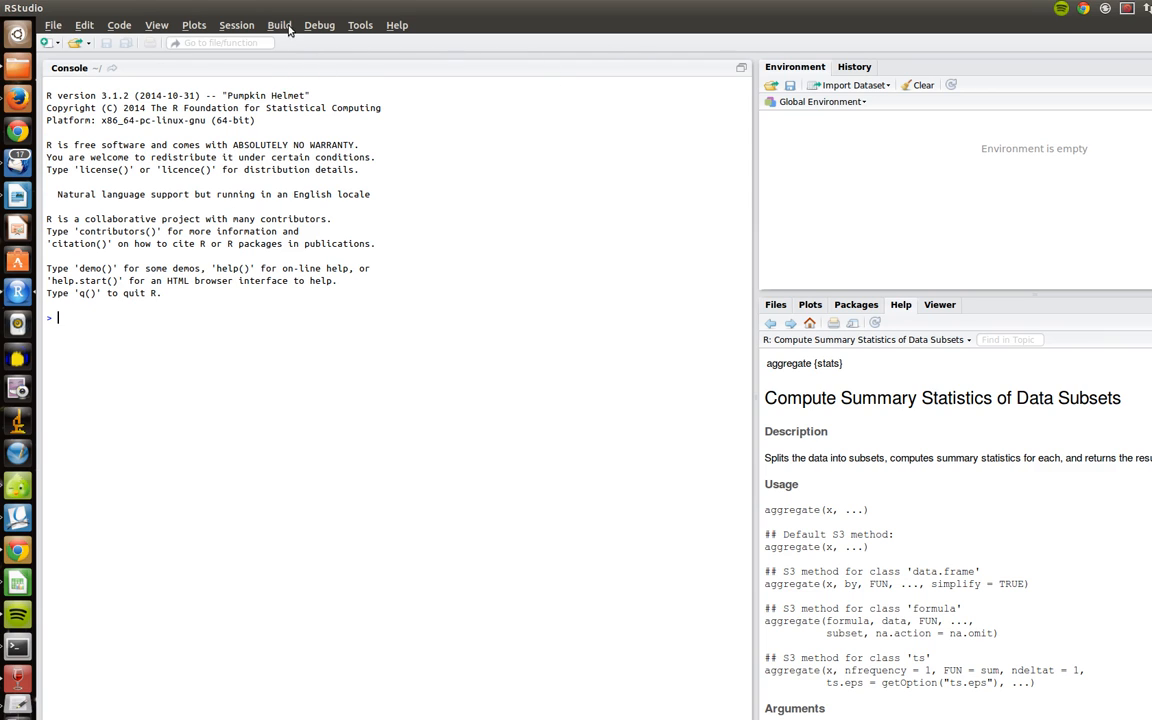
mouse_move(434, 151)
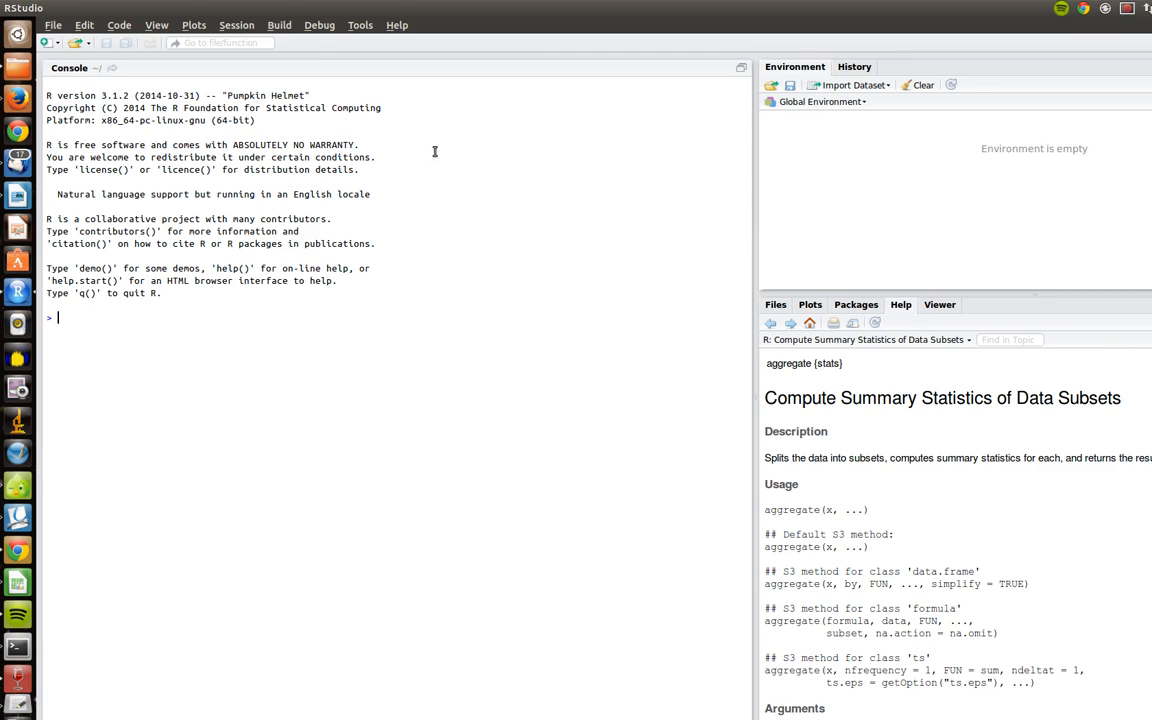
mouse_move(523, 290)
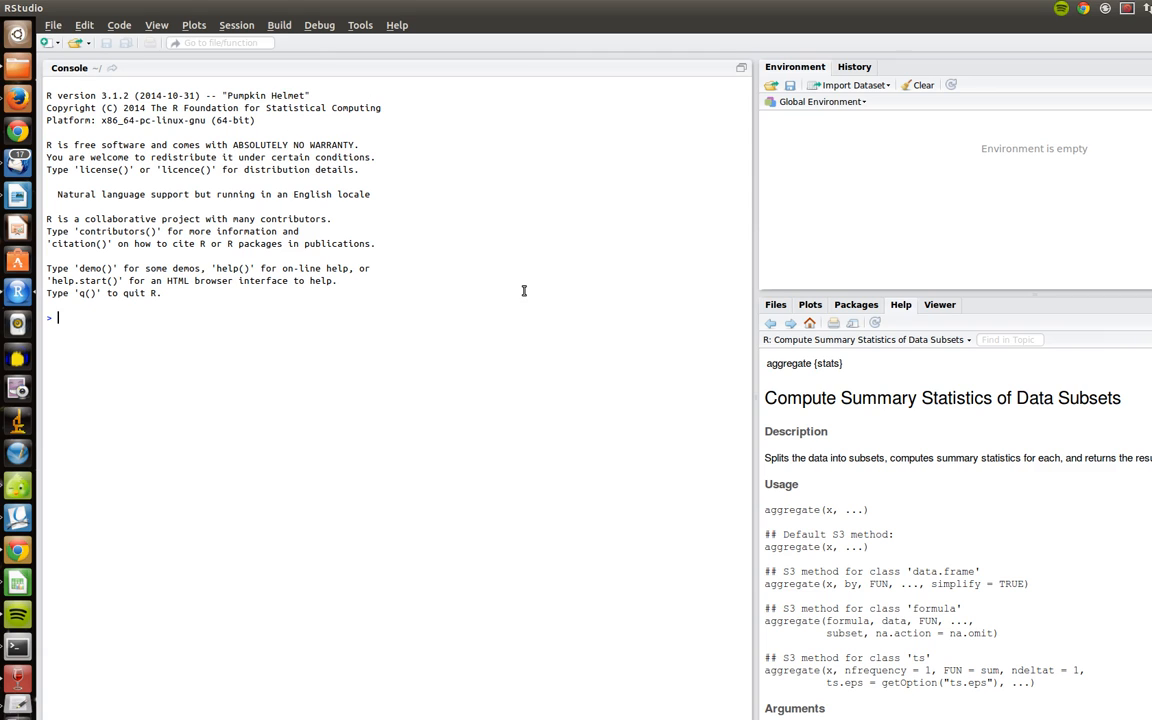
mouse_move(760, 77)
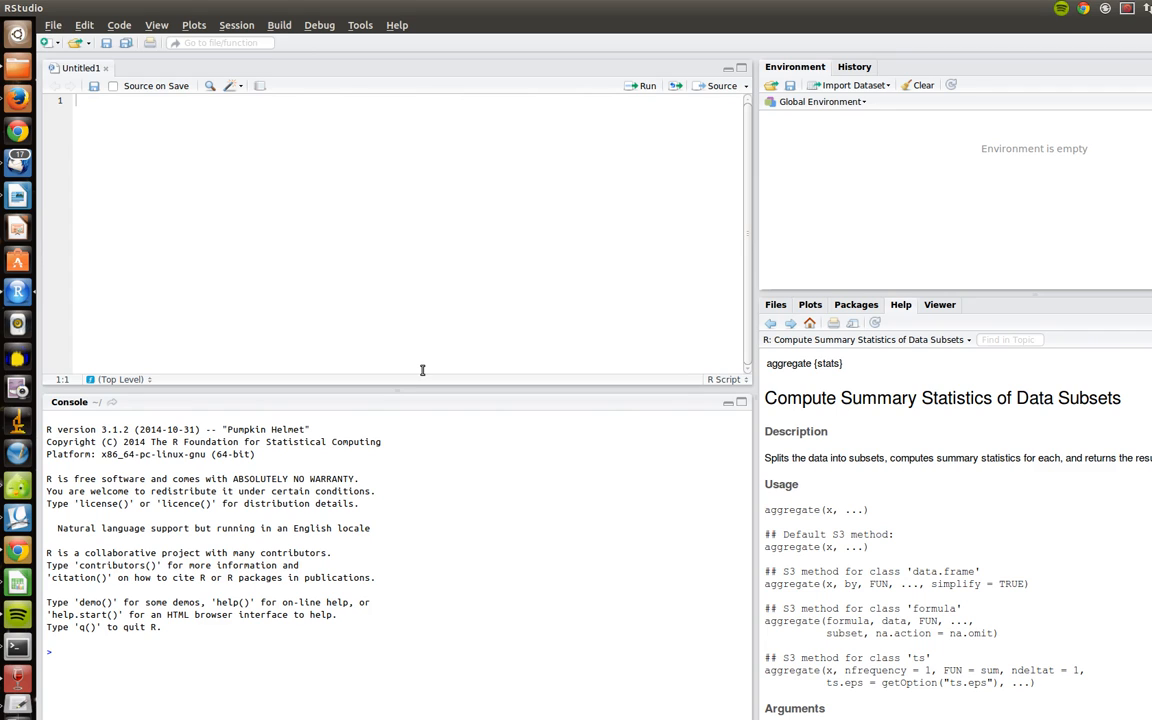
mouse_move(314, 51)
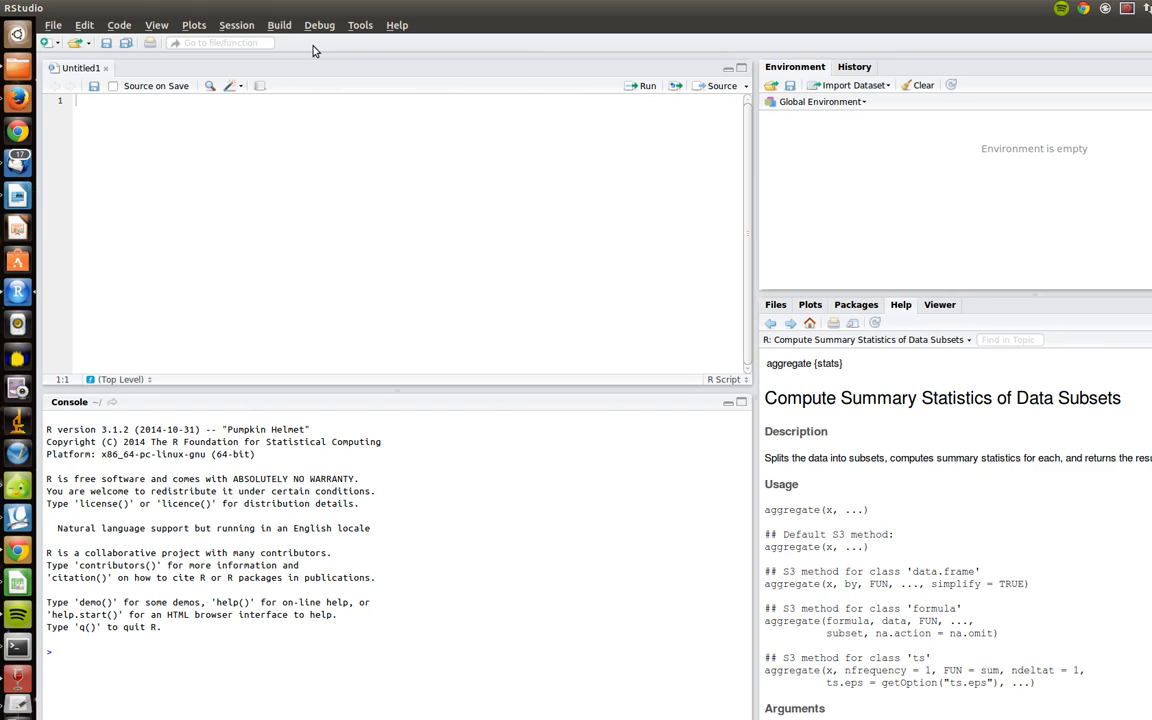
Set the R working directory to Documents/Research/Titration via Choose Directory.
left_click(237, 25)
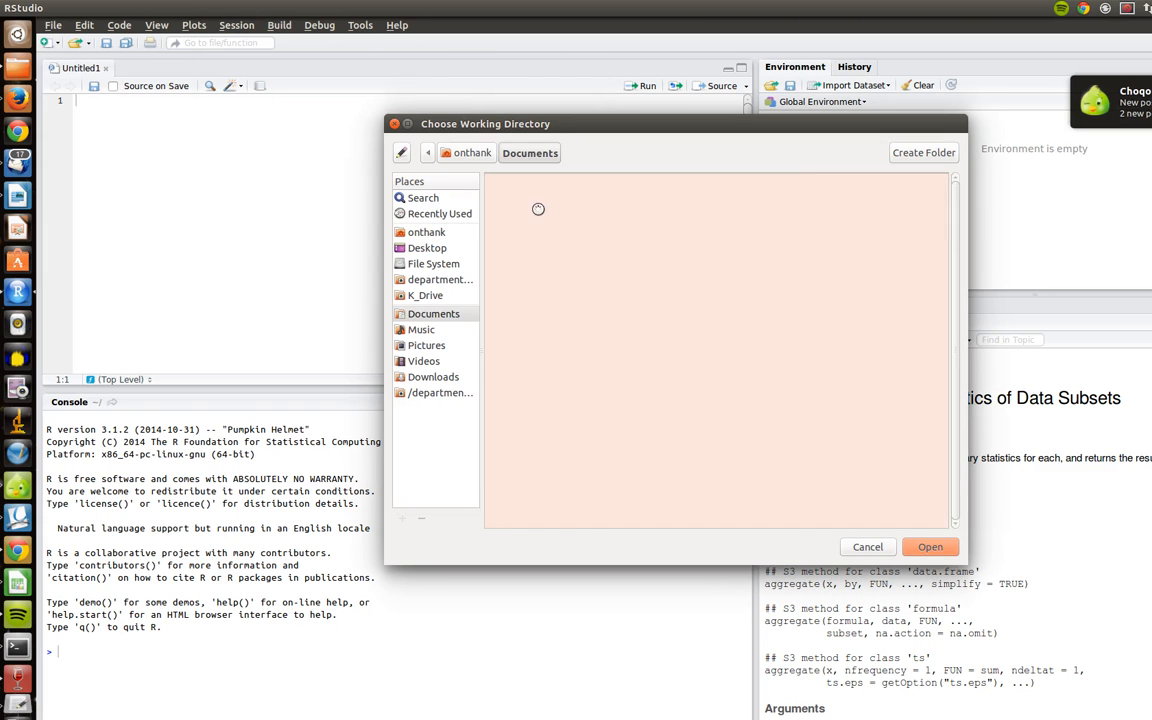
left_click(521, 465)
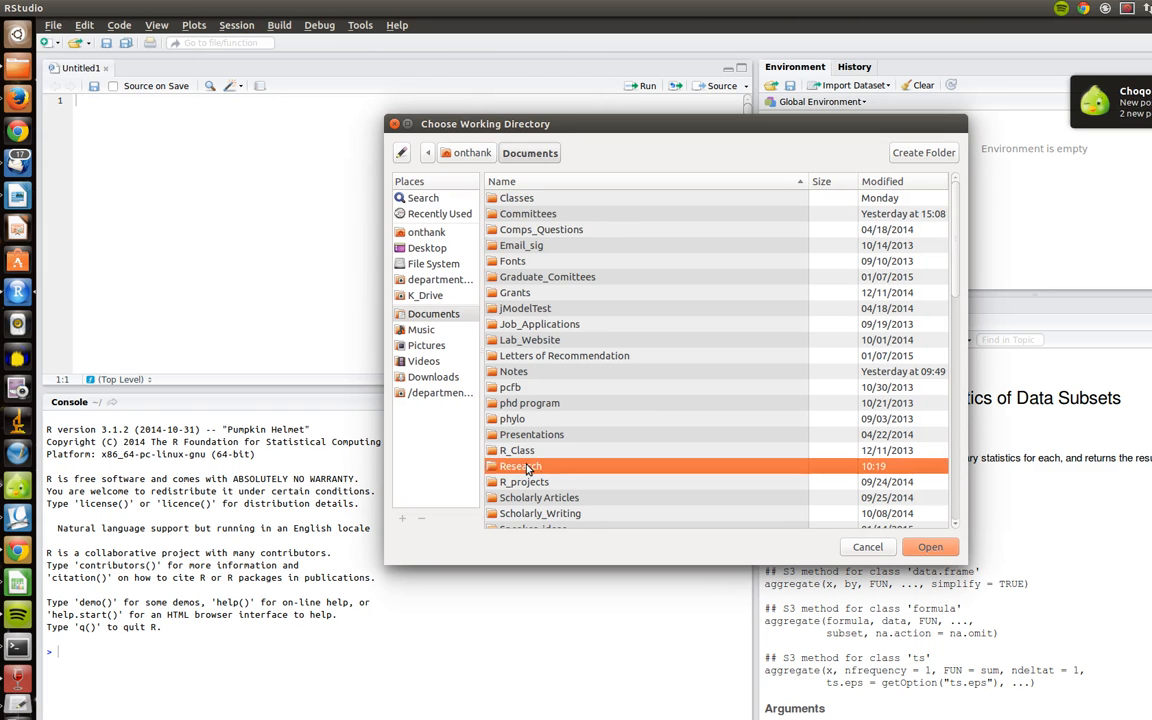
double_click(518, 466)
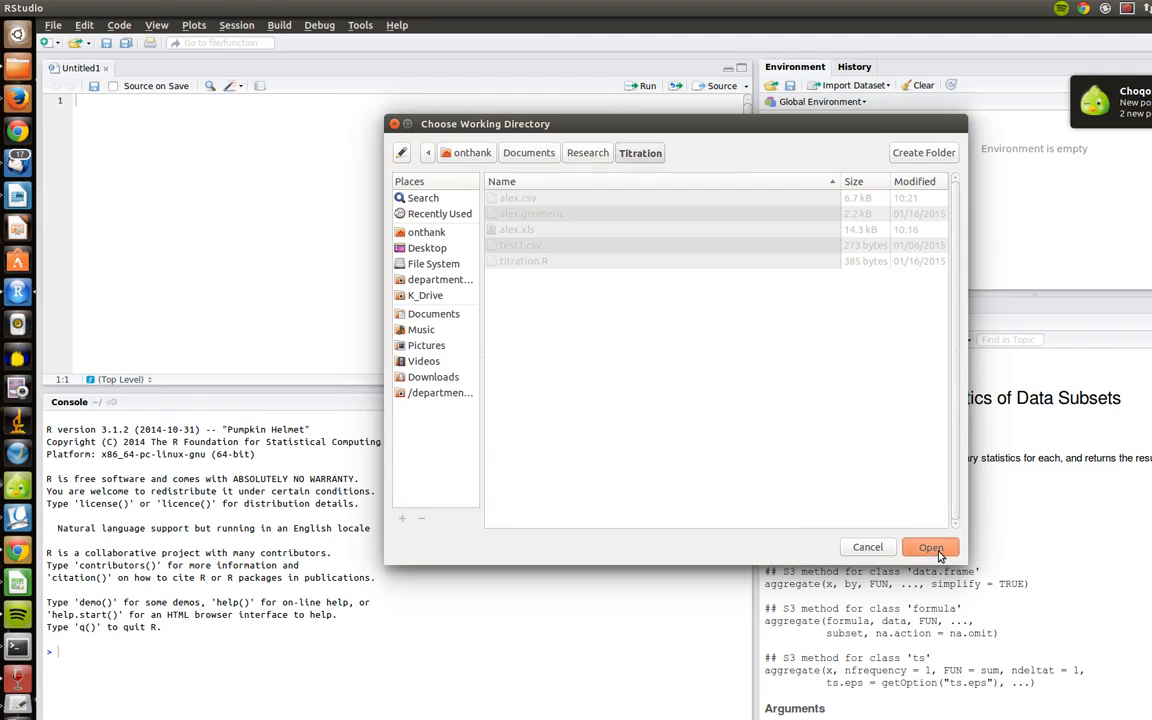
left_click(929, 547)
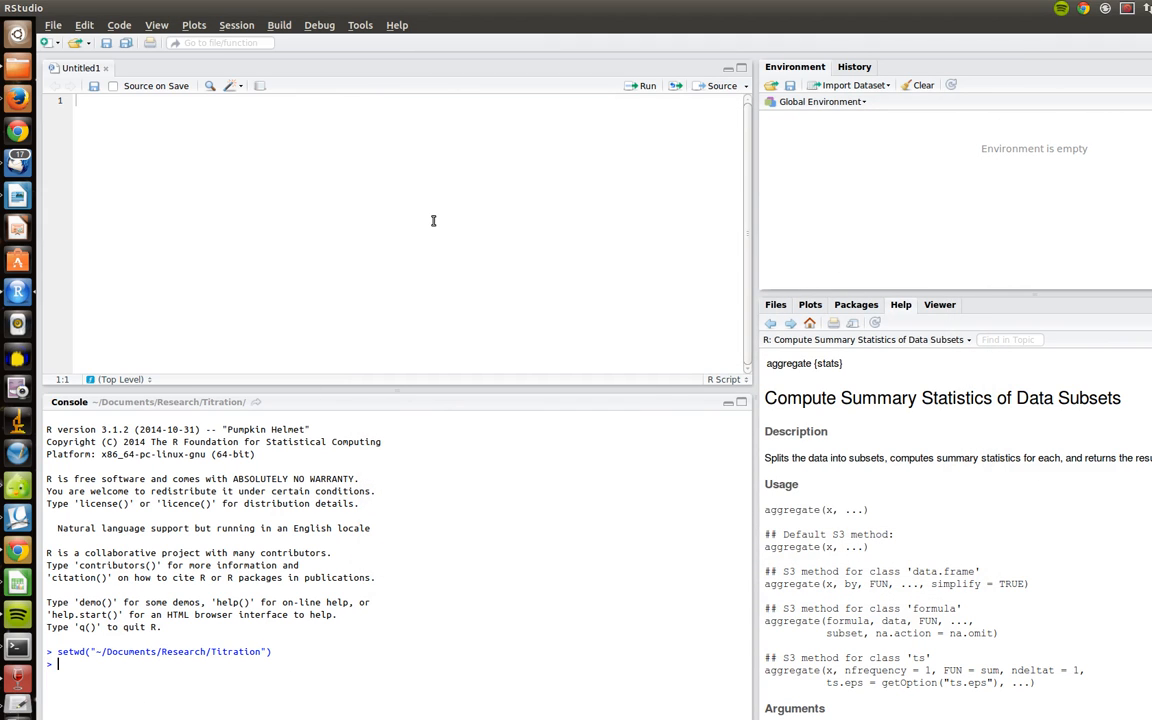
mouse_move(536, 270)
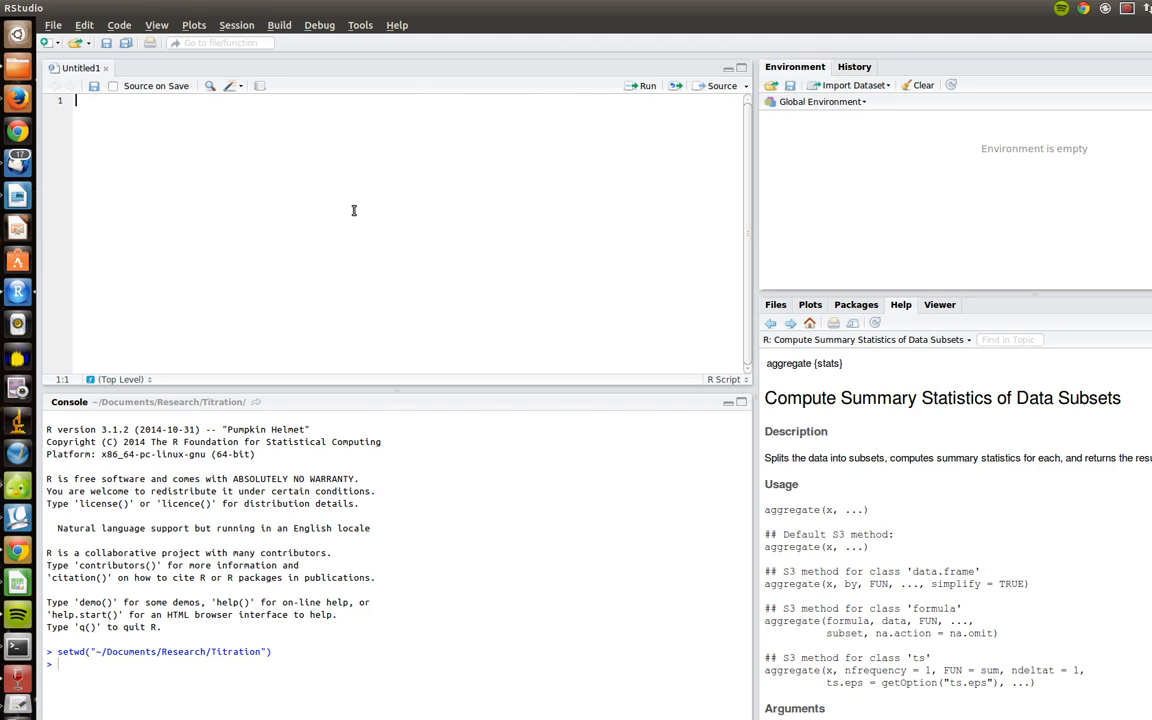
Write alex=read.csv("alex.csv",header=T) into the script.
type("rea")
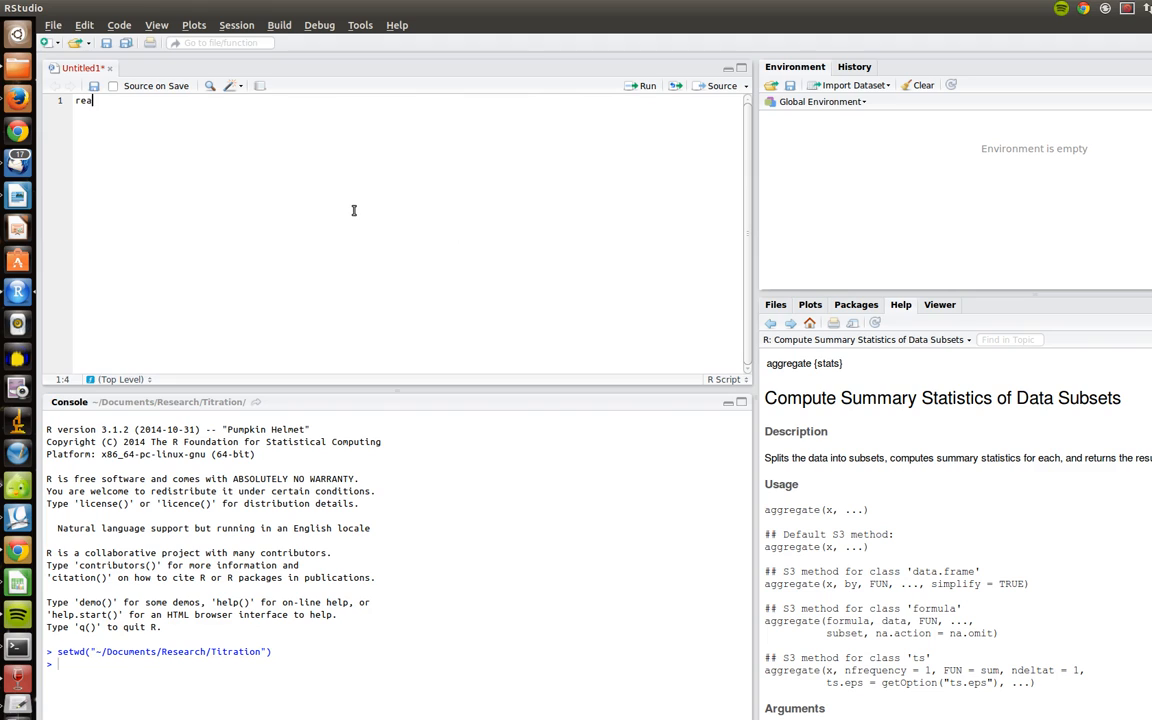
type("d.csv(\"")
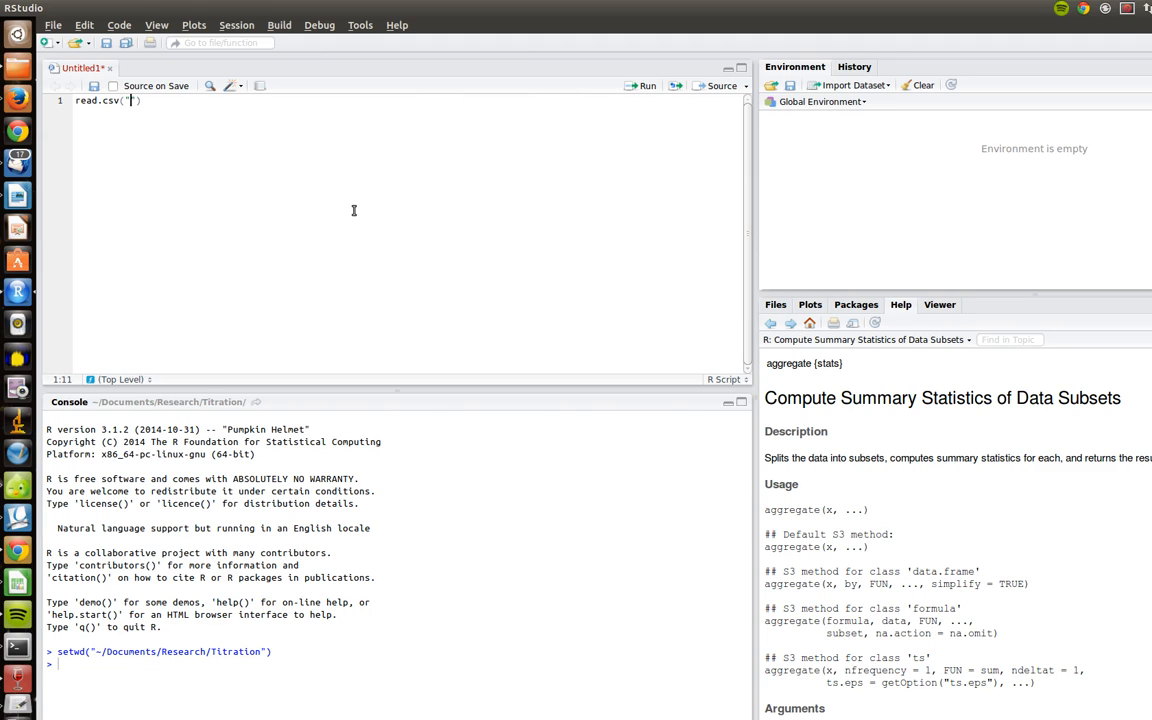
type("alex")
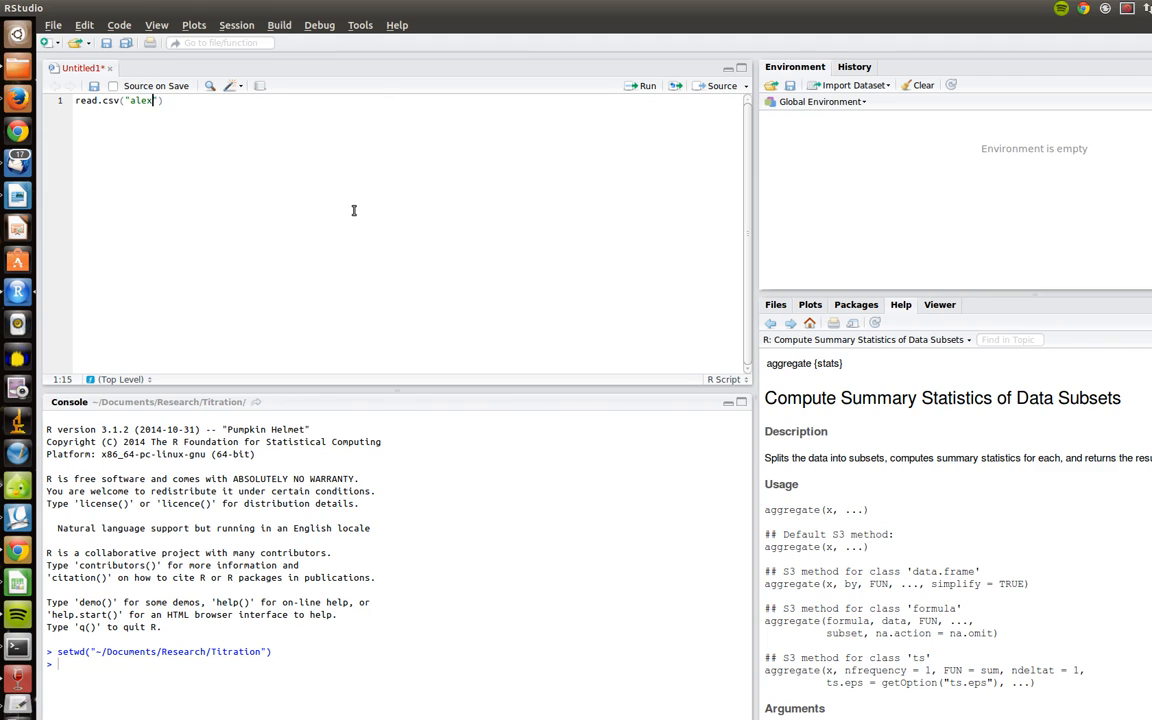
type(".csv")
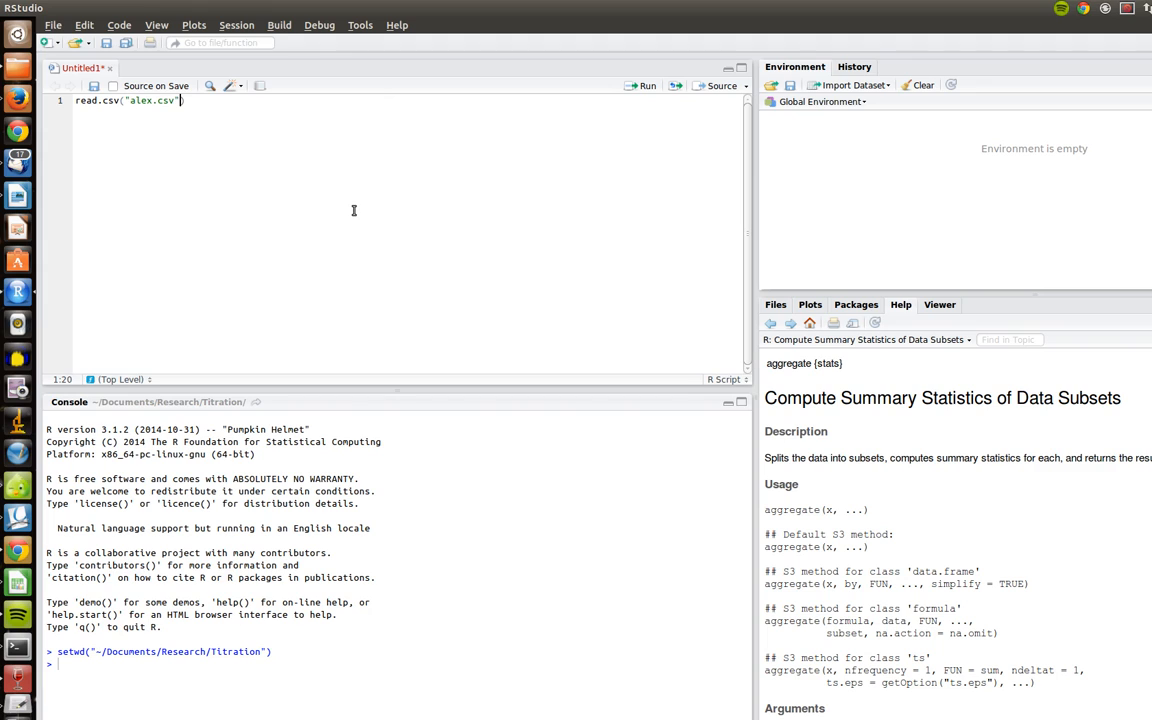
type(",")
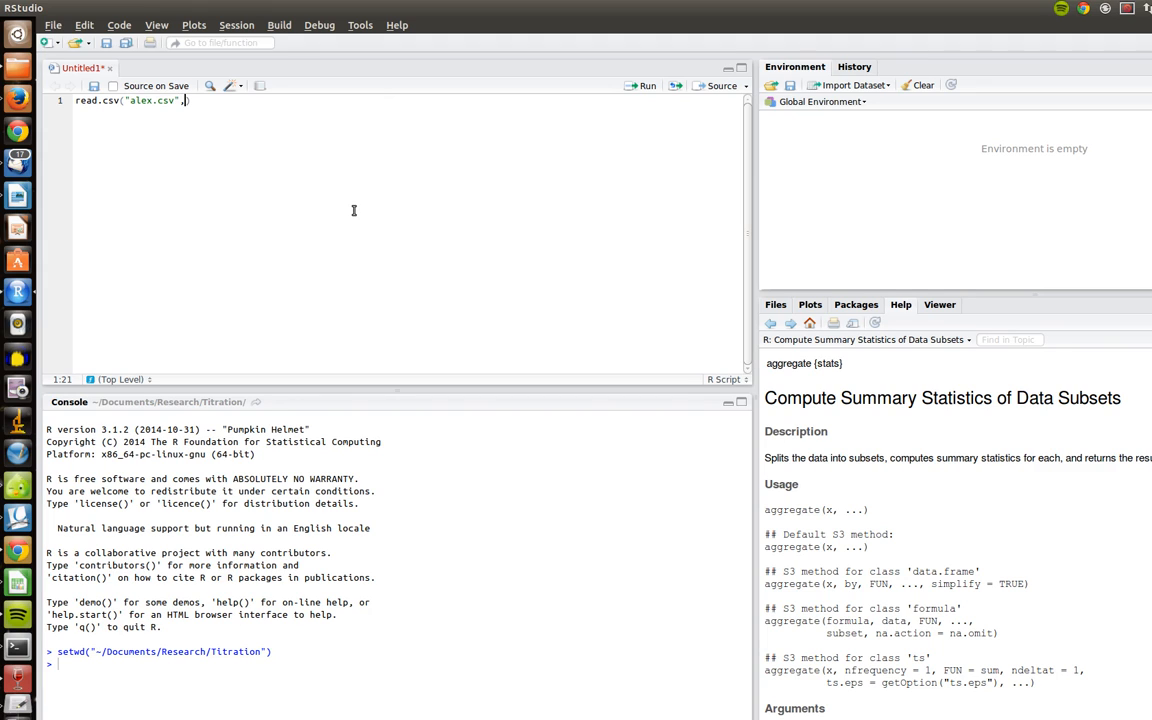
type("header=T")
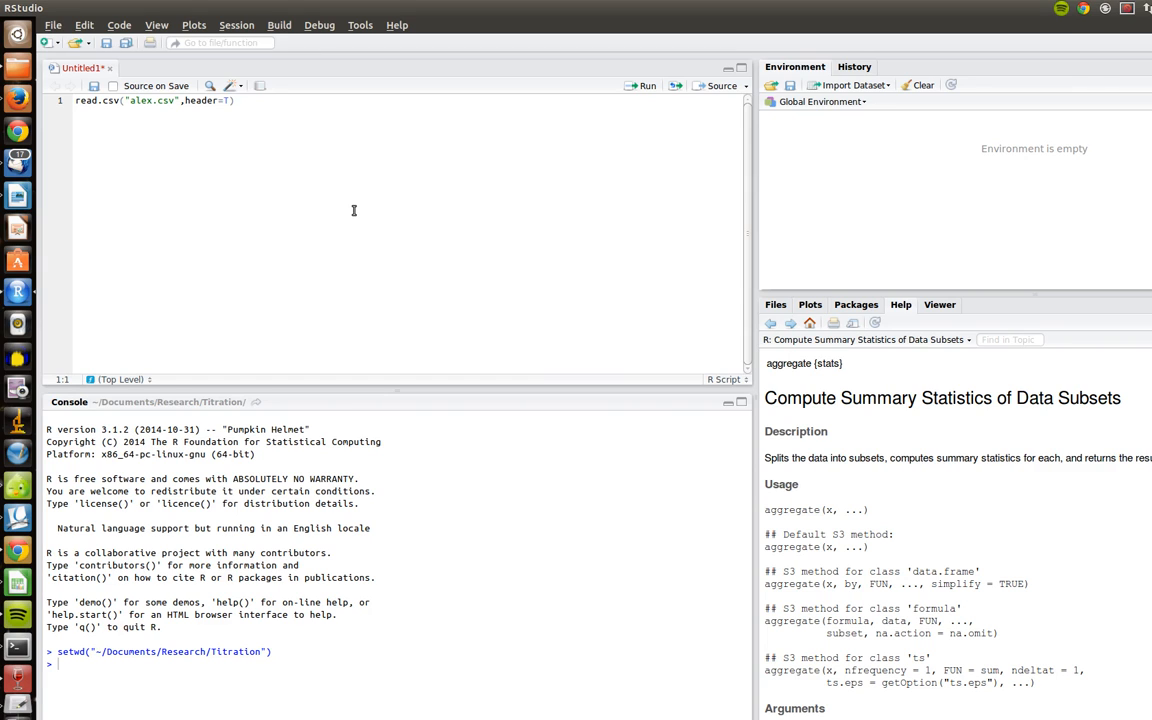
type("alex=")
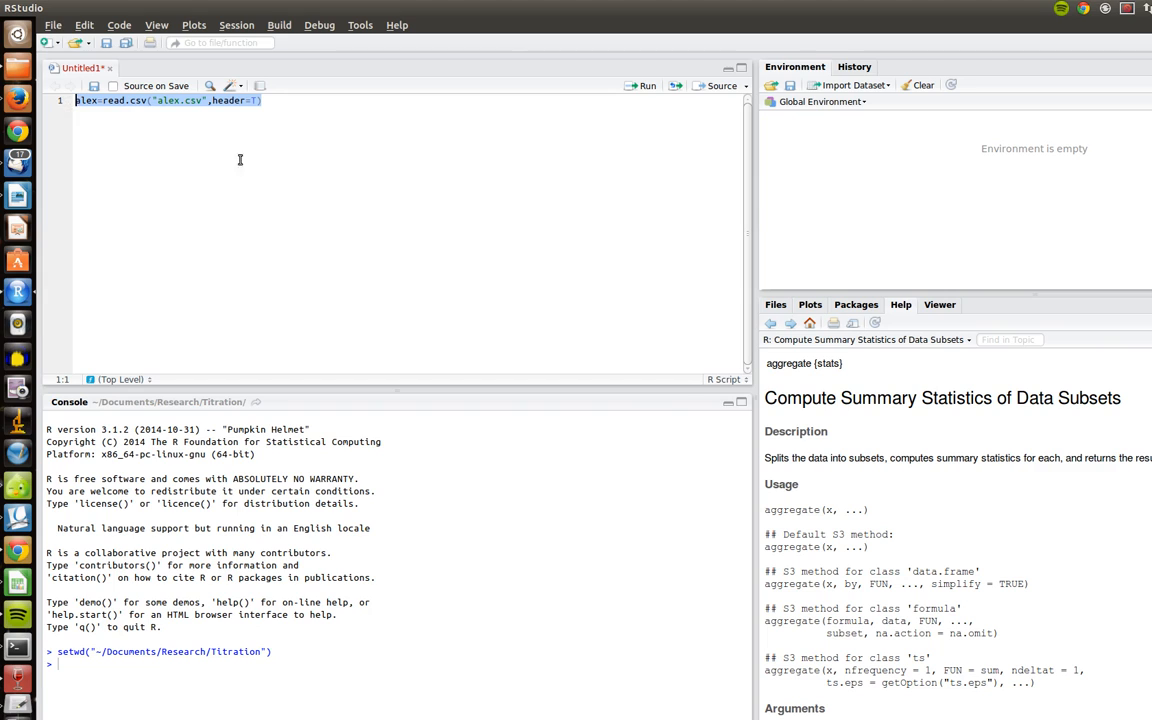
mouse_move(337, 164)
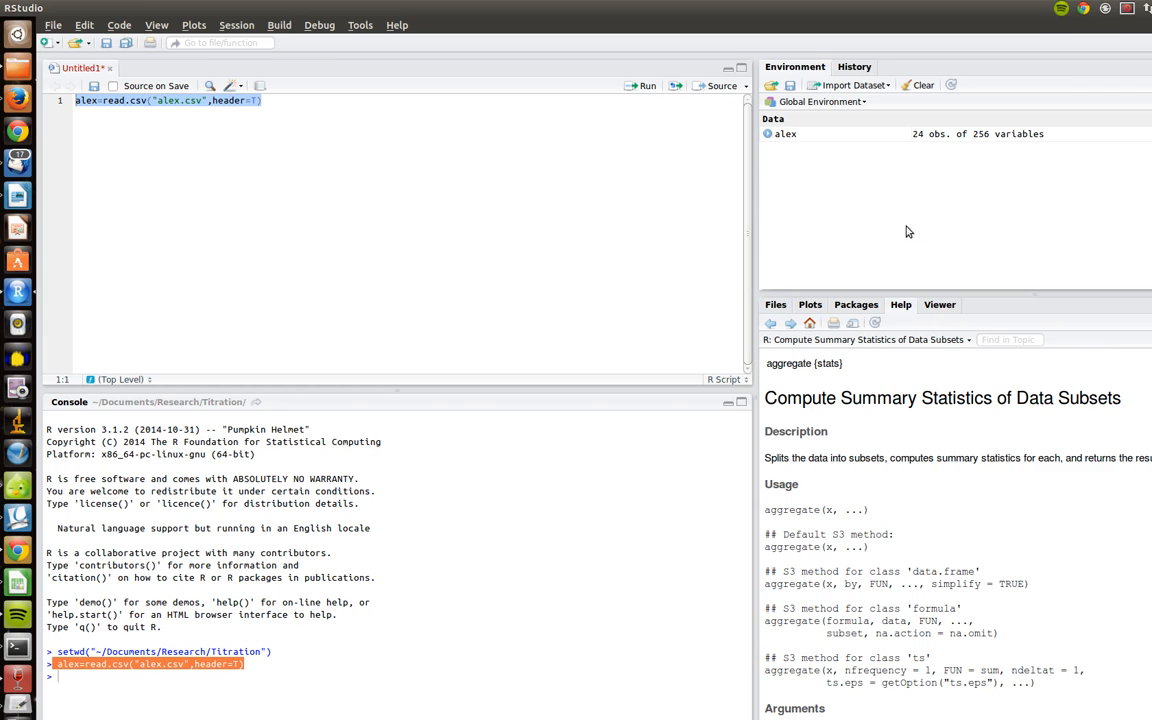
mouse_move(774, 135)
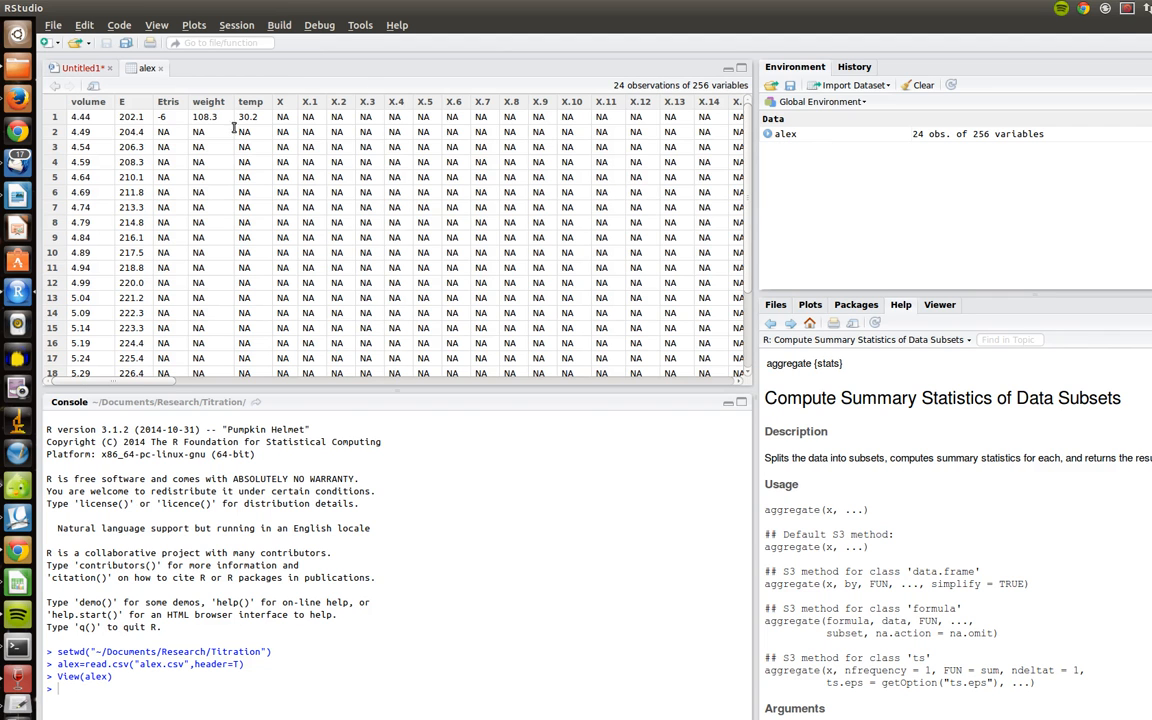
mouse_move(600, 310)
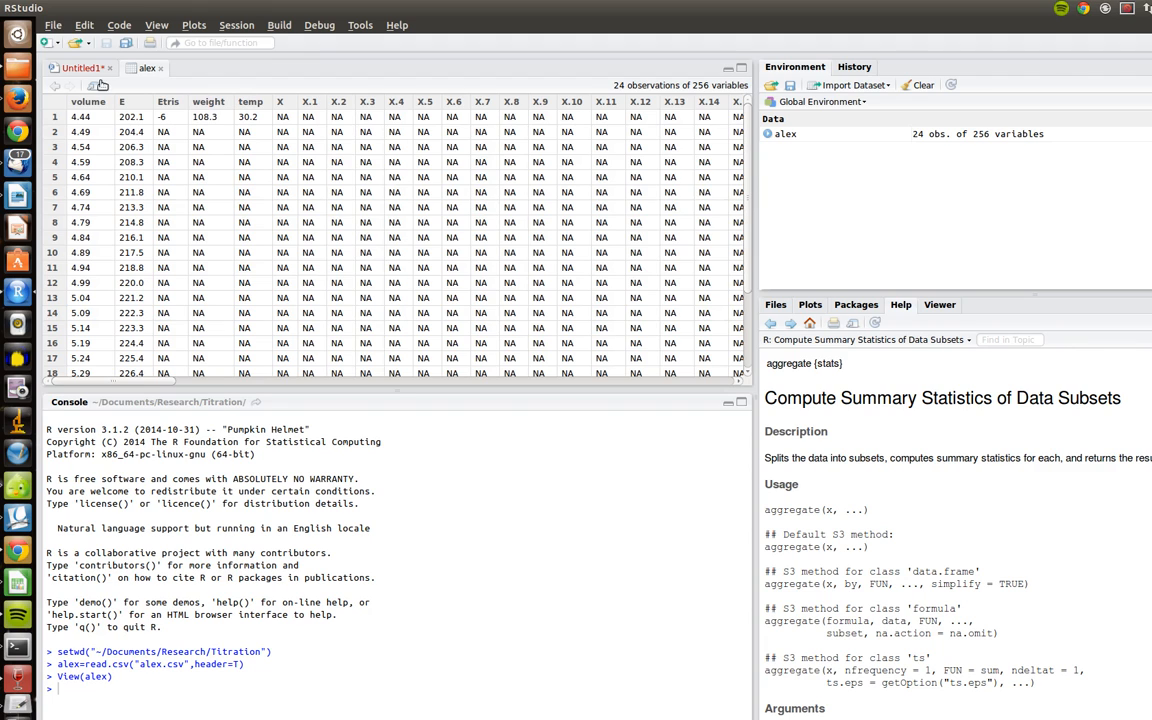
Return from the alex data viewer to the Untitled1 script tab.
left_click(77, 67)
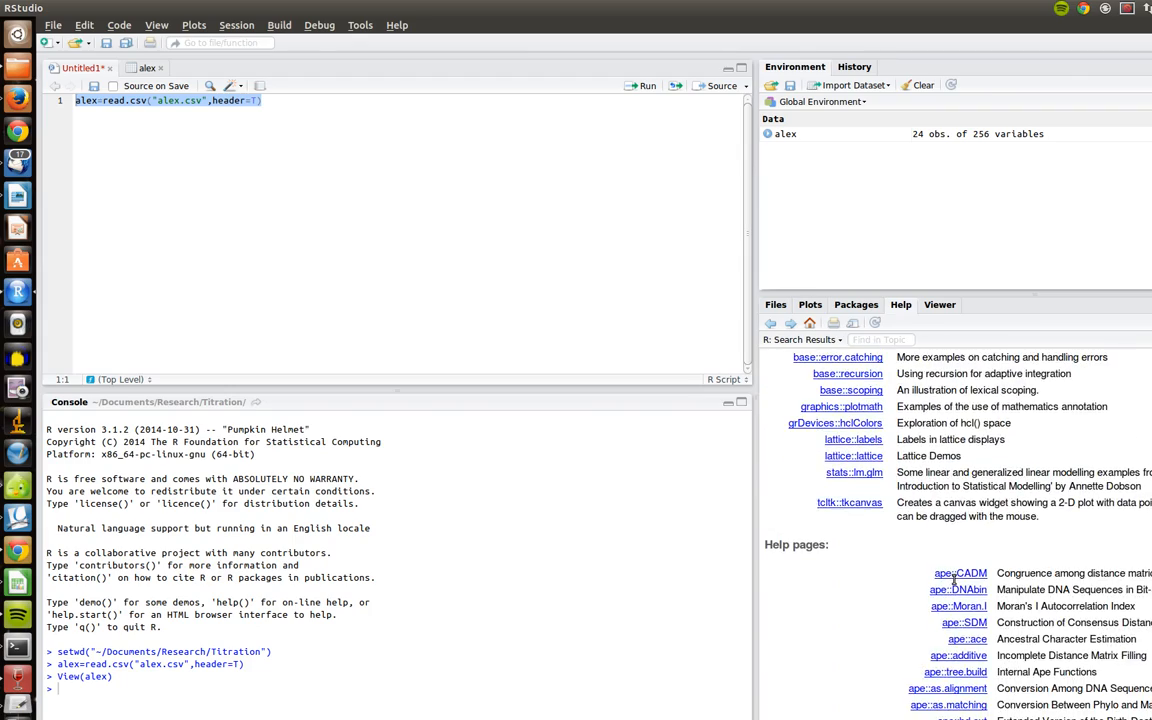
Browse the alkalinity help search results and open the seacarb::at entry.
scroll("down", 3)
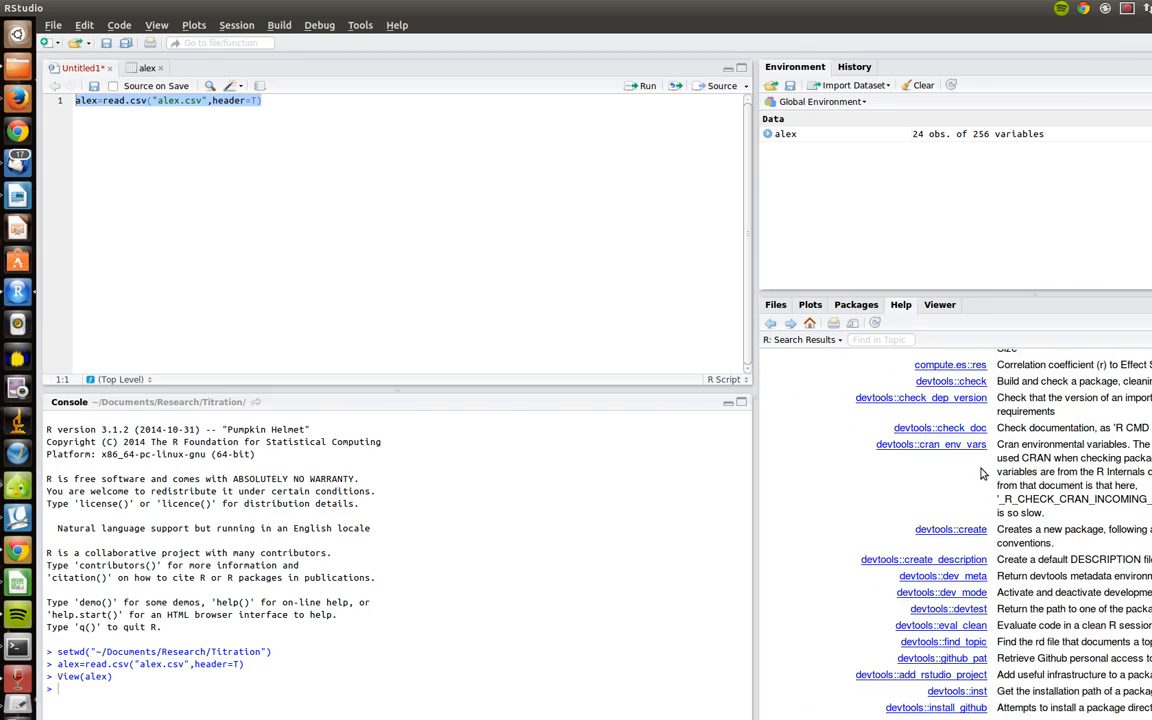
scroll("down", 3)
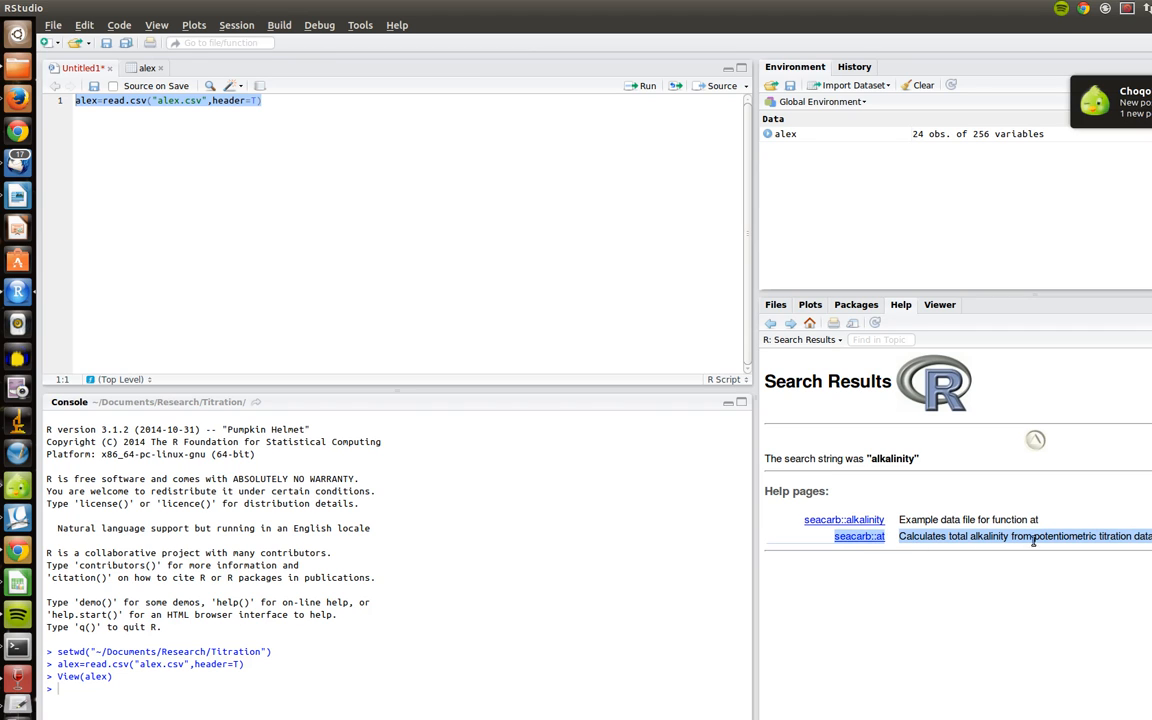
mouse_move(857, 551)
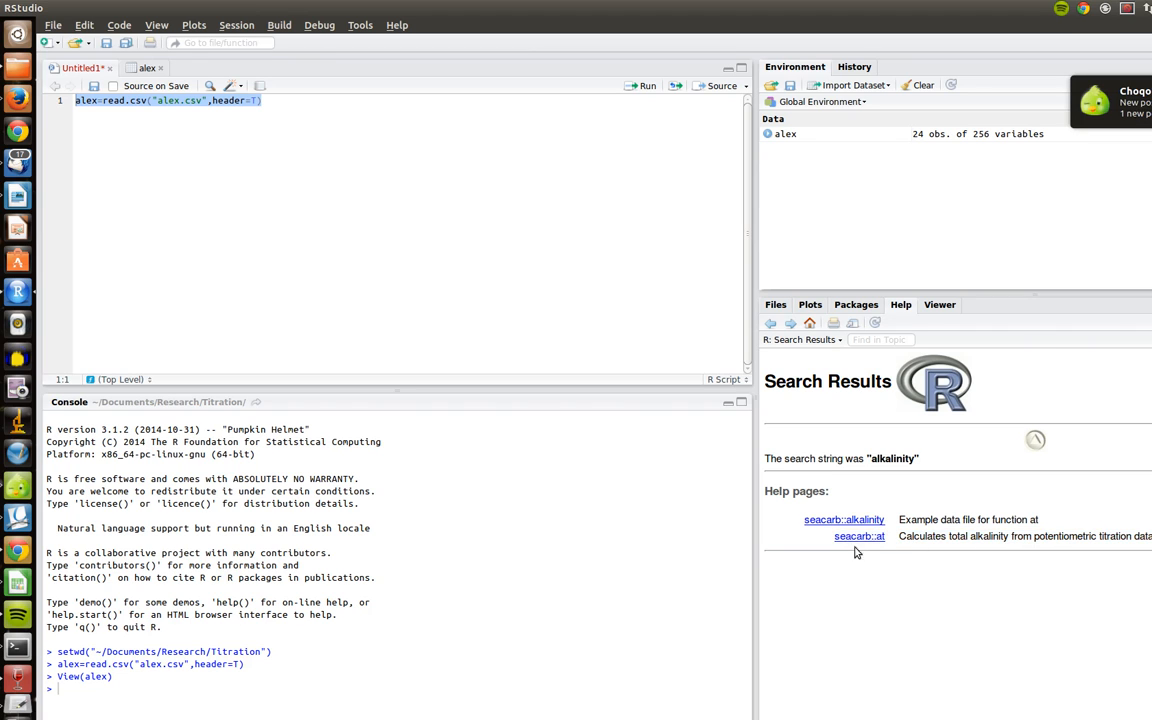
left_click(859, 536)
type("library(")
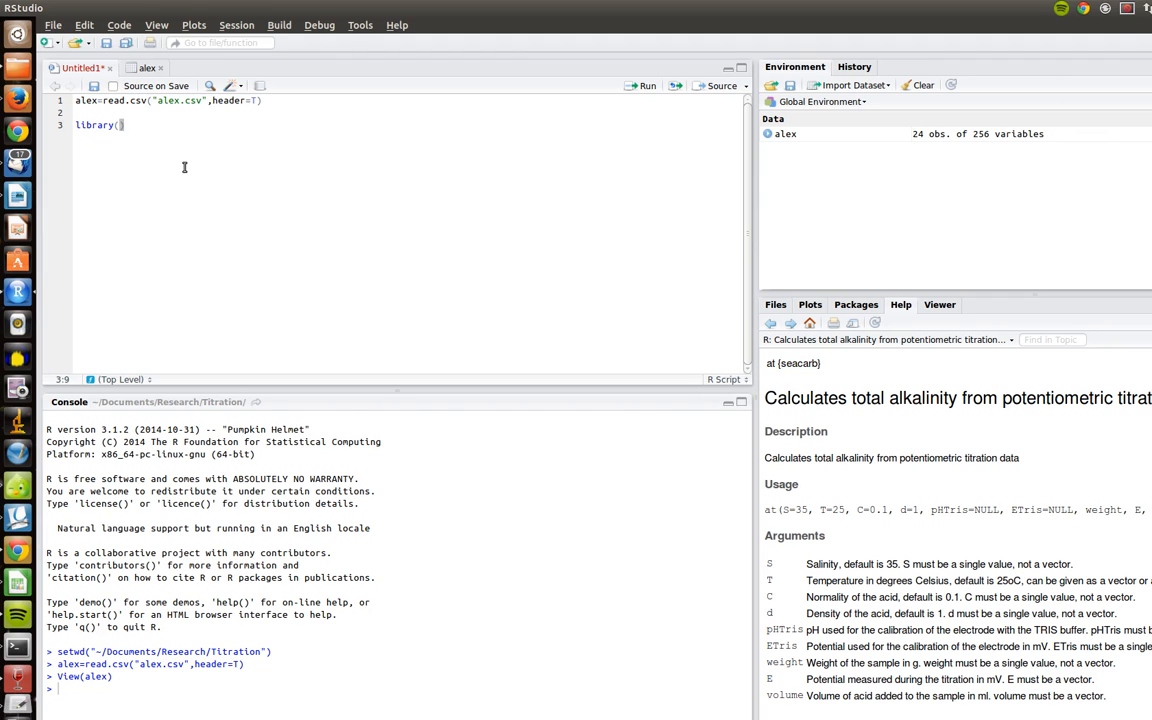
Add and run install.packages('seacarb') and library(seacarb), declining the R restart.
type("seacar")
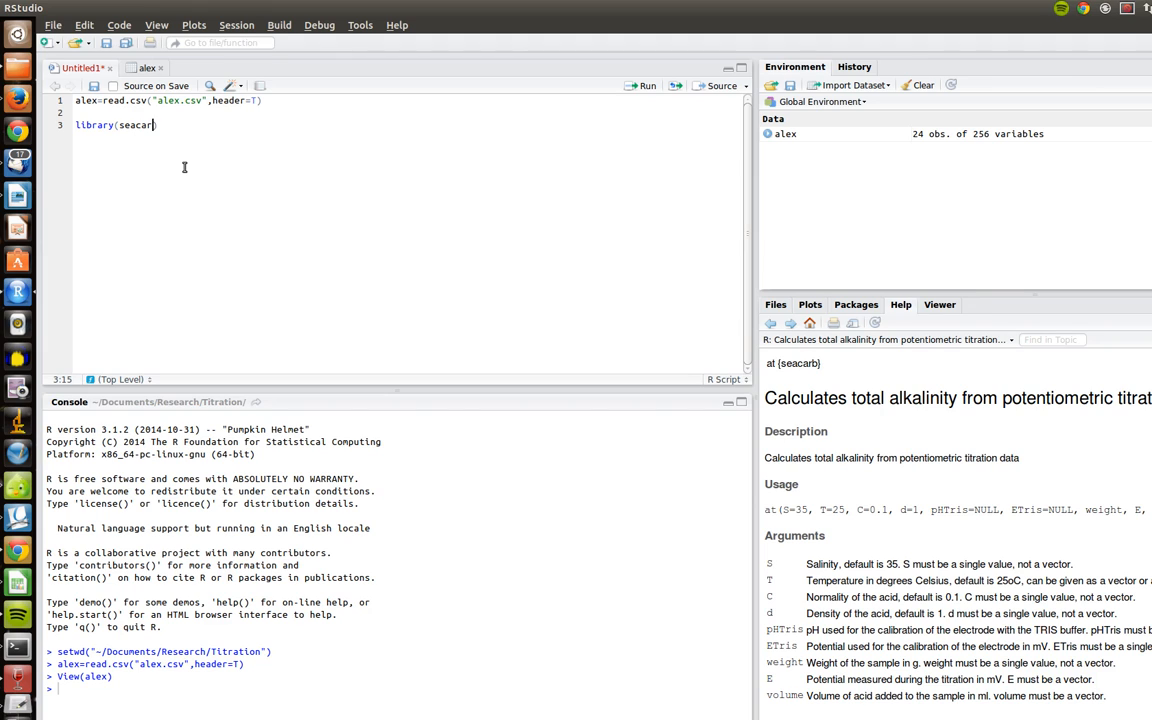
type(")")
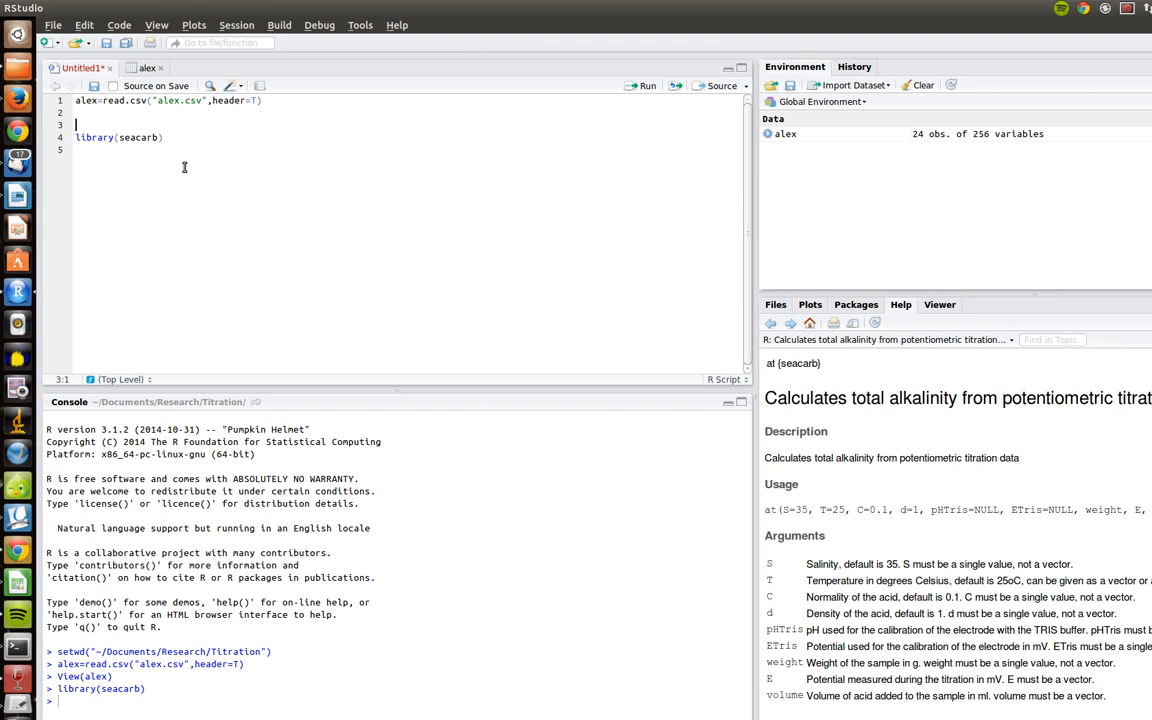
type("install")
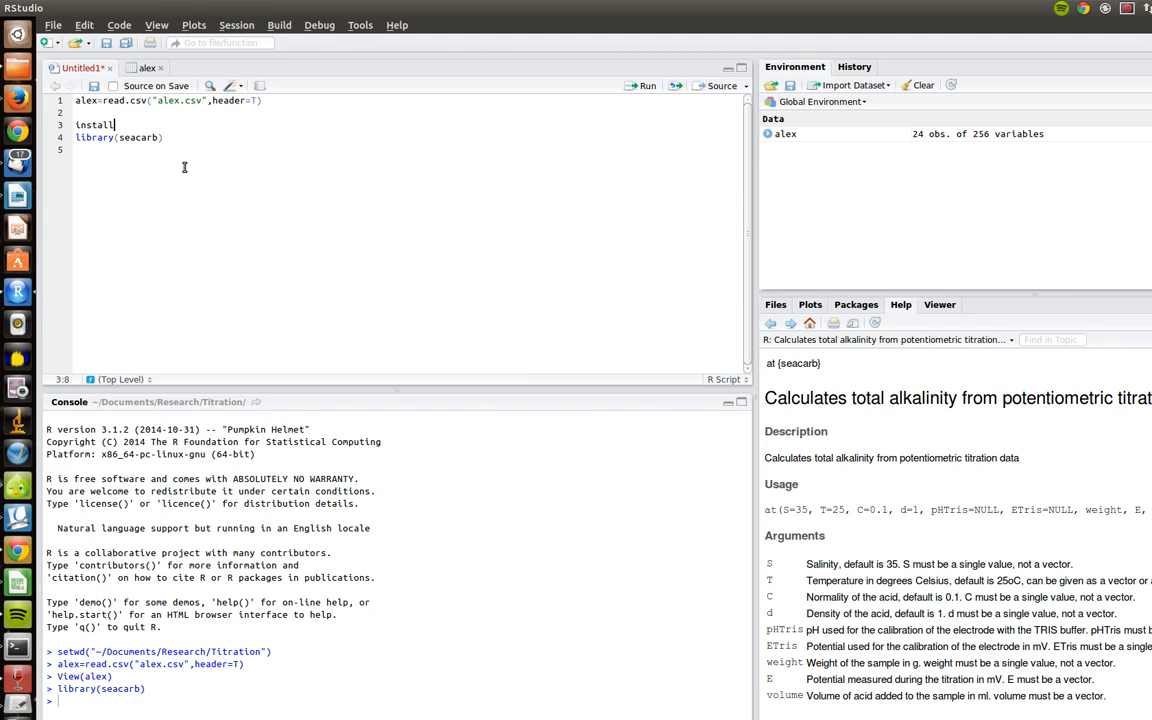
type(".package")
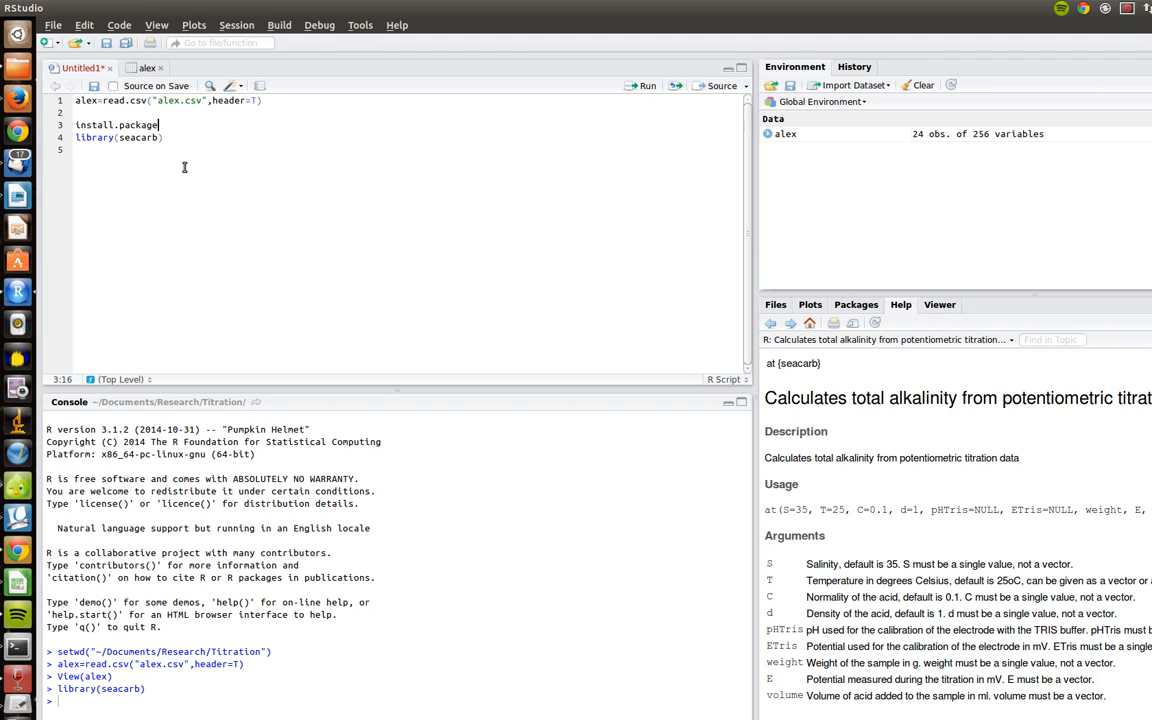
type("s()")
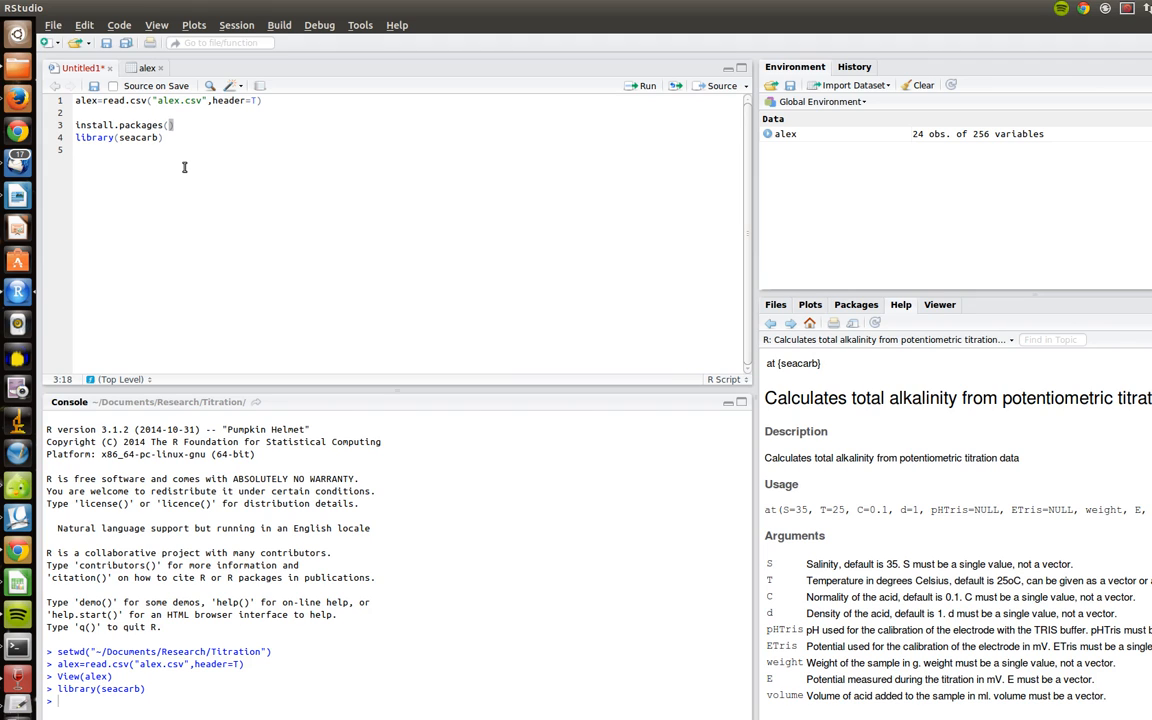
type("'sea'")
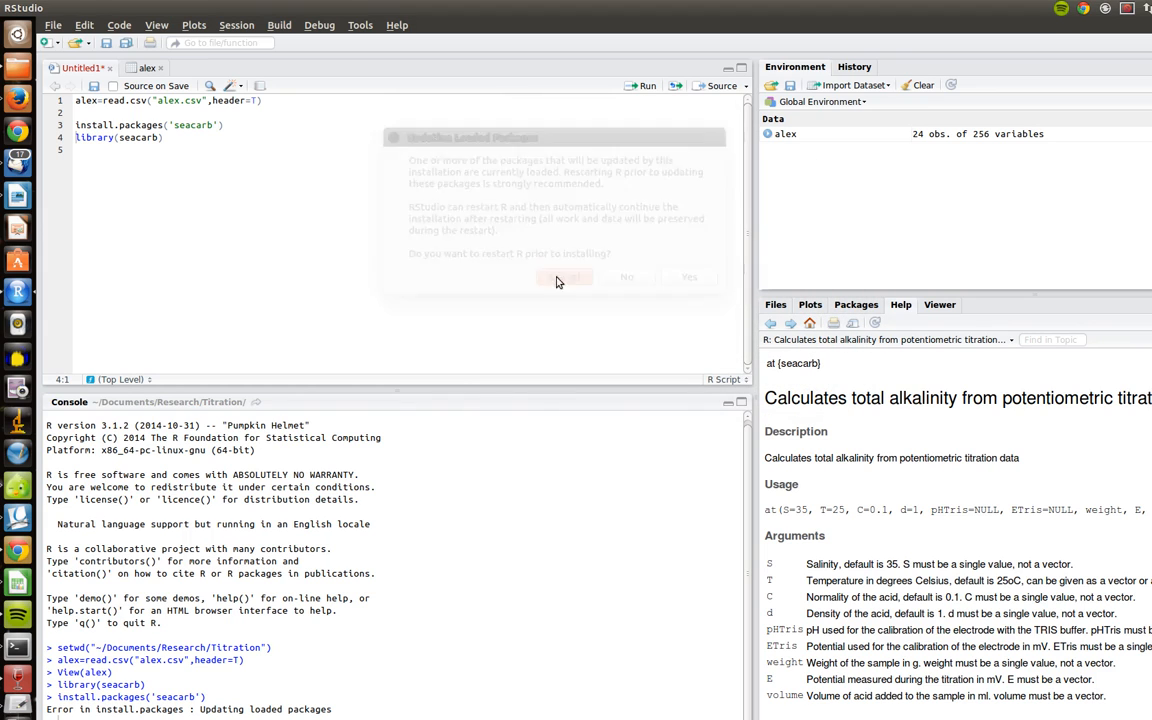
left_click(564, 277)
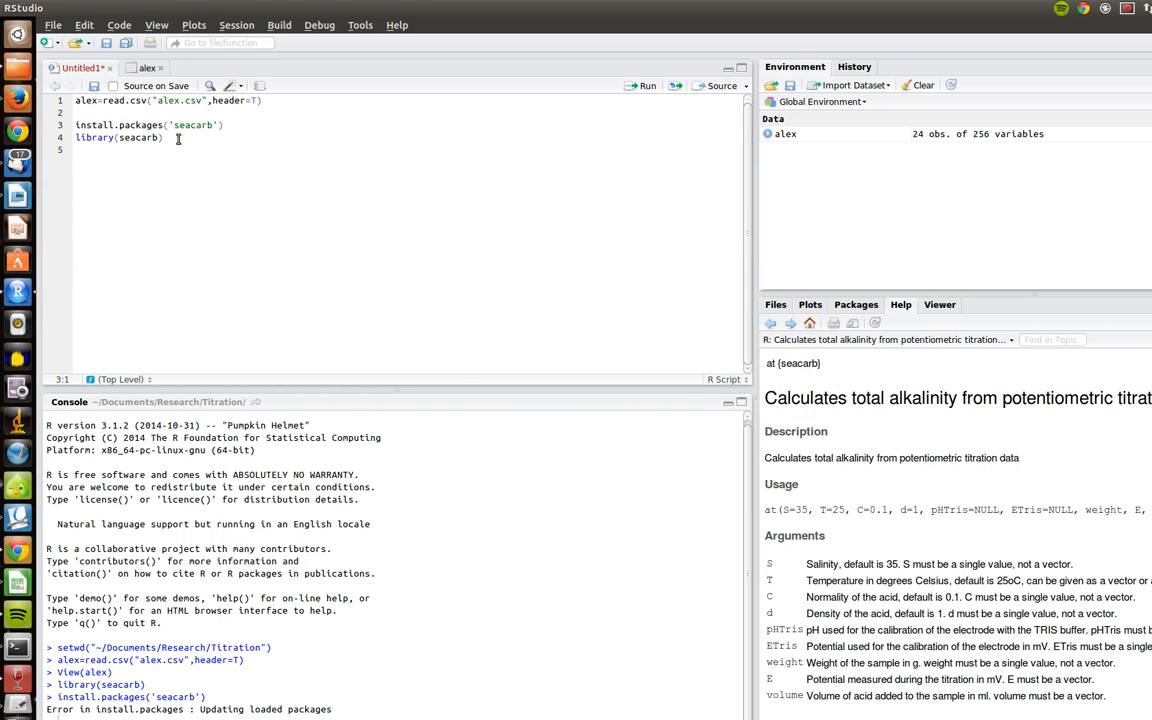
key("Return")
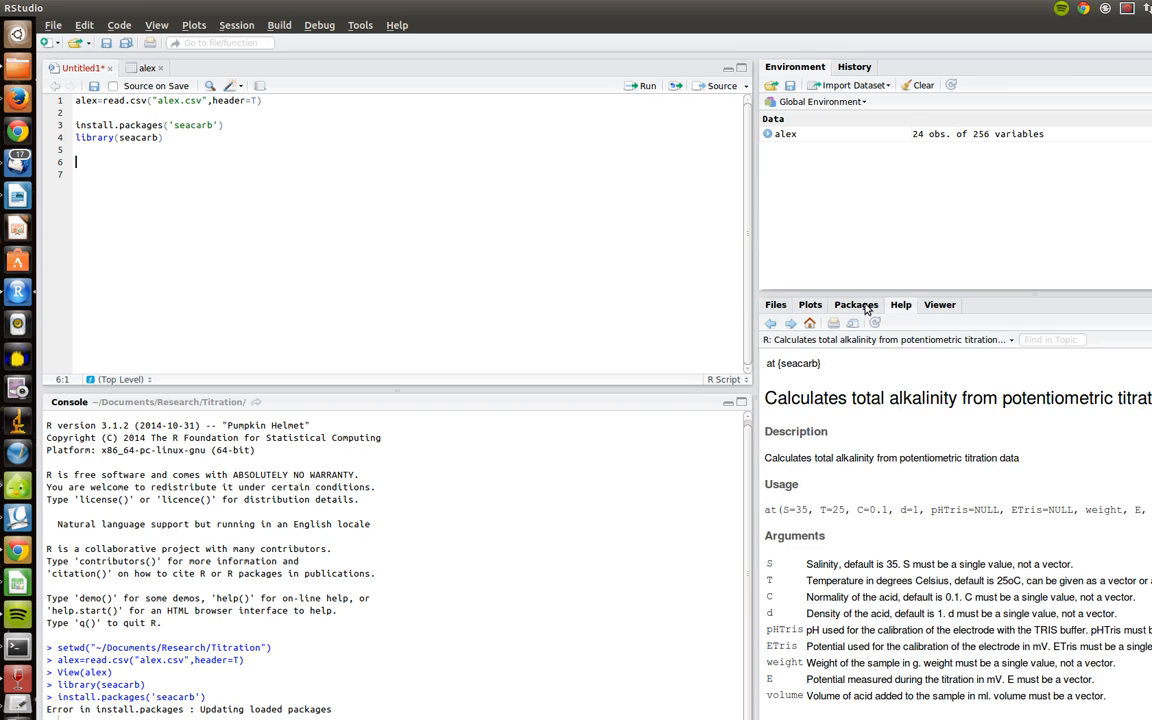
Detach seacarb in the Packages pane, then check it again to reload it.
left_click(855, 304)
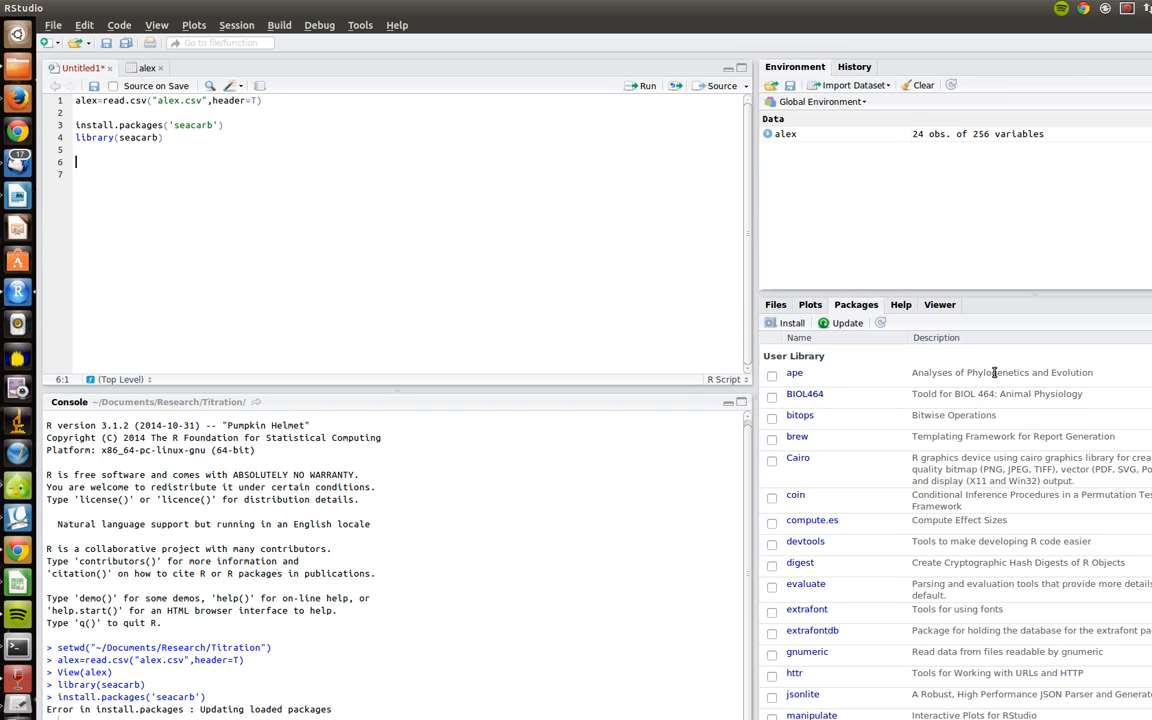
scroll("down", 3)
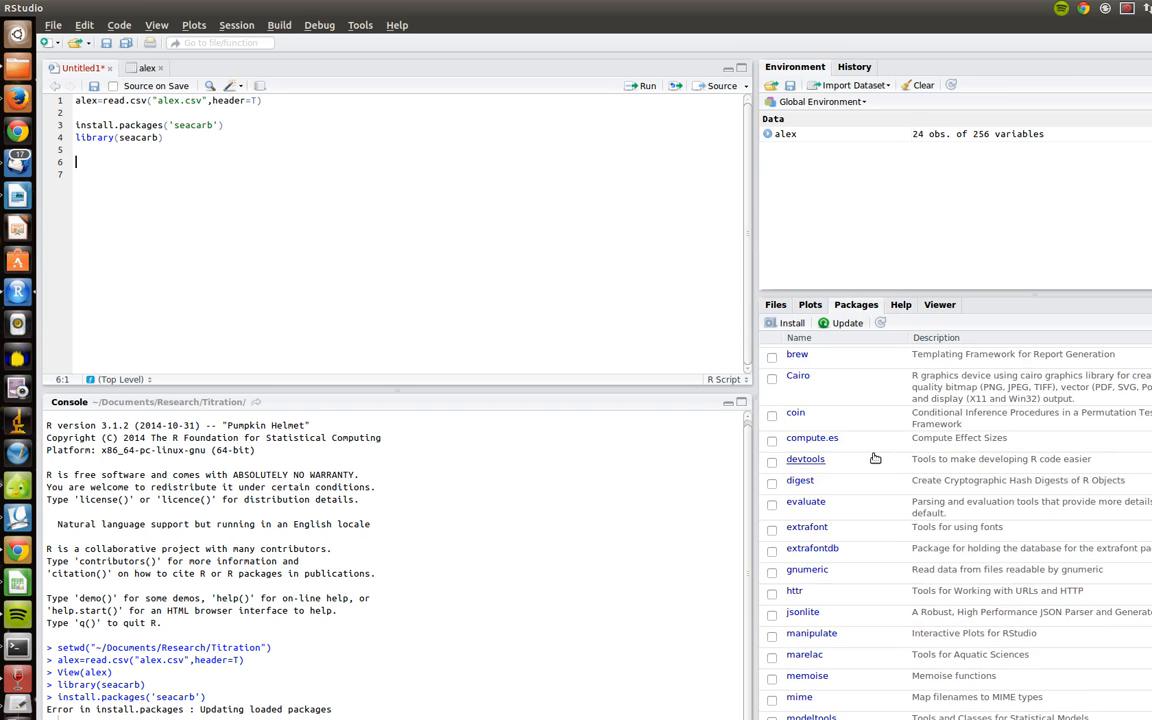
scroll("down", 3)
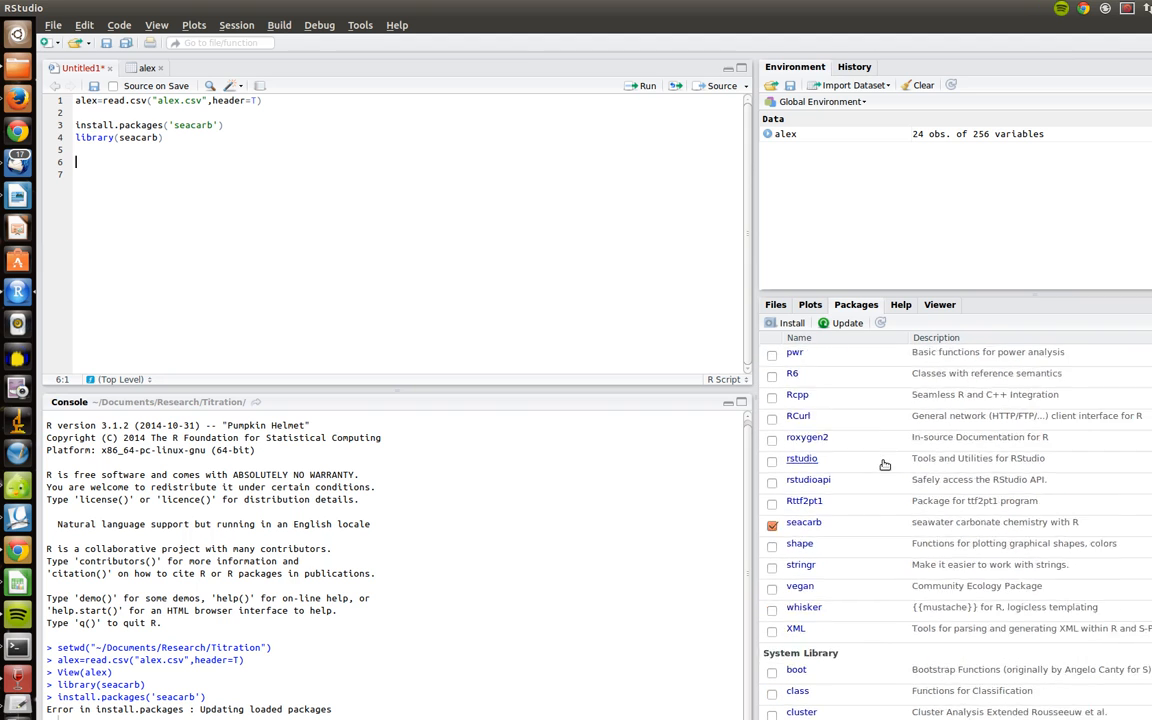
scroll("down", 3)
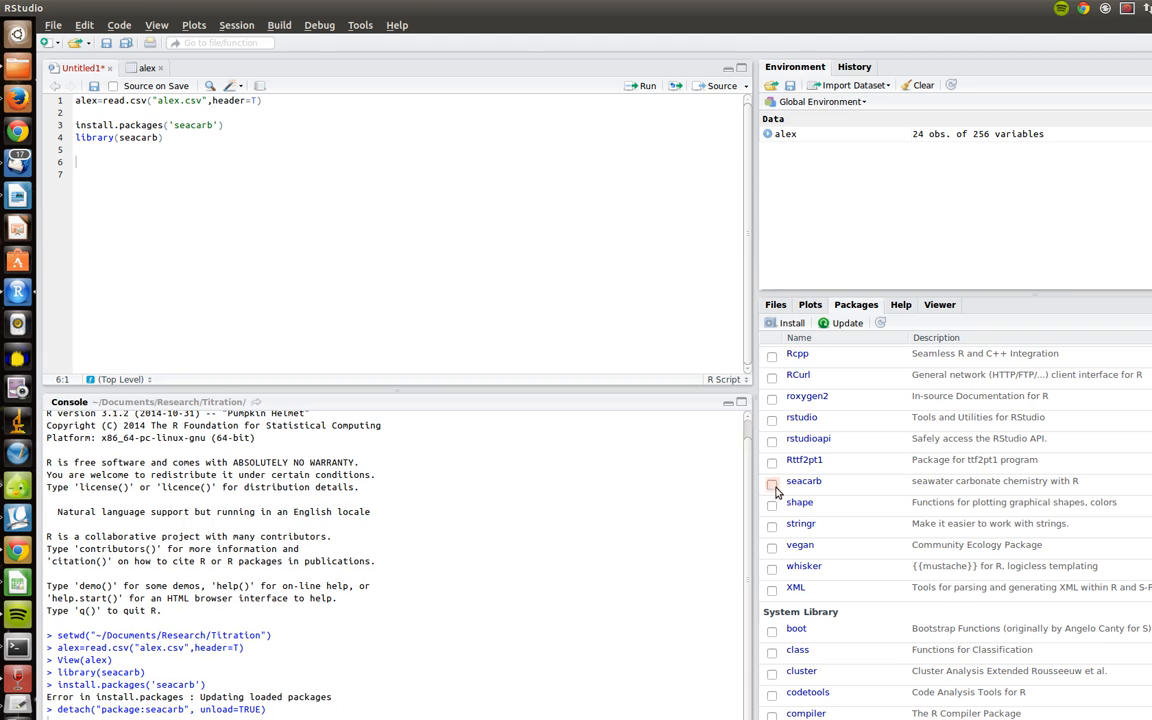
left_click(772, 481)
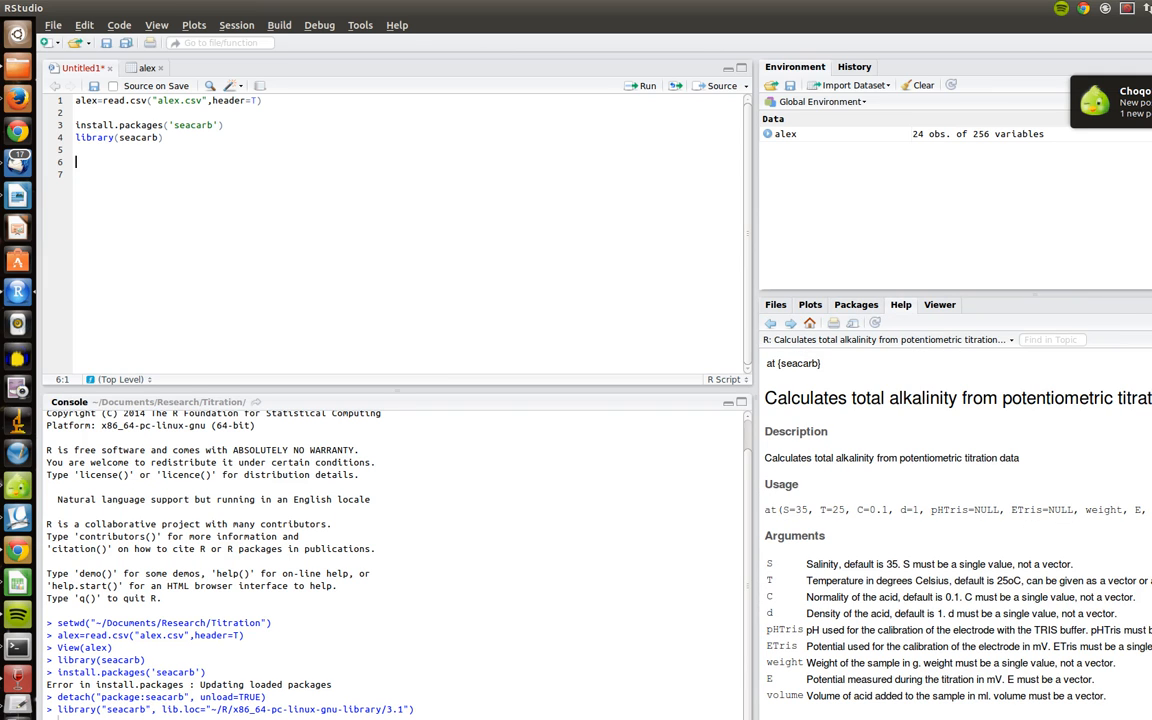
mouse_move(1040, 356)
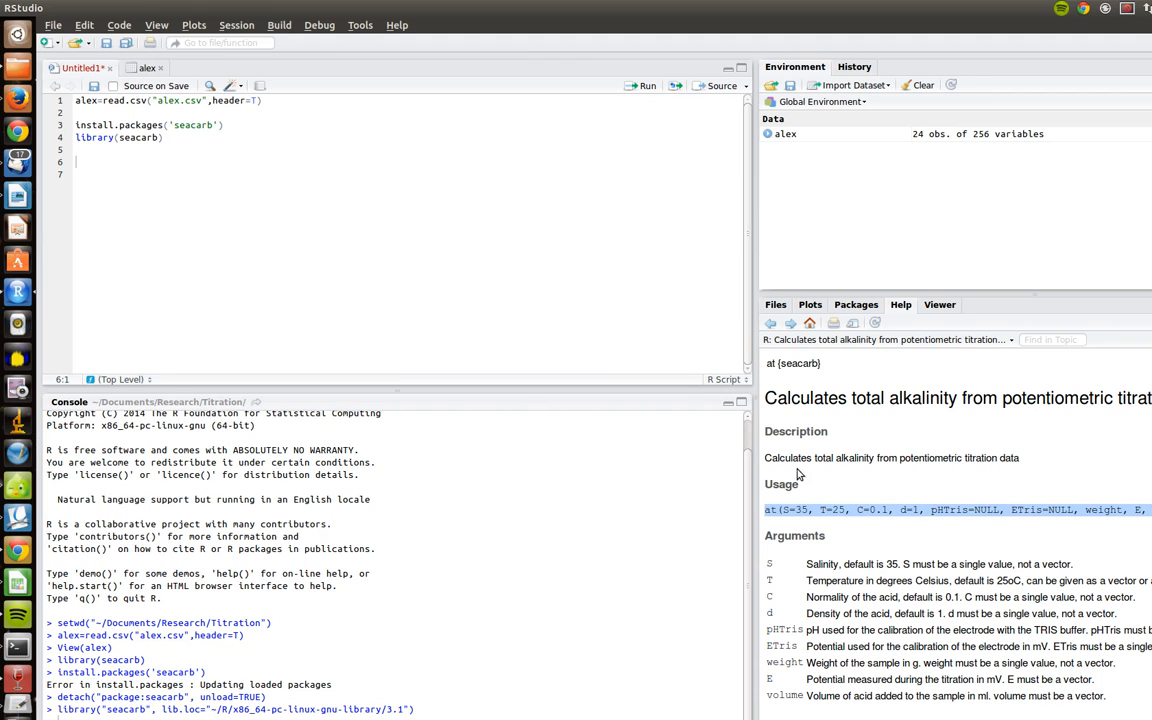
mouse_move(944, 524)
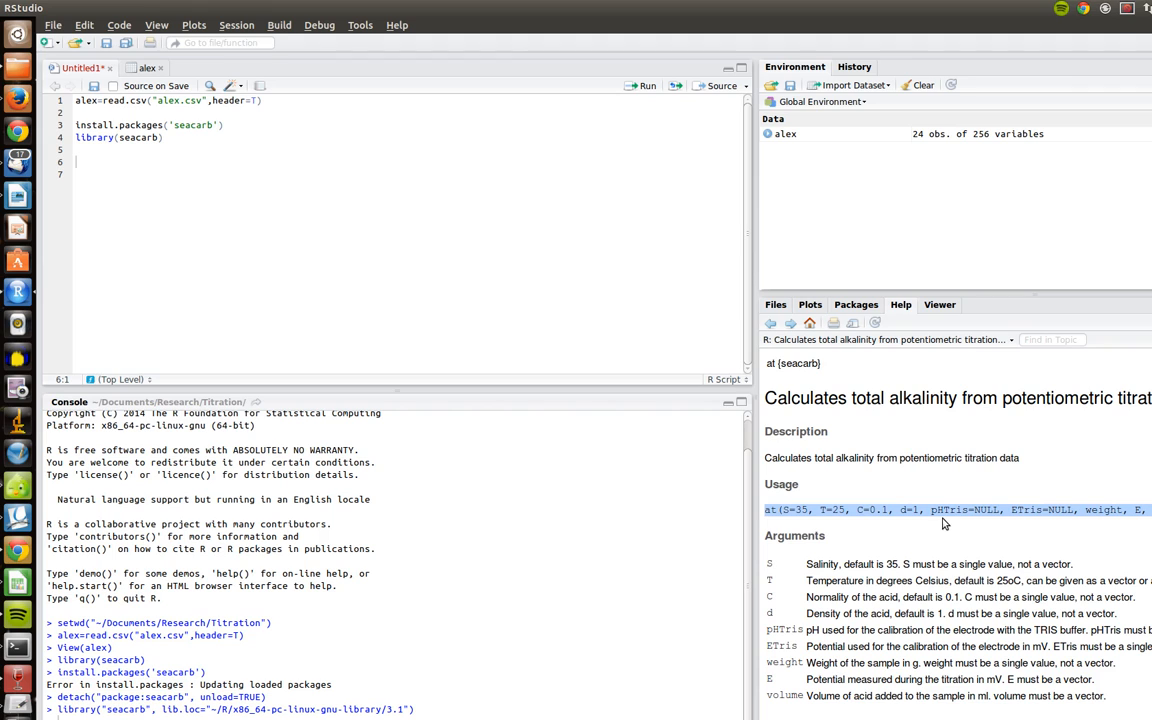
mouse_move(826, 528)
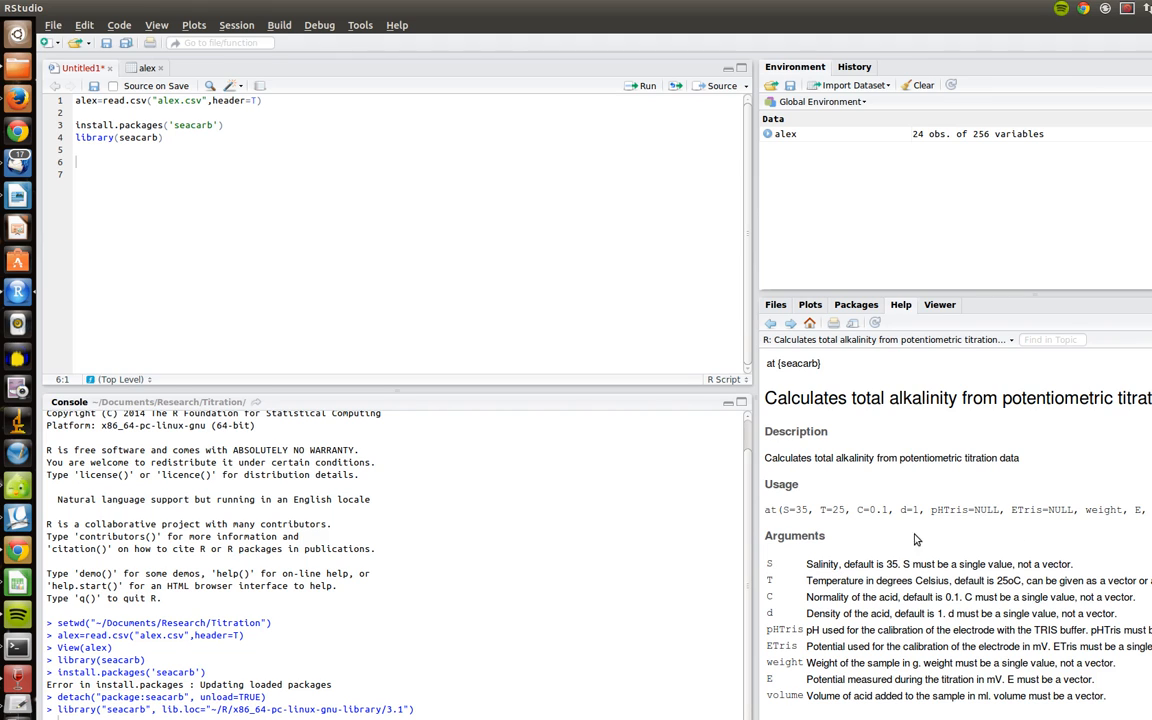
Select 'at' in the help usage section and start typing at on script line 6.
double_click(770, 510)
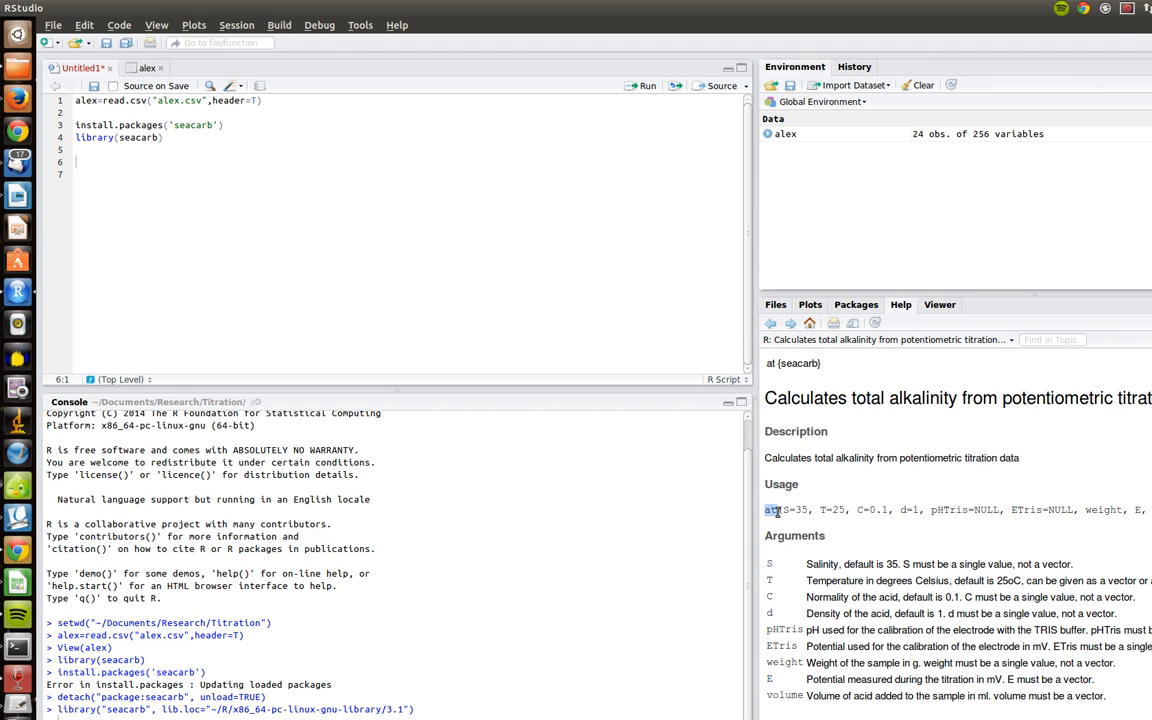
mouse_move(782, 515)
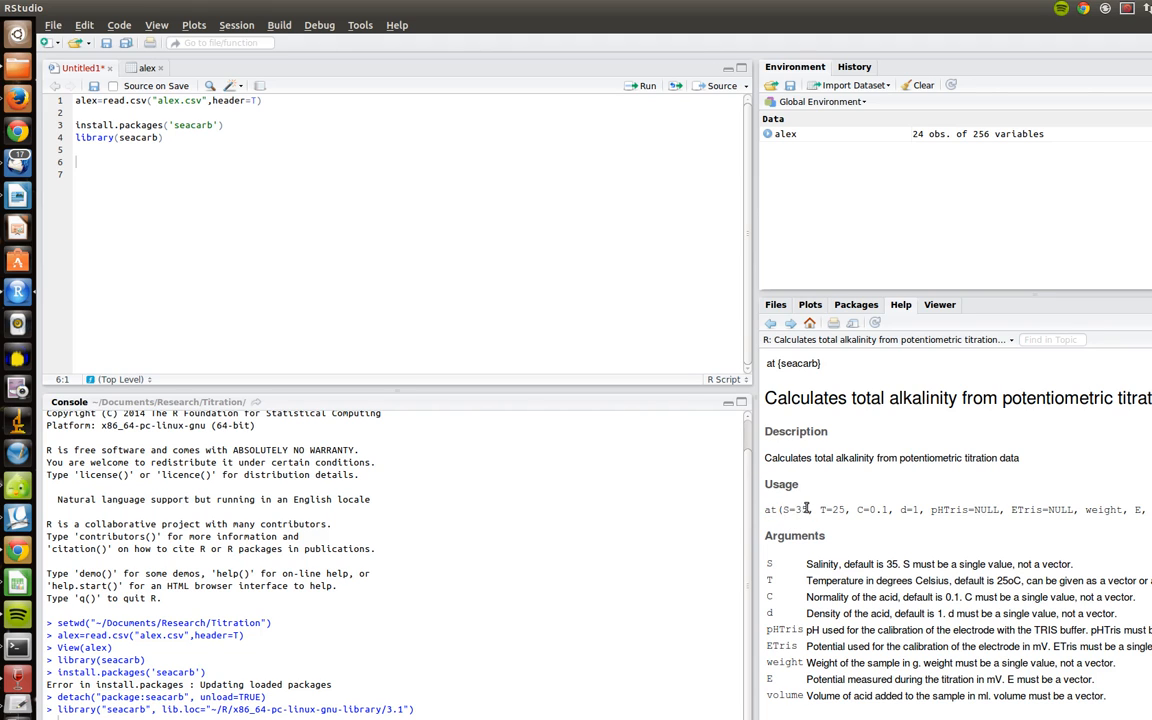
mouse_move(760, 569)
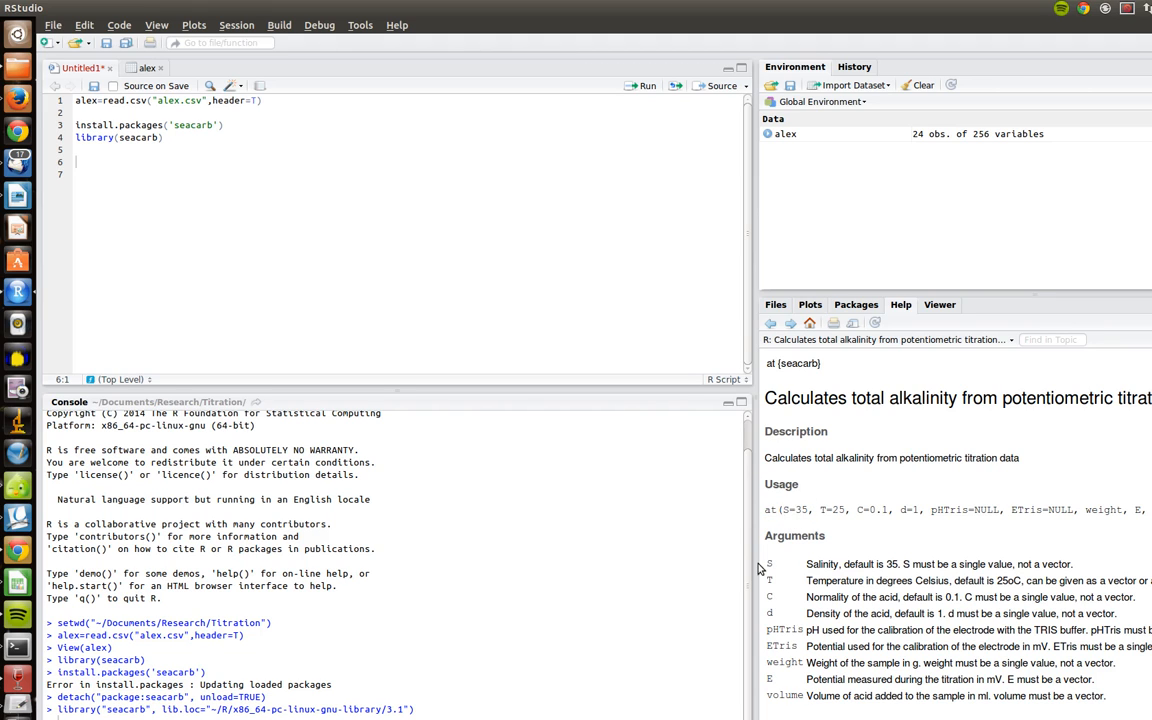
mouse_move(937, 555)
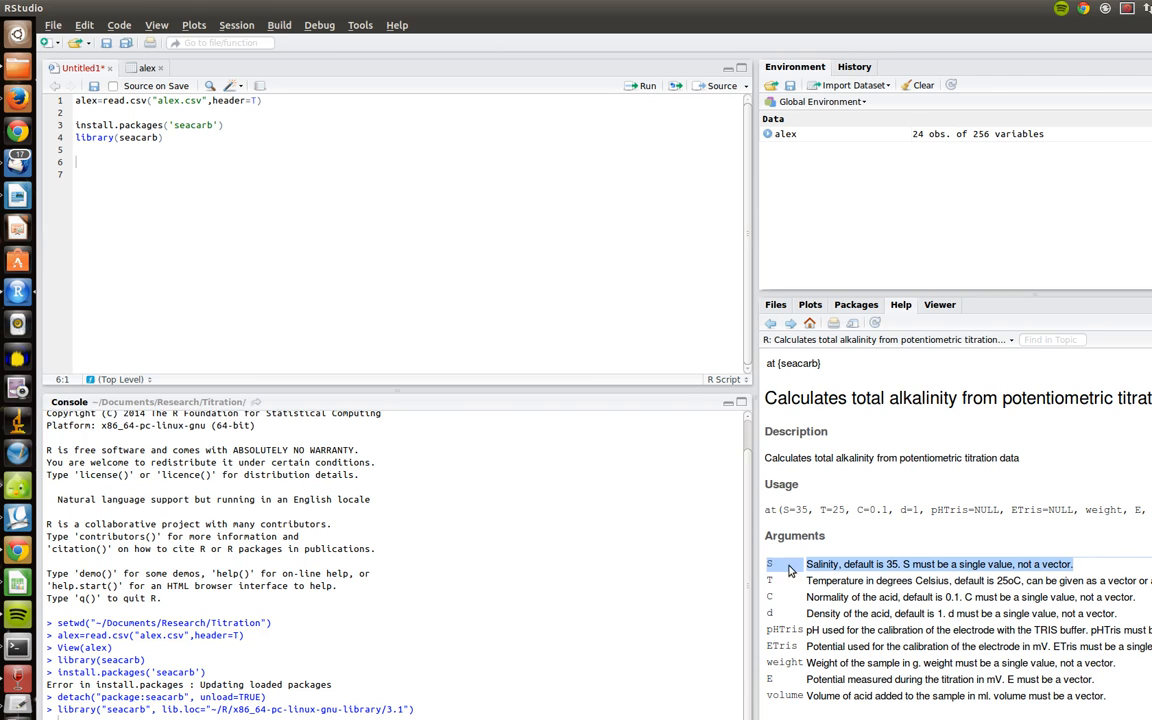
mouse_move(915, 560)
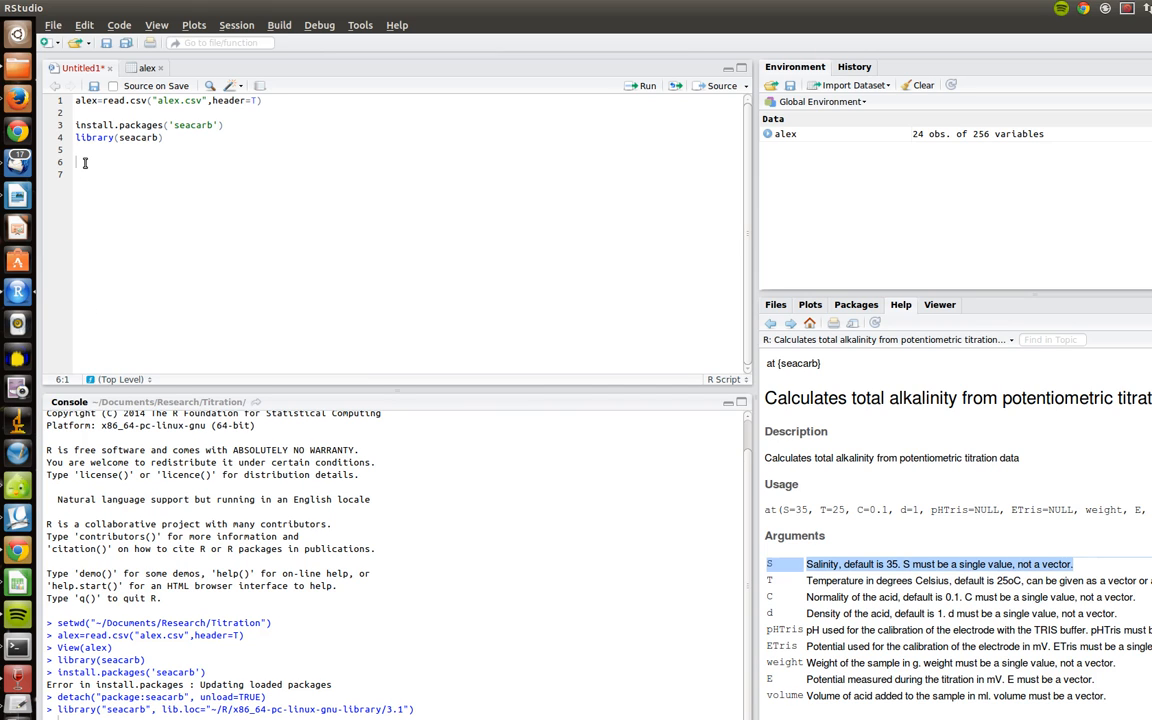
type("at")
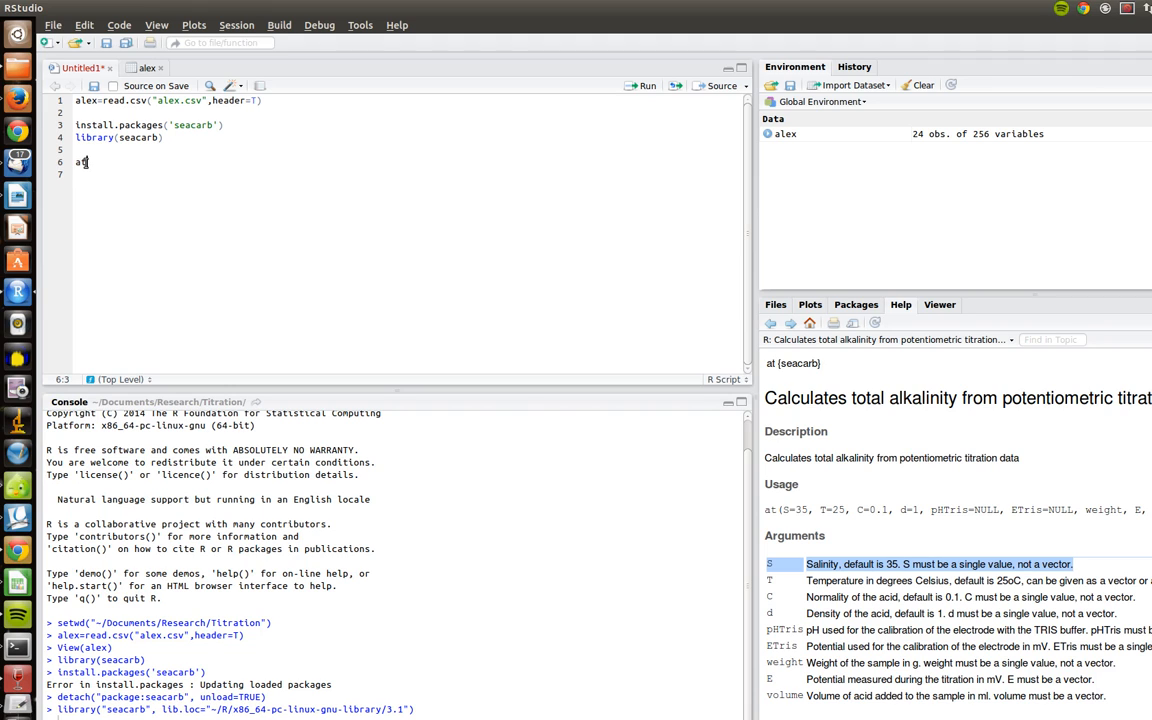
type("t")
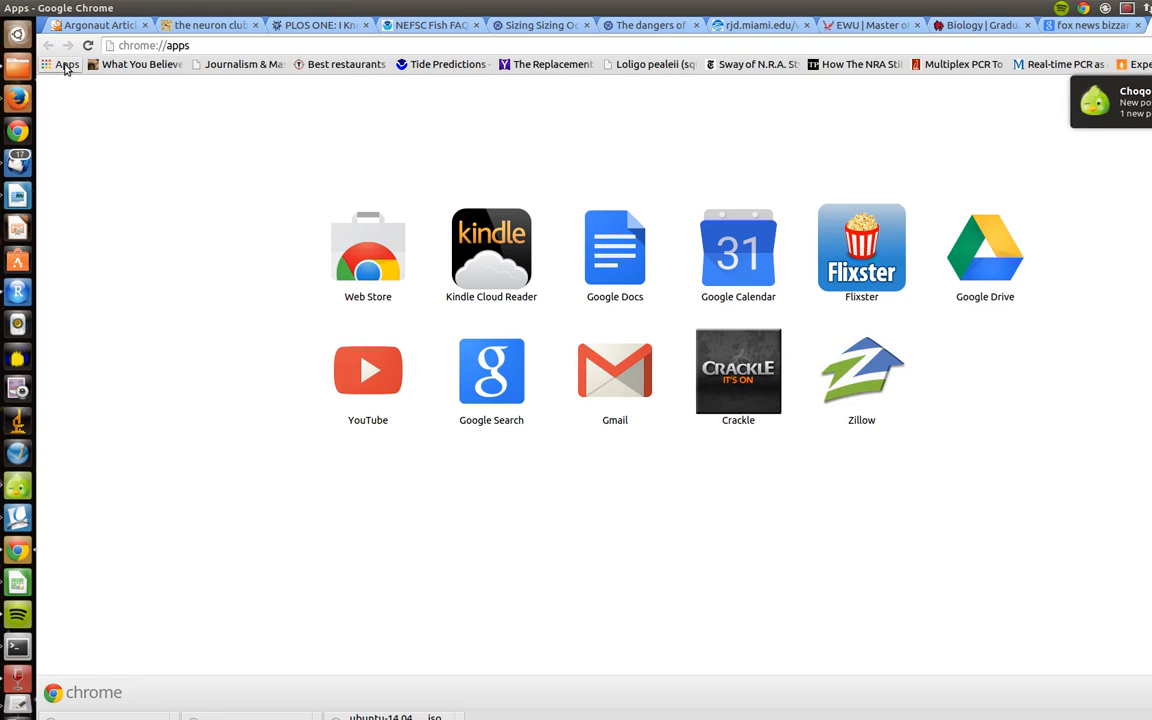
Open Google Drive, browse My Drive, and select the Onthank Lab Documents folder.
left_click(984, 248)
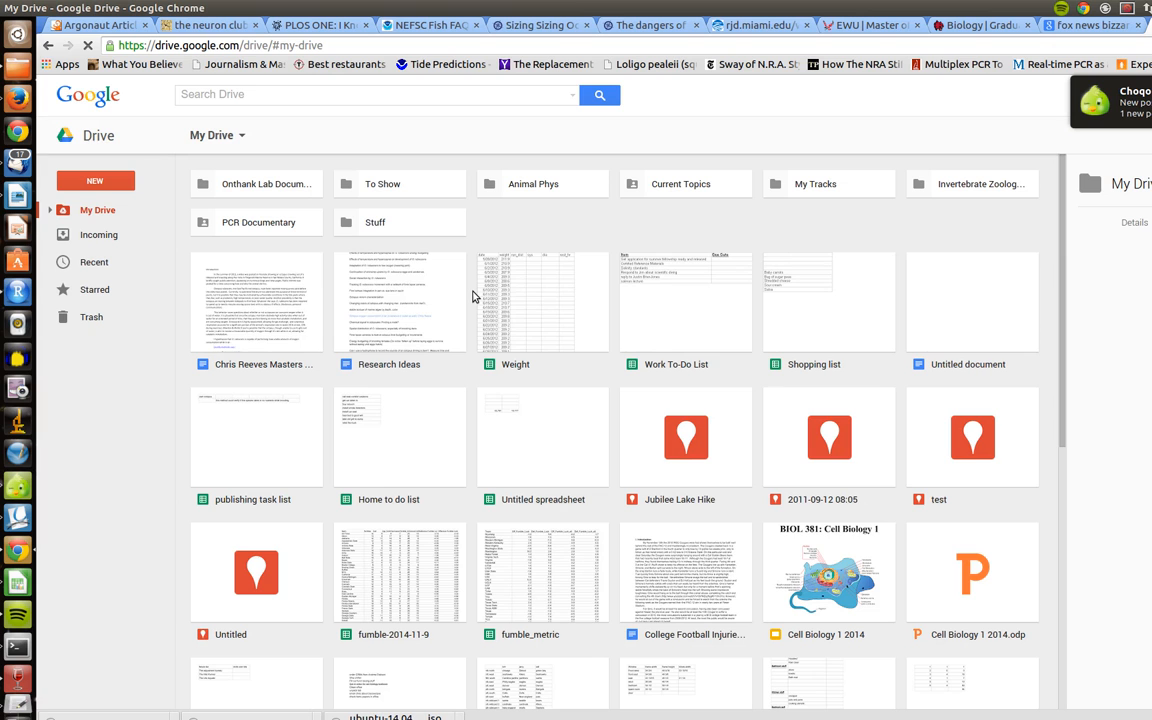
scroll("down", 3)
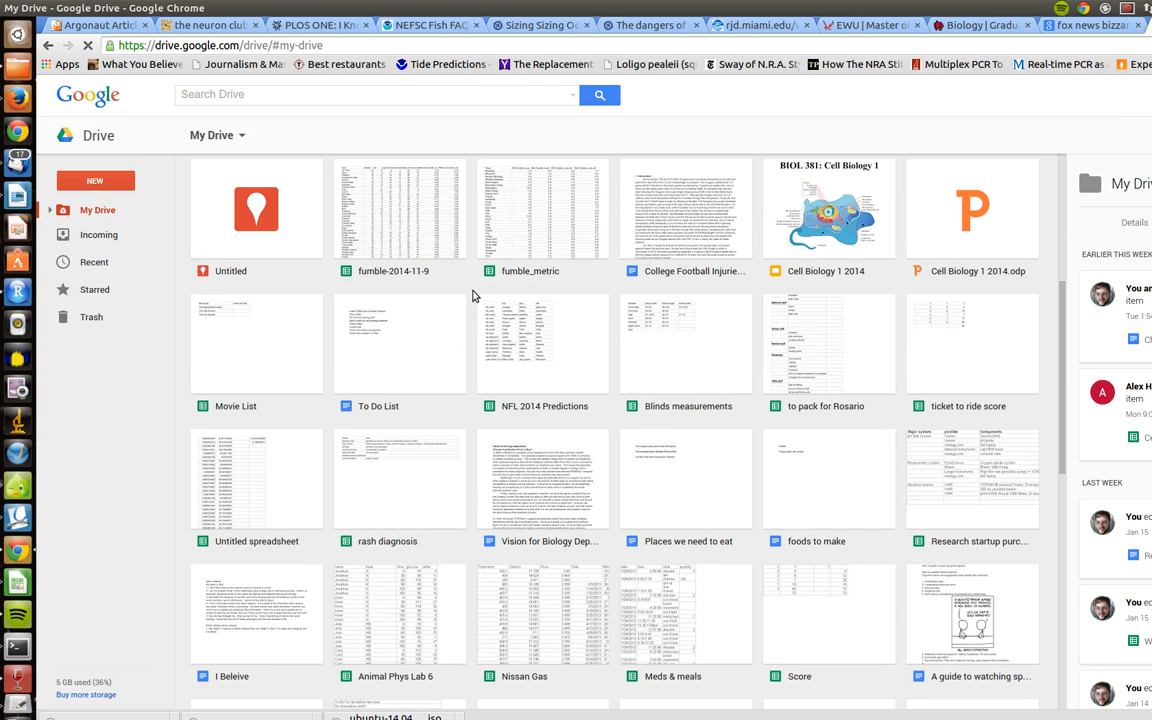
scroll("down", 3)
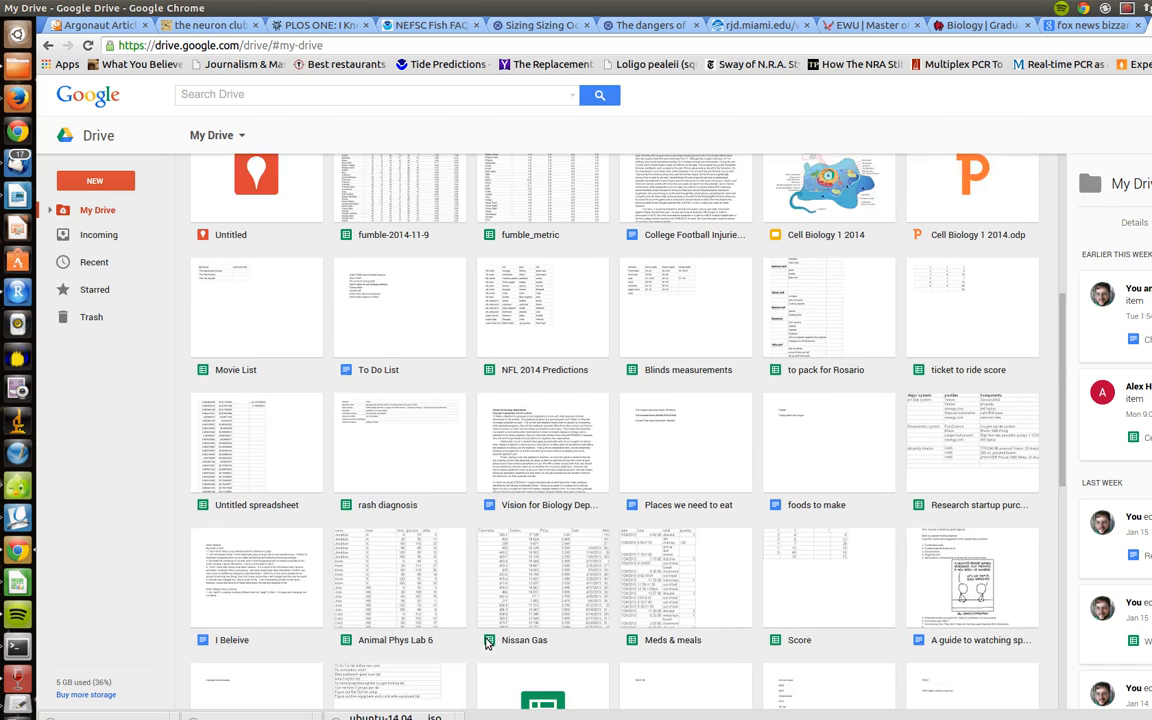
scroll("down", 3)
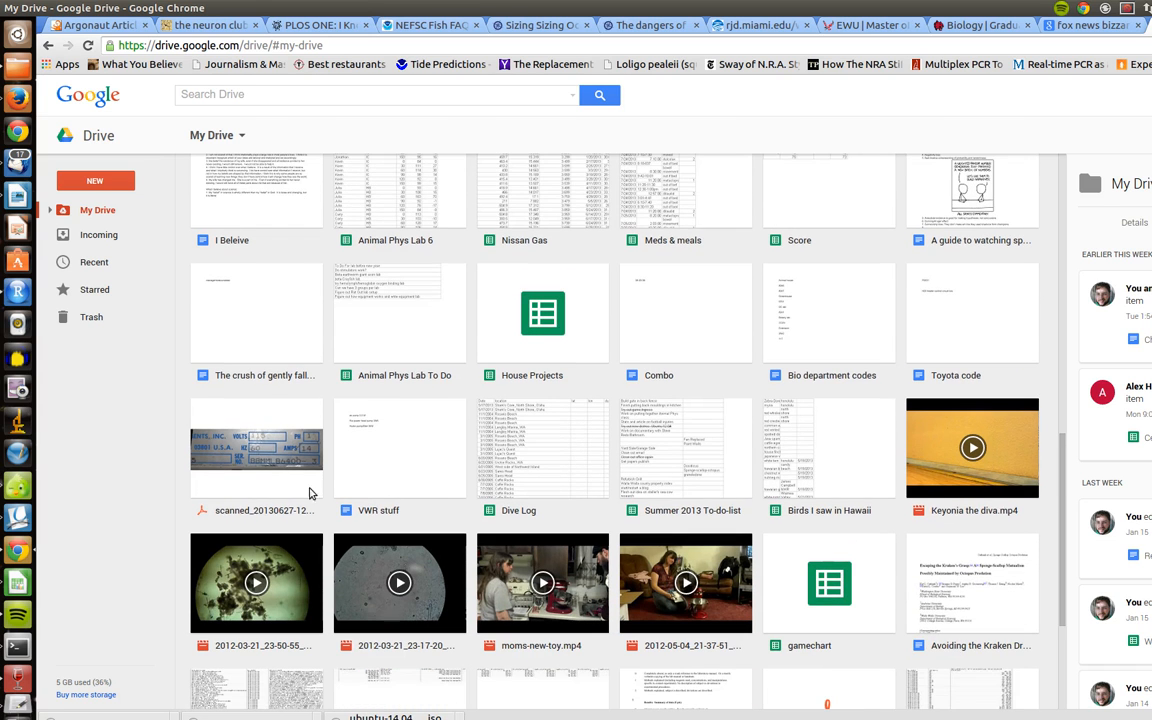
scroll("up", 3)
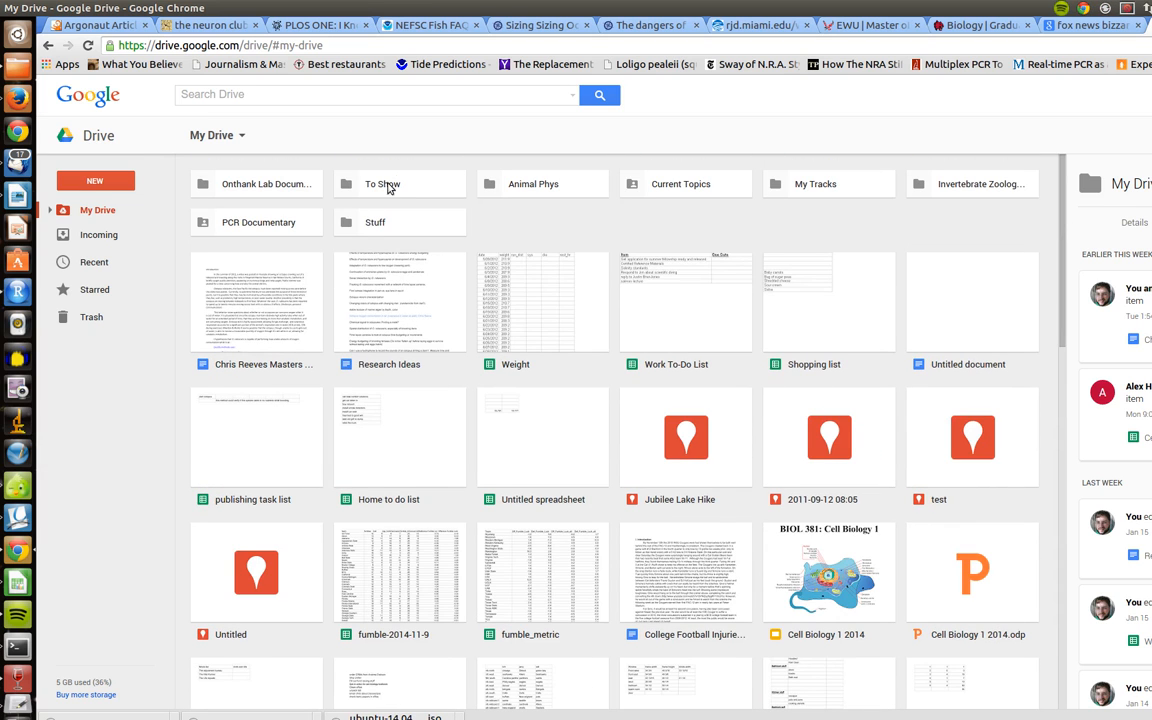
left_click(256, 183)
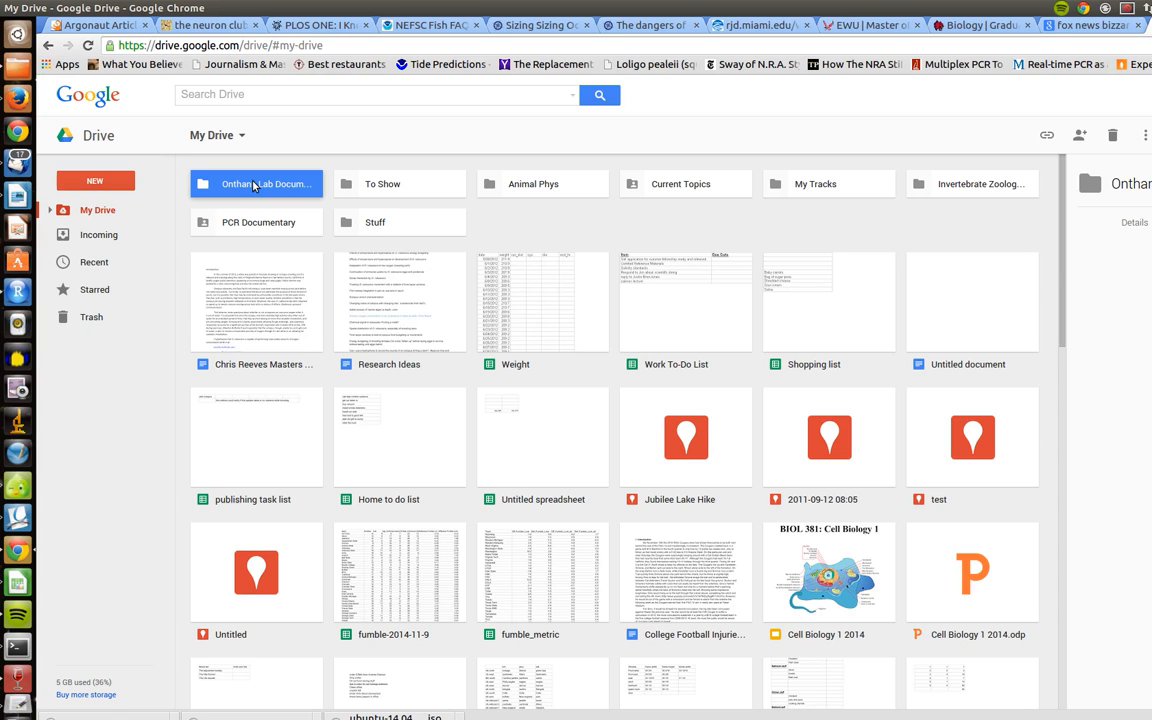
left_click(1134, 222)
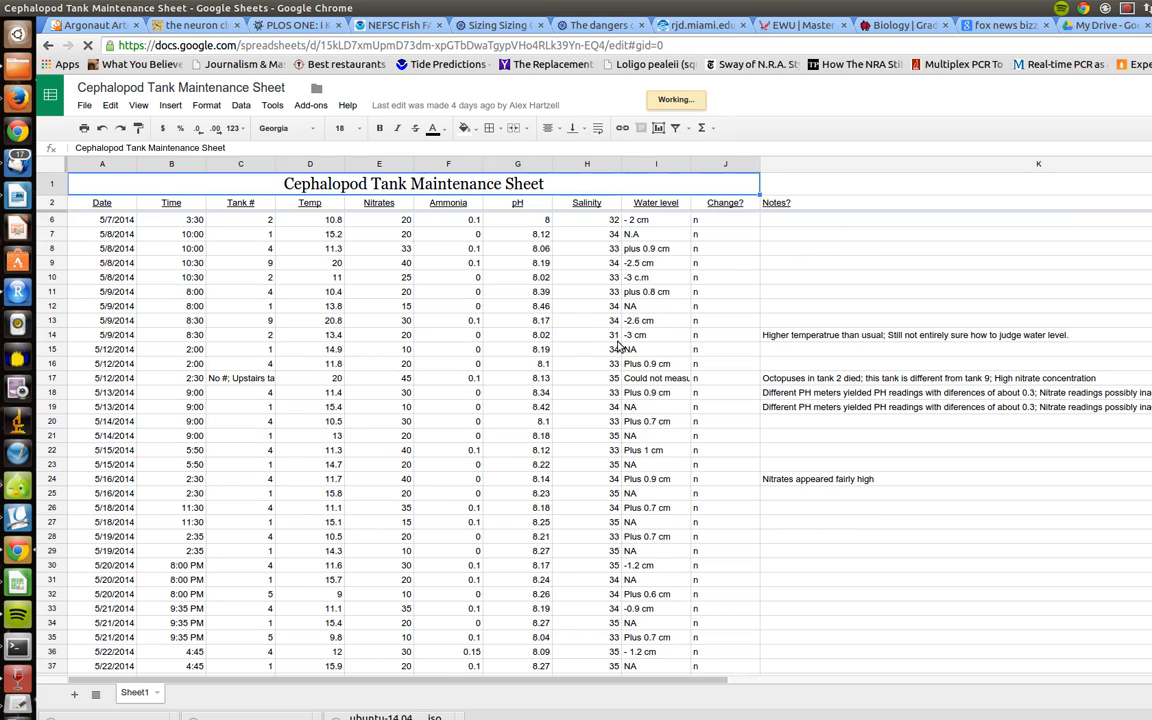
Scroll to the tank sheet's final entries and select the 1/19/2015 tank 4 row.
scroll("down", 3)
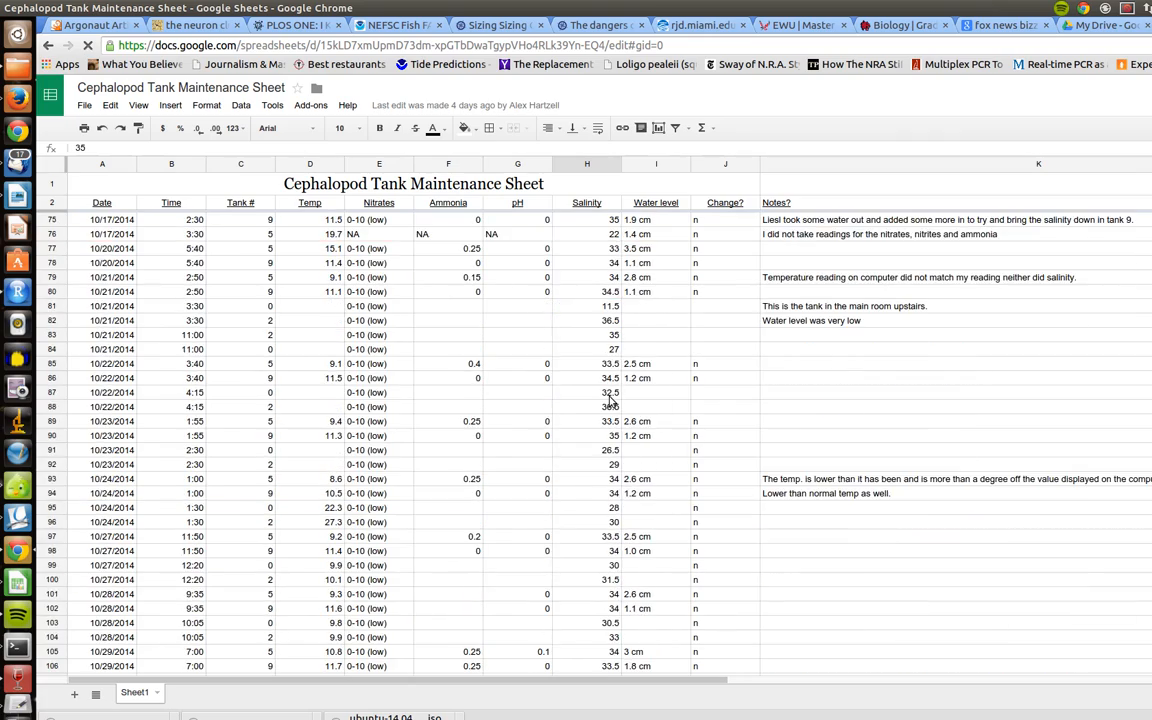
scroll("down", 3)
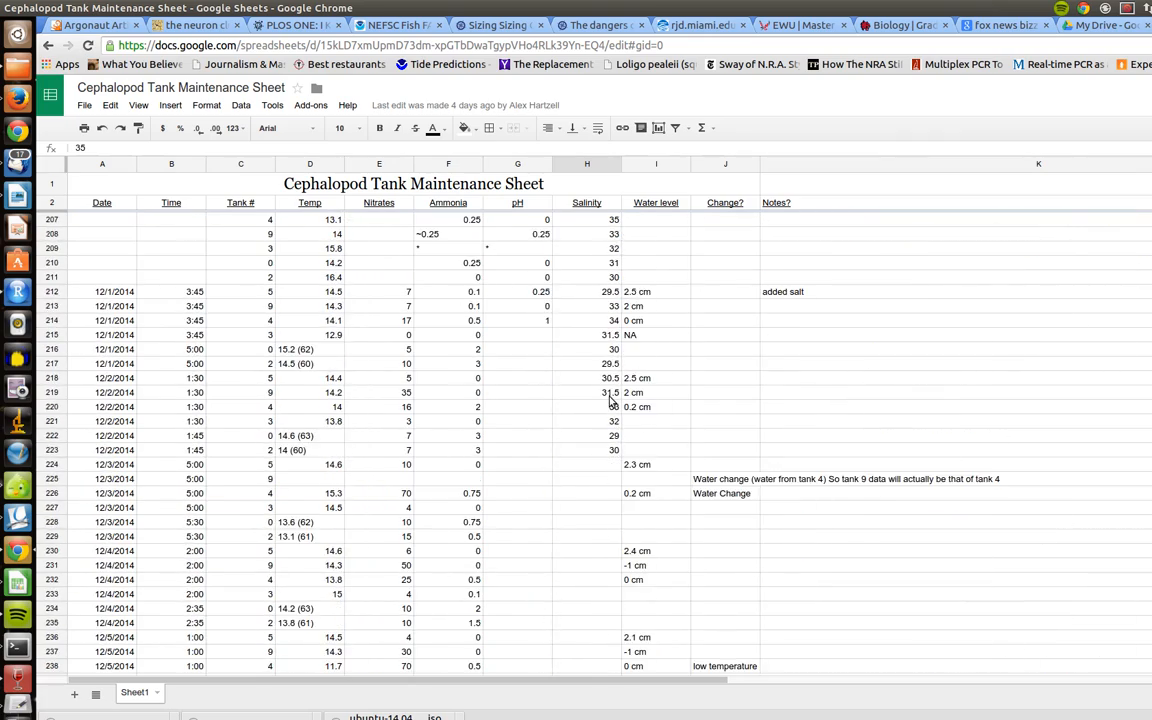
scroll("down", 3)
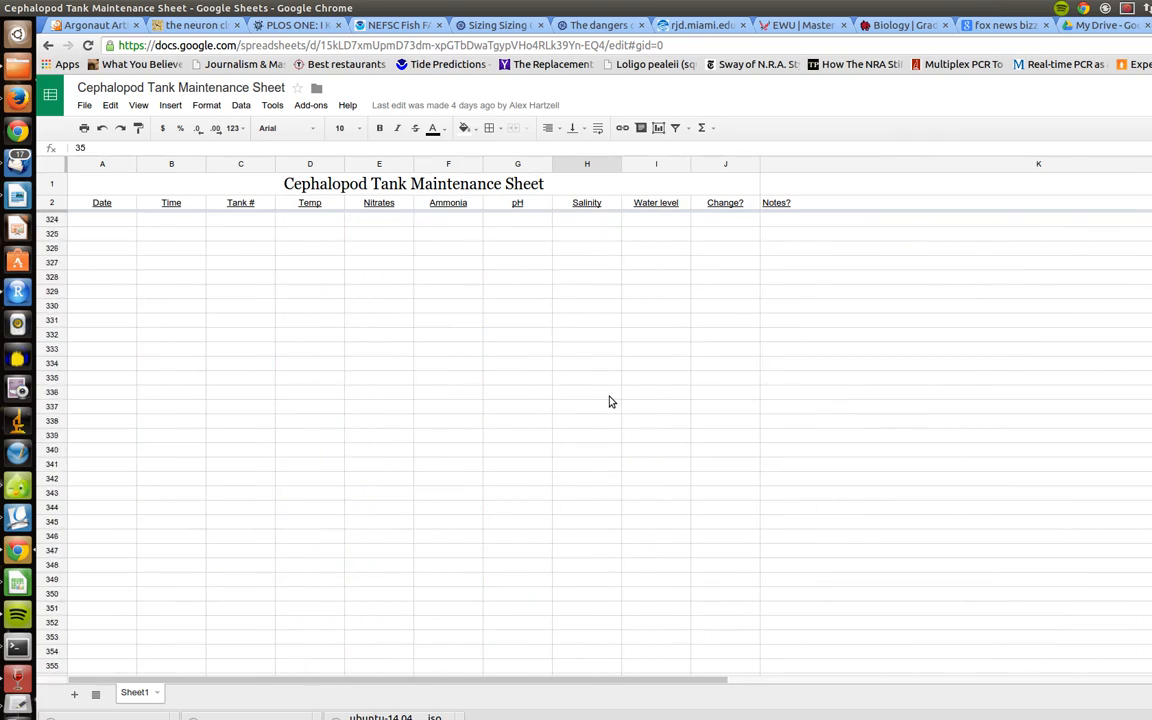
scroll("up", 3)
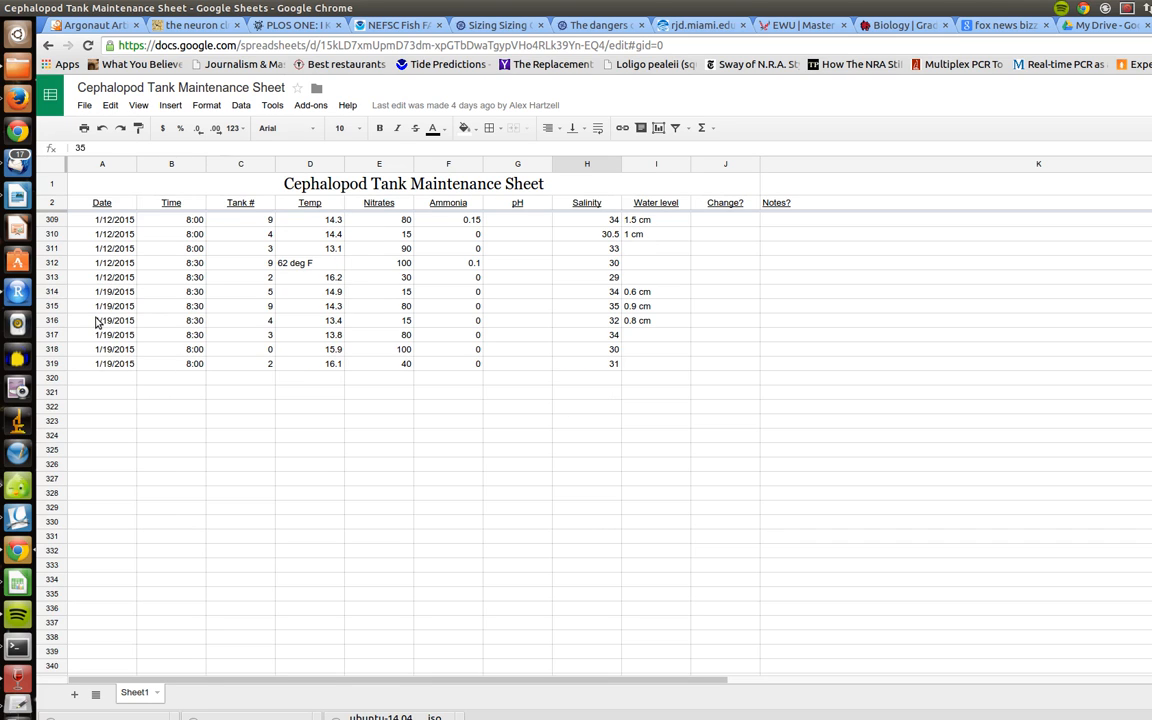
left_click(101, 320)
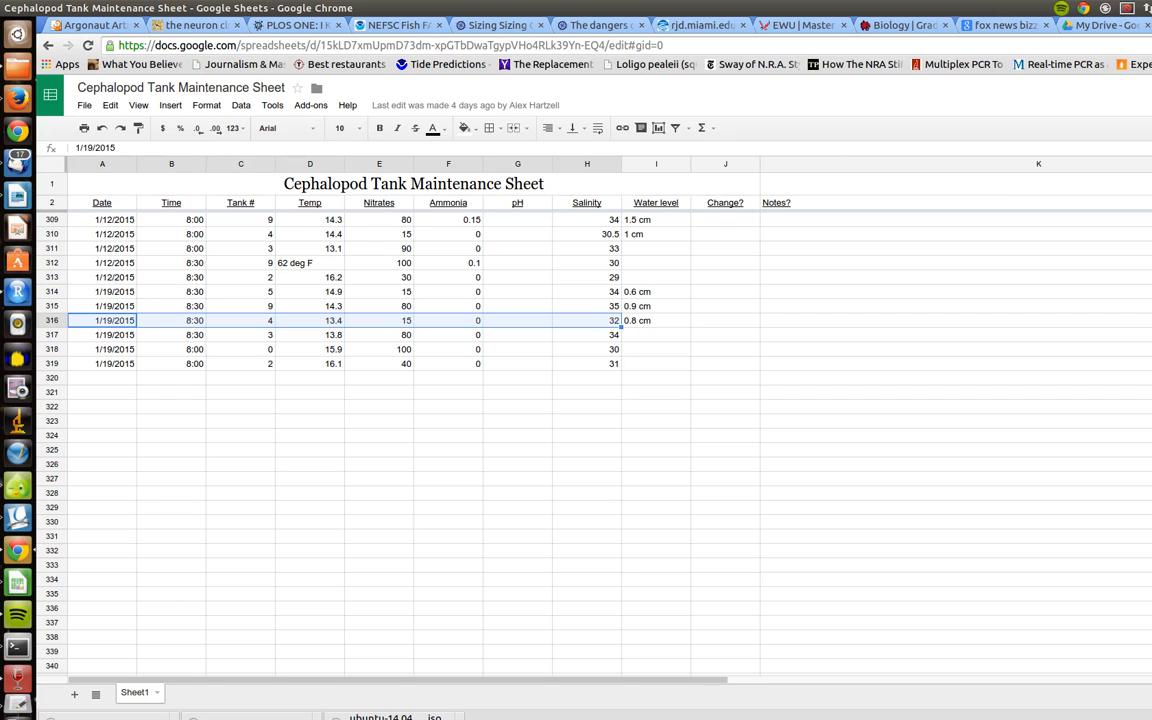
mouse_move(215, 274)
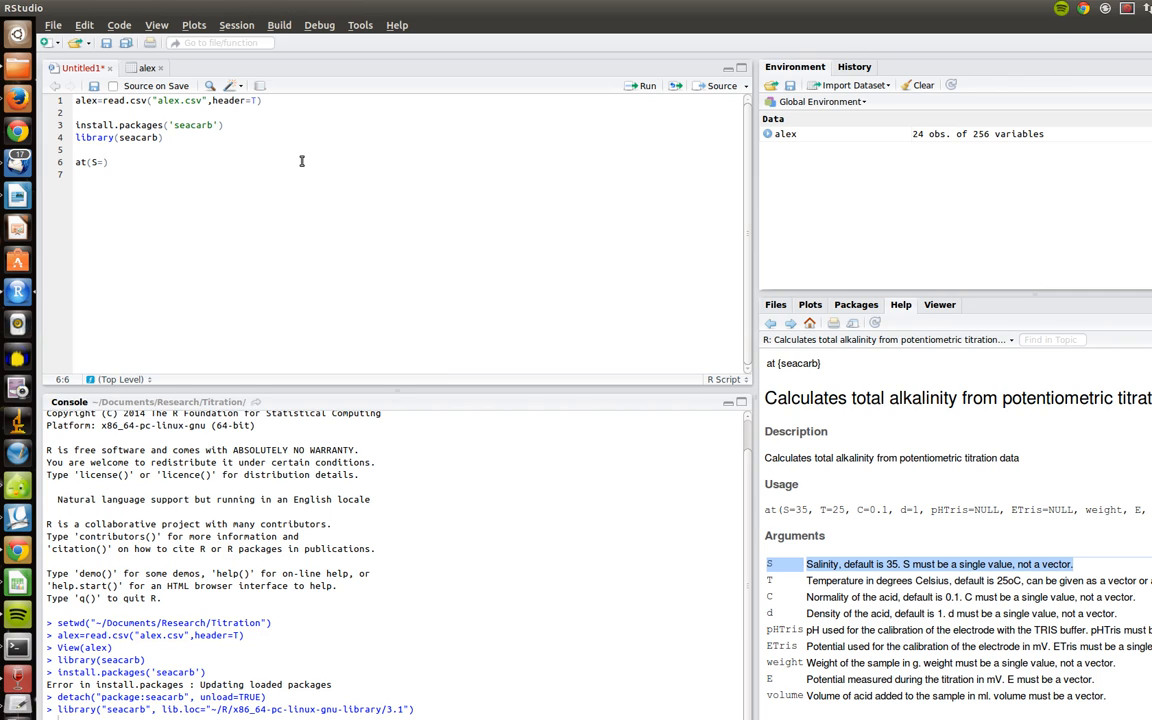
Make at() read at(S=32,T= and bring up the alex data viewer to find temperature.
type("32")
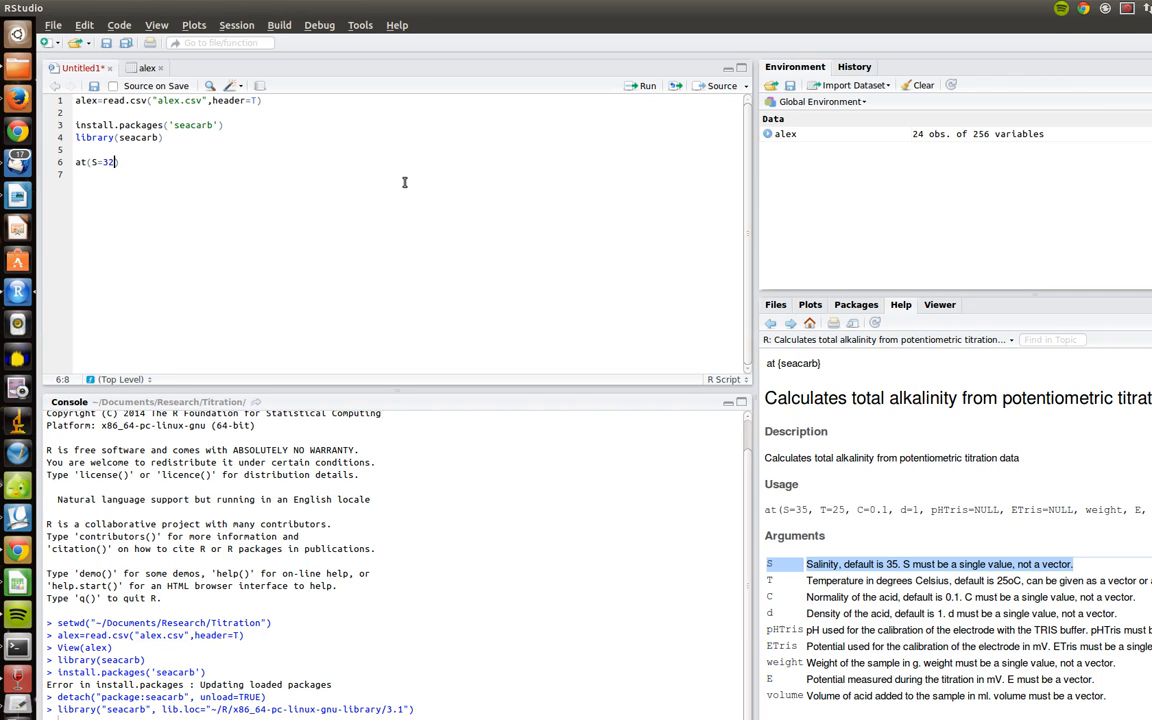
type(",")
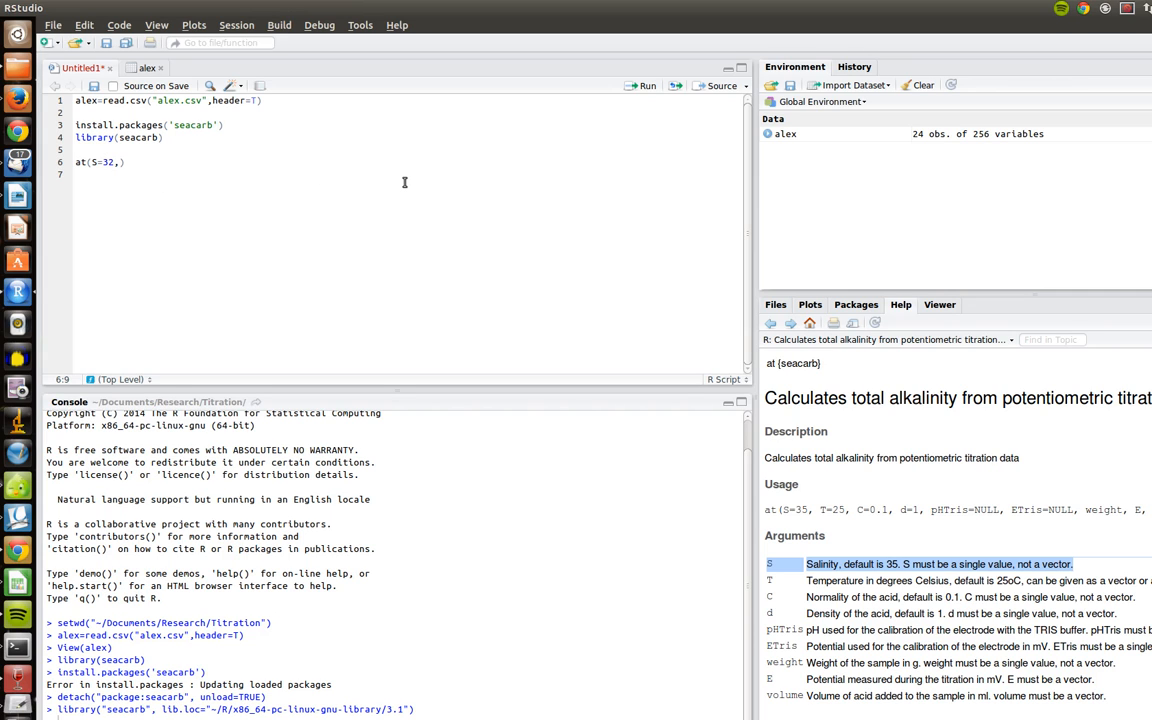
type("T=")
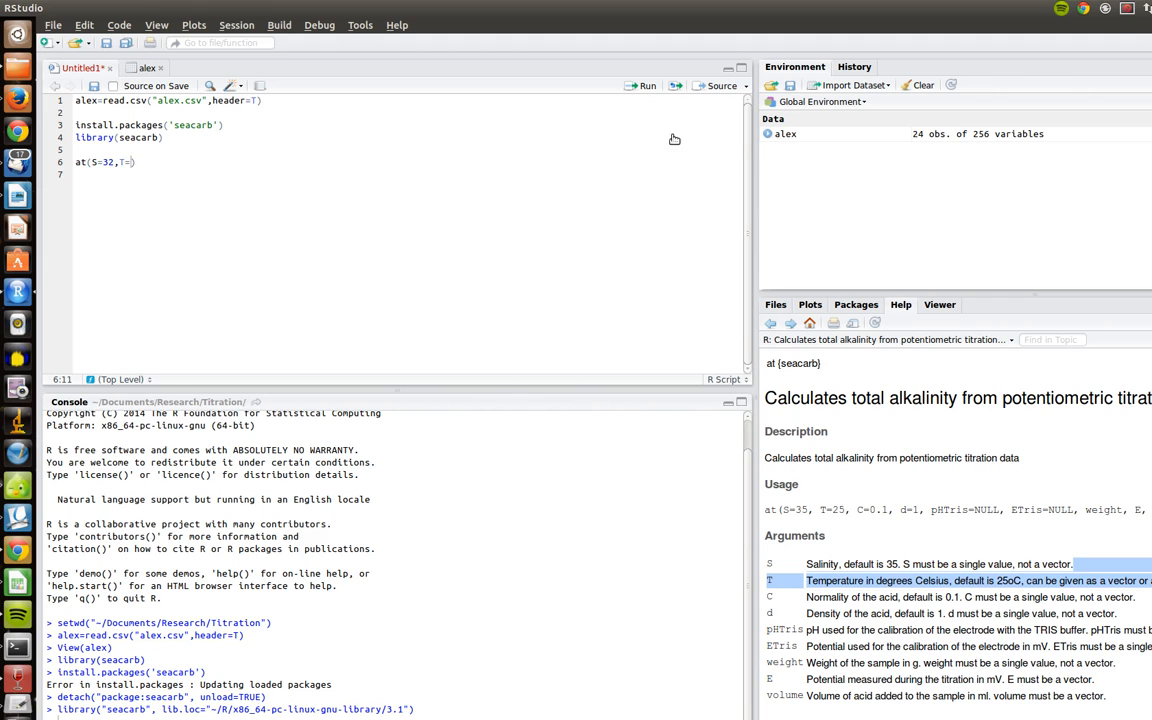
left_click(148, 68)
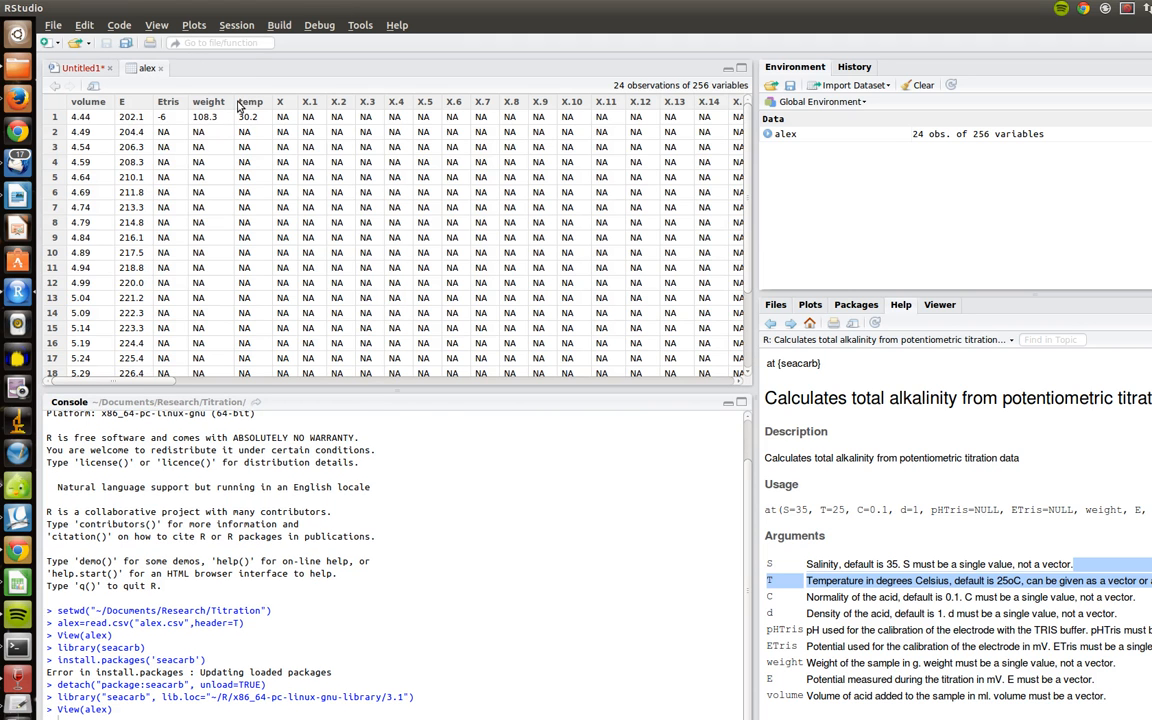
Set temperature to alex$temp[1], the first temp reading of 30.2.
left_click(249, 101)
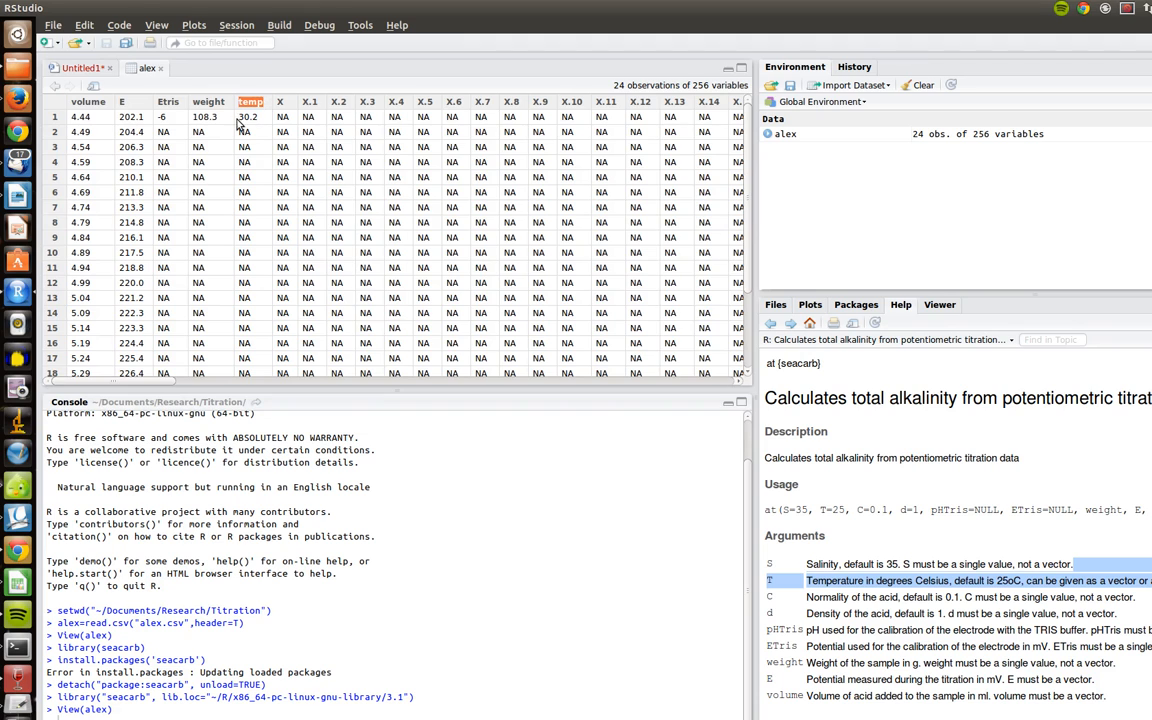
left_click(247, 116)
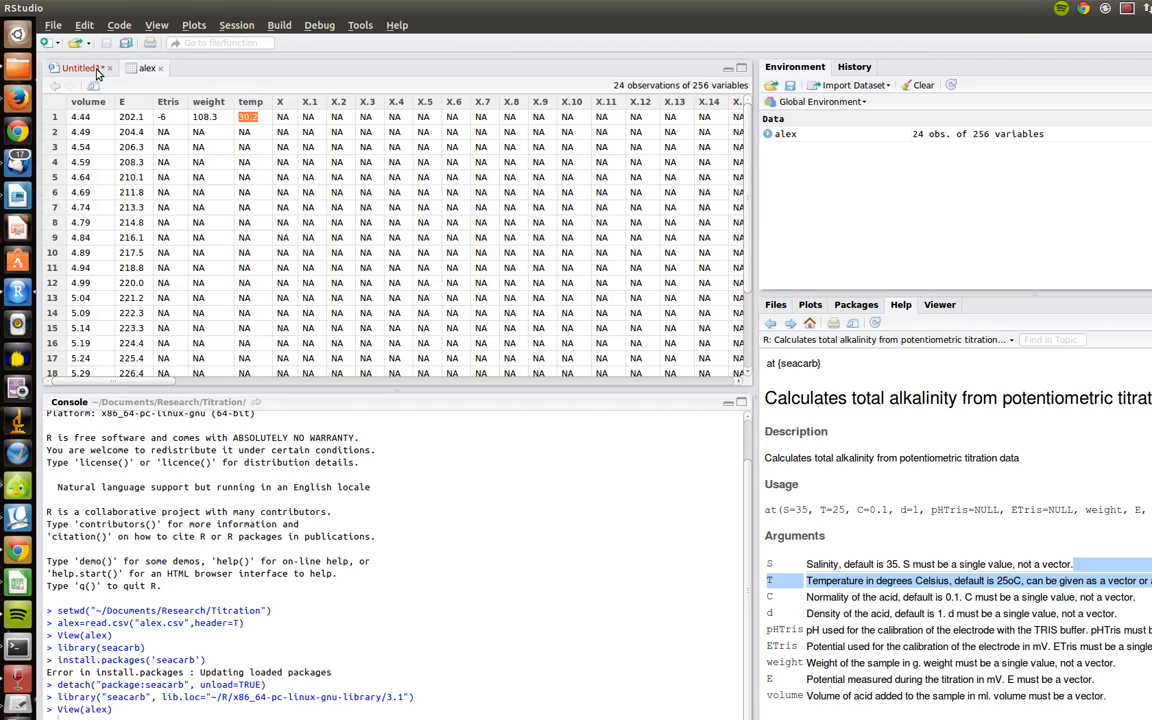
left_click(75, 68)
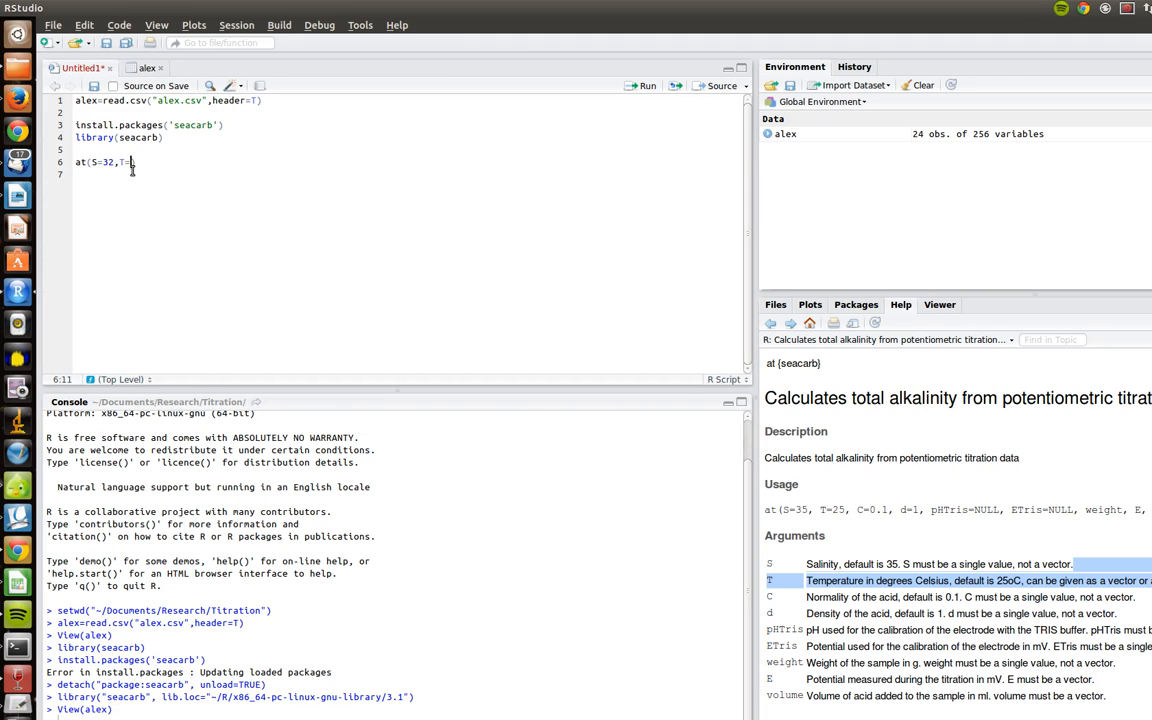
type("alex$temp[")
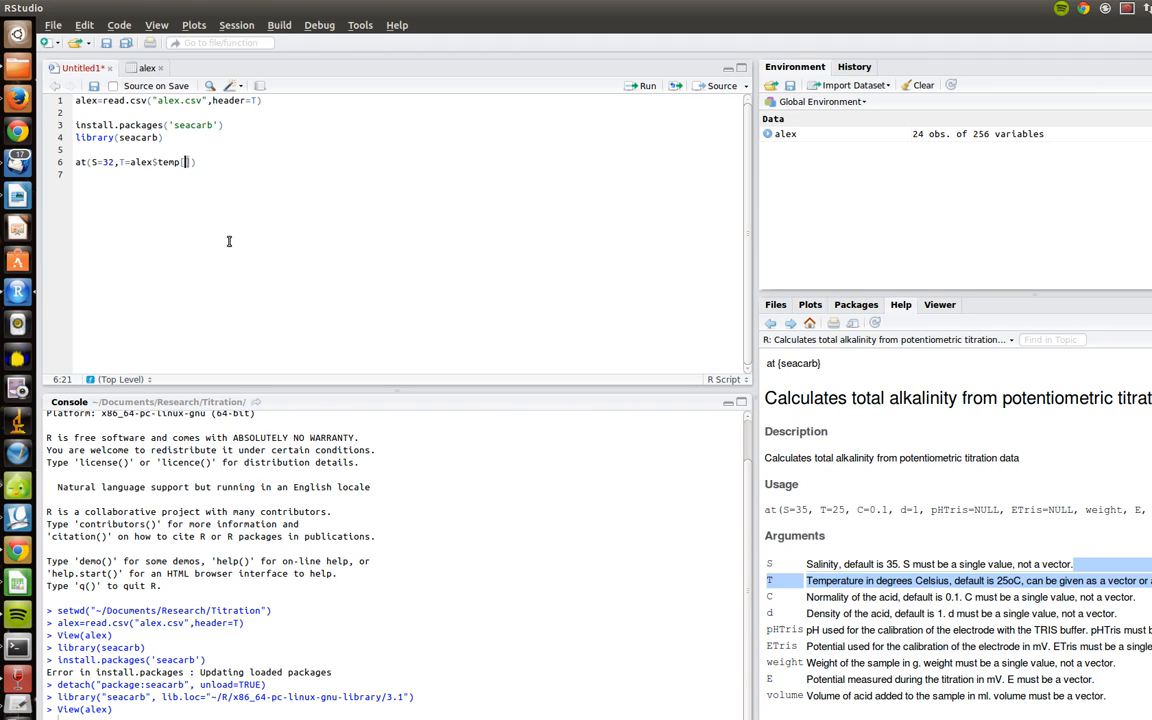
type("1")
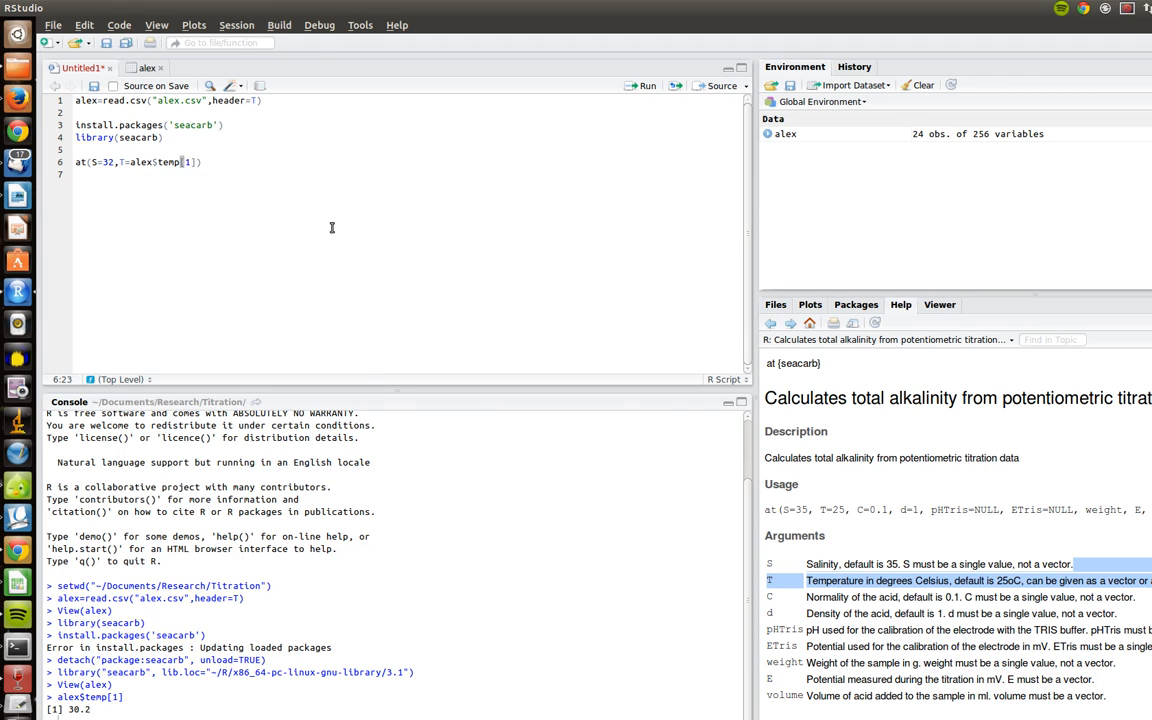
Add acid normality C=0.1001 to the at() call and mark the density default.
type(",C=")
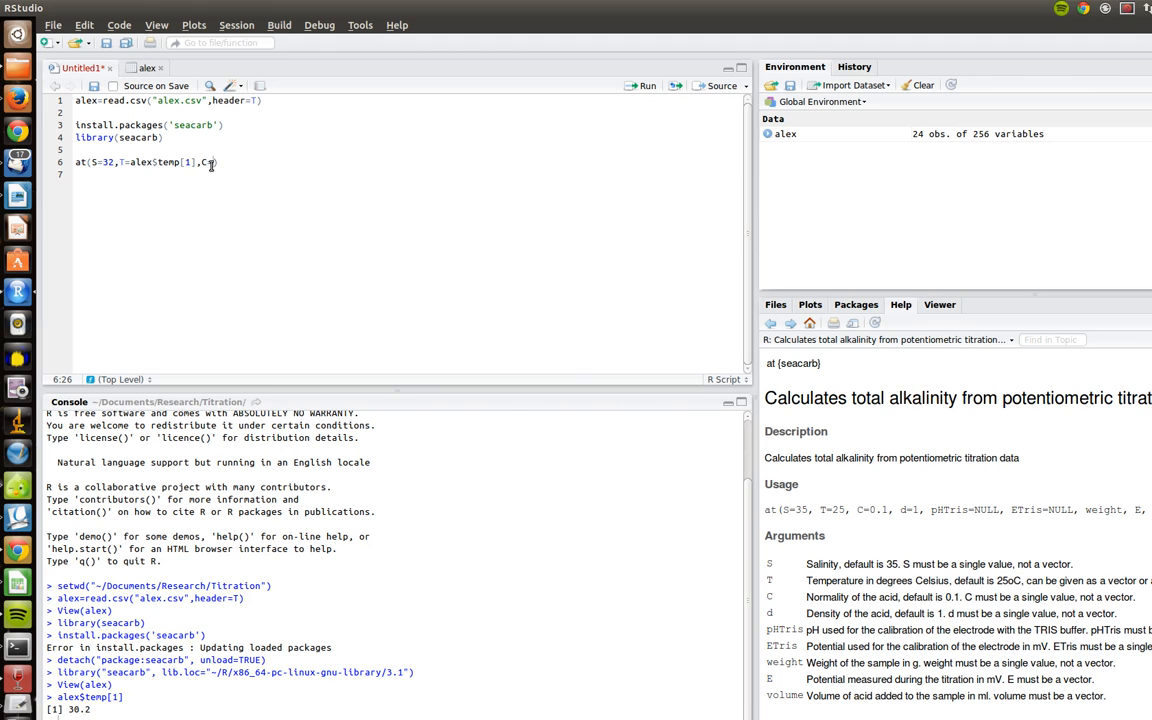
type("0.")
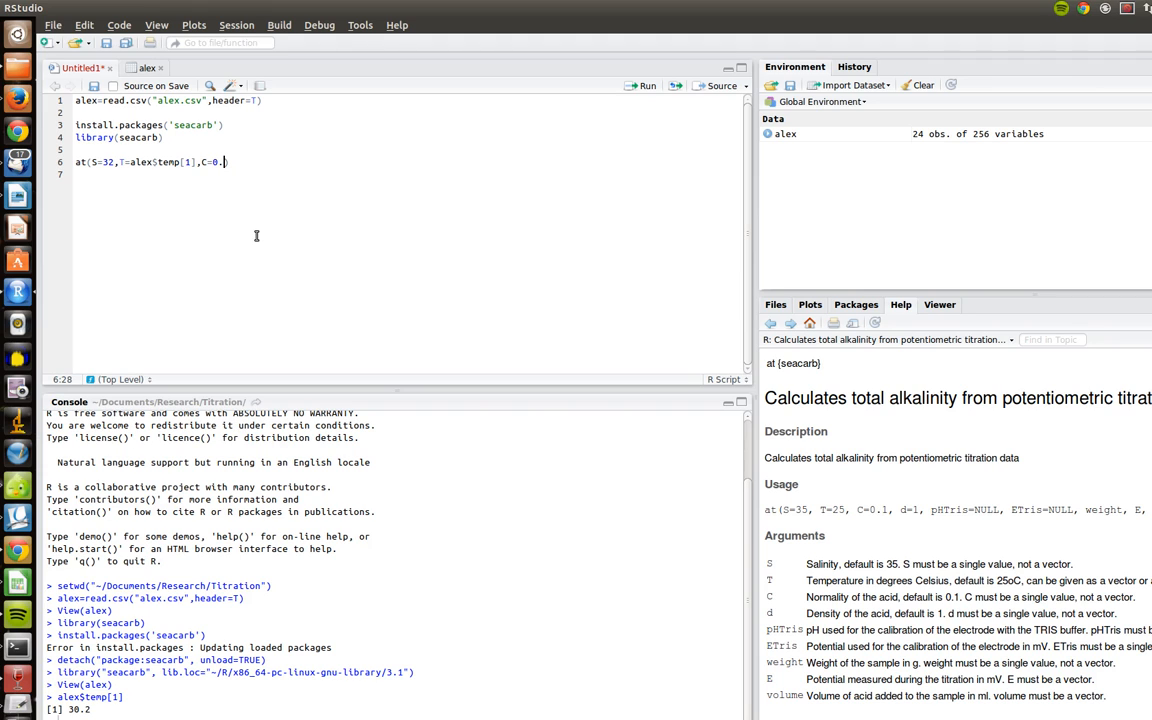
type("1001")
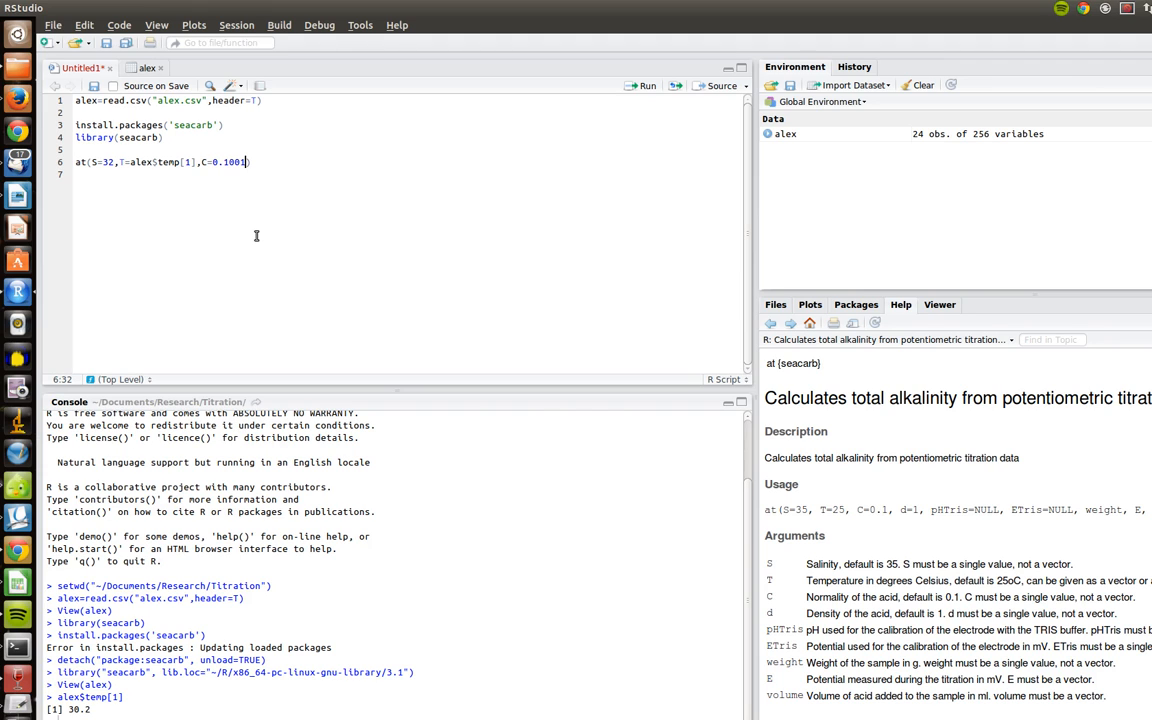
type(",")
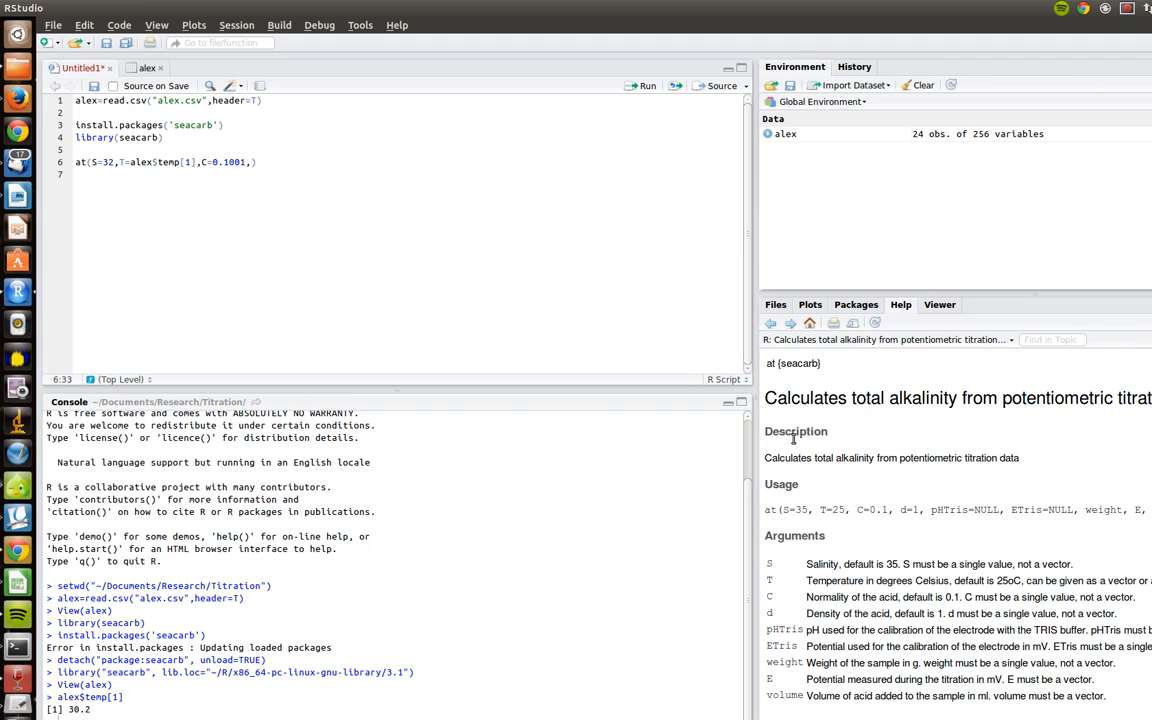
double_click(908, 510)
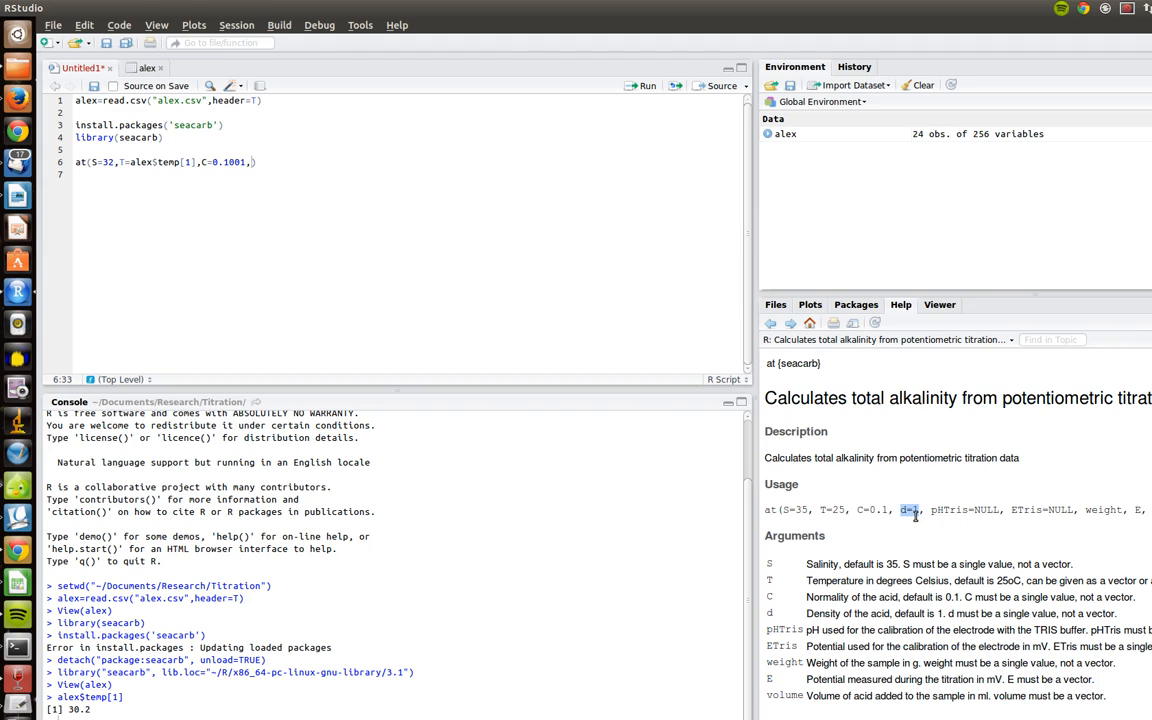
mouse_move(876, 615)
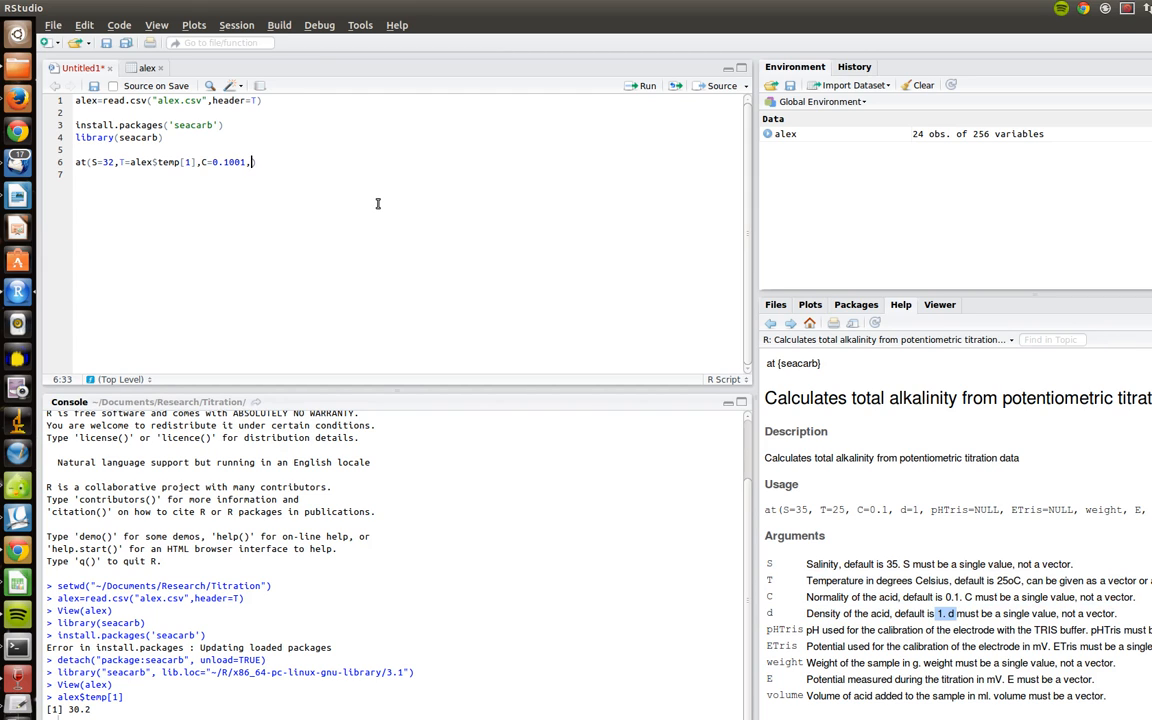
Add pHTris=7 to the at() call.
type("pHTris")
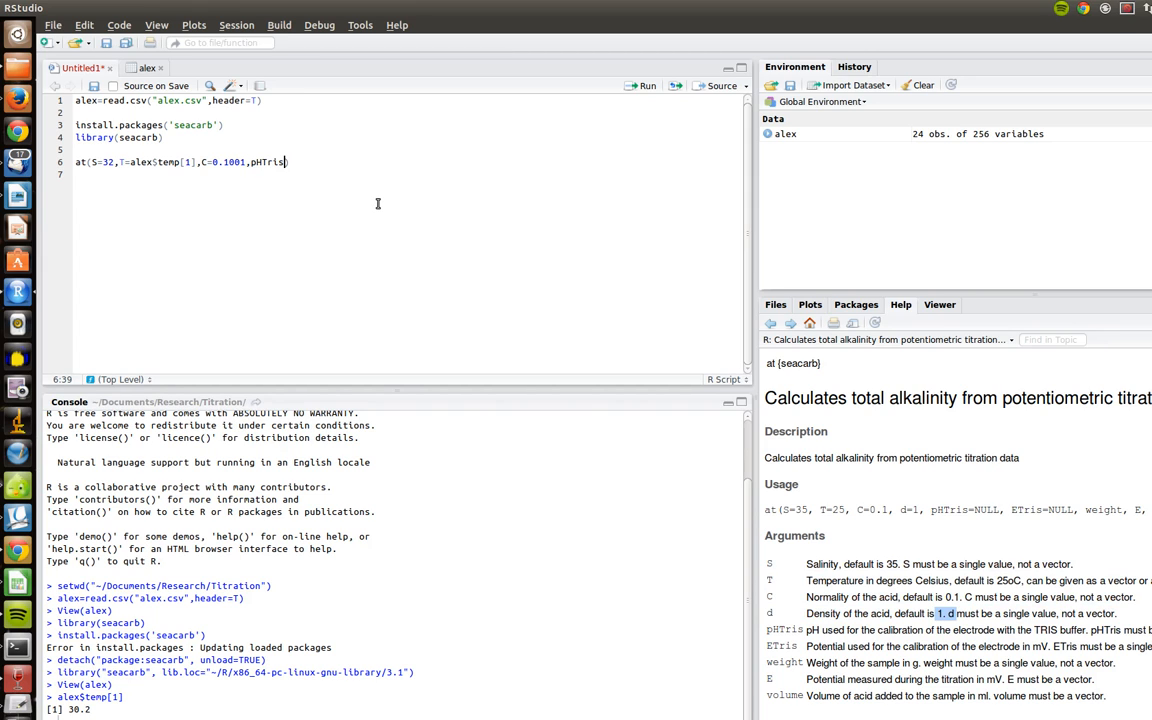
type("=")
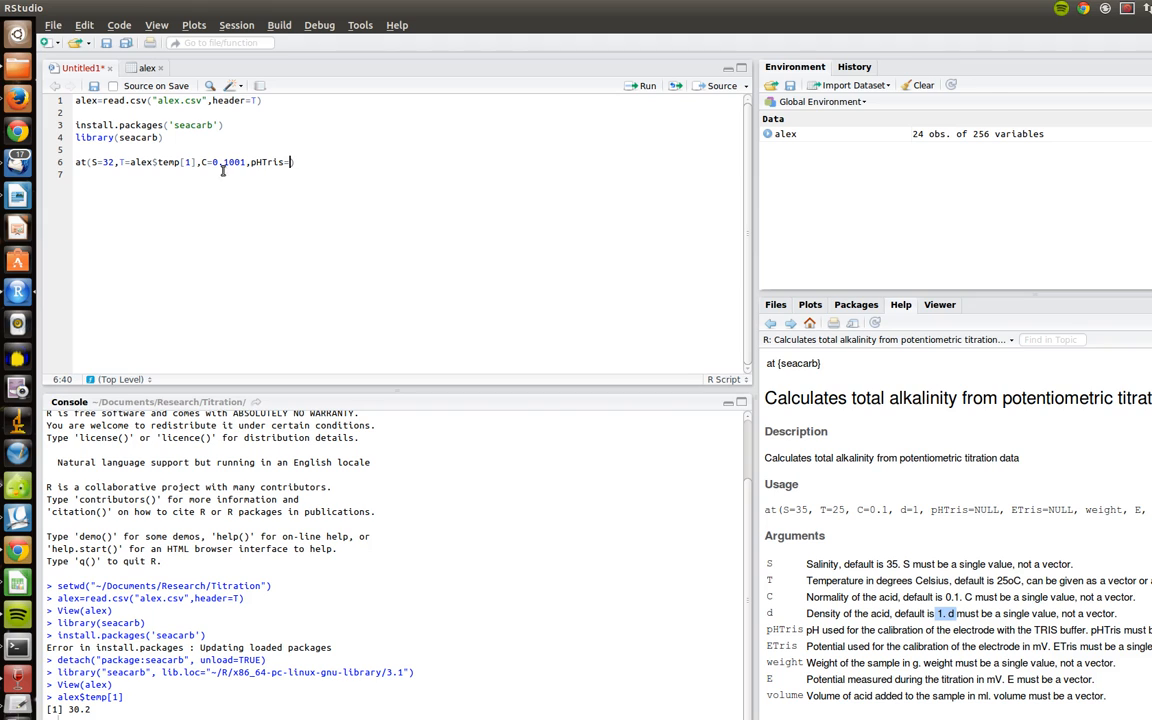
type("7")
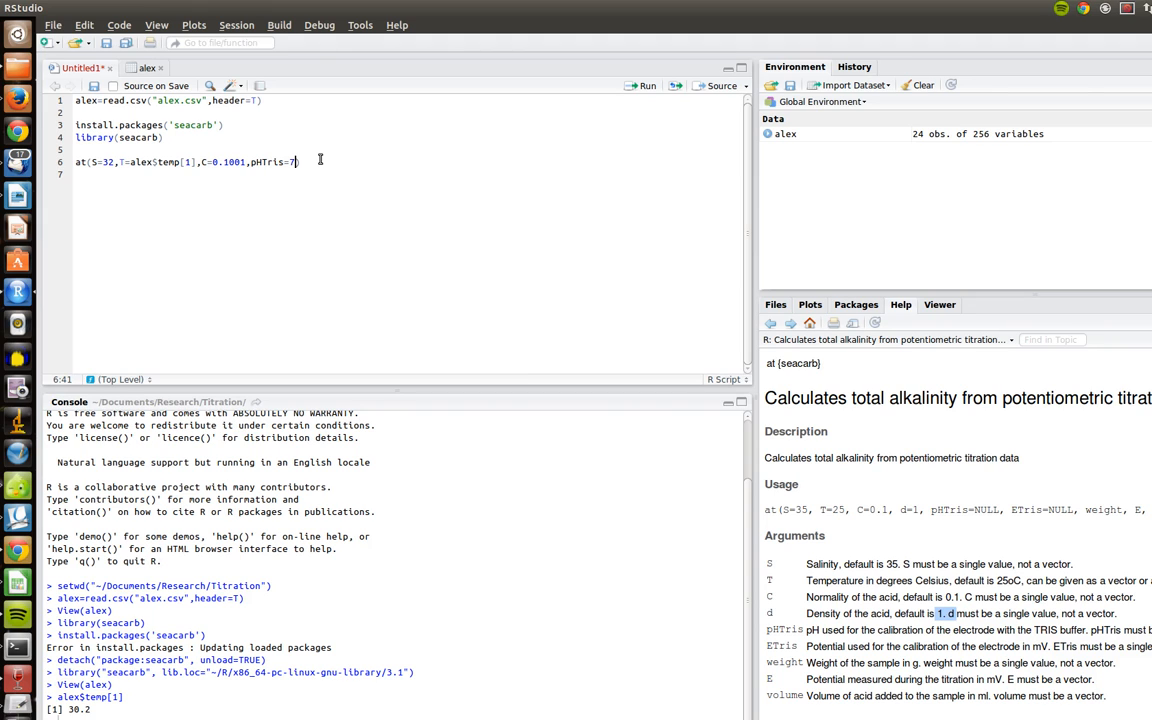
type(",")
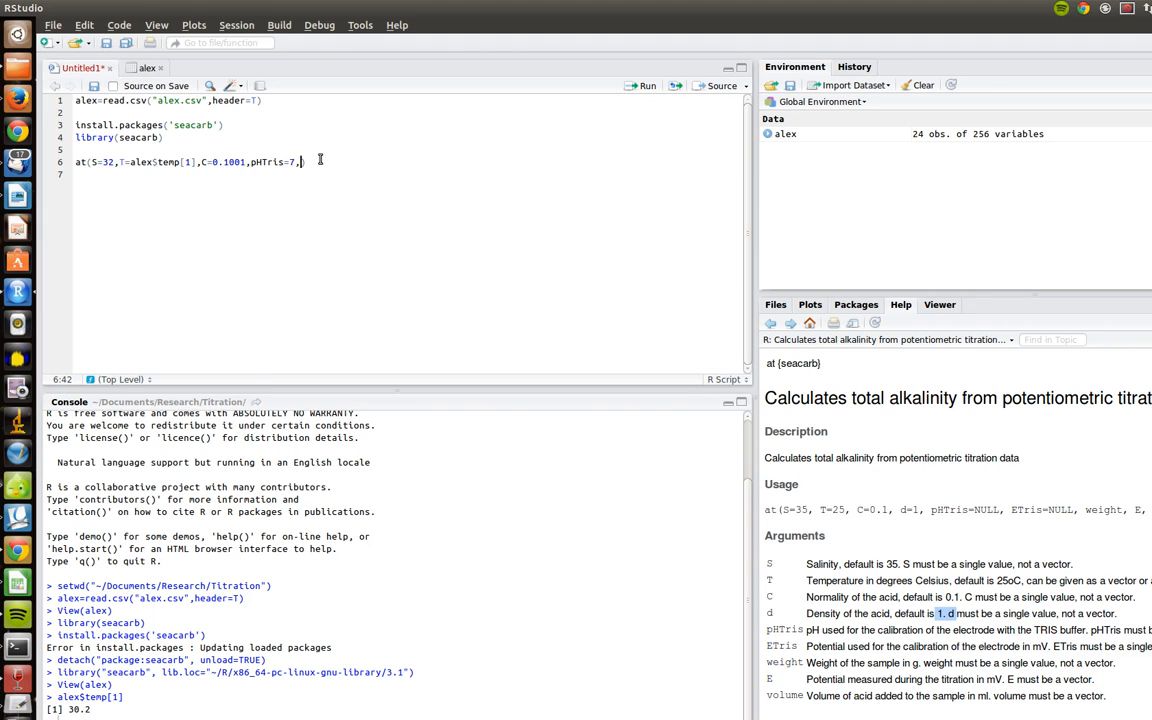
Add ETris=alex$Etris[1] after checking the alex Etris values, then start weight=.
type("ETris")
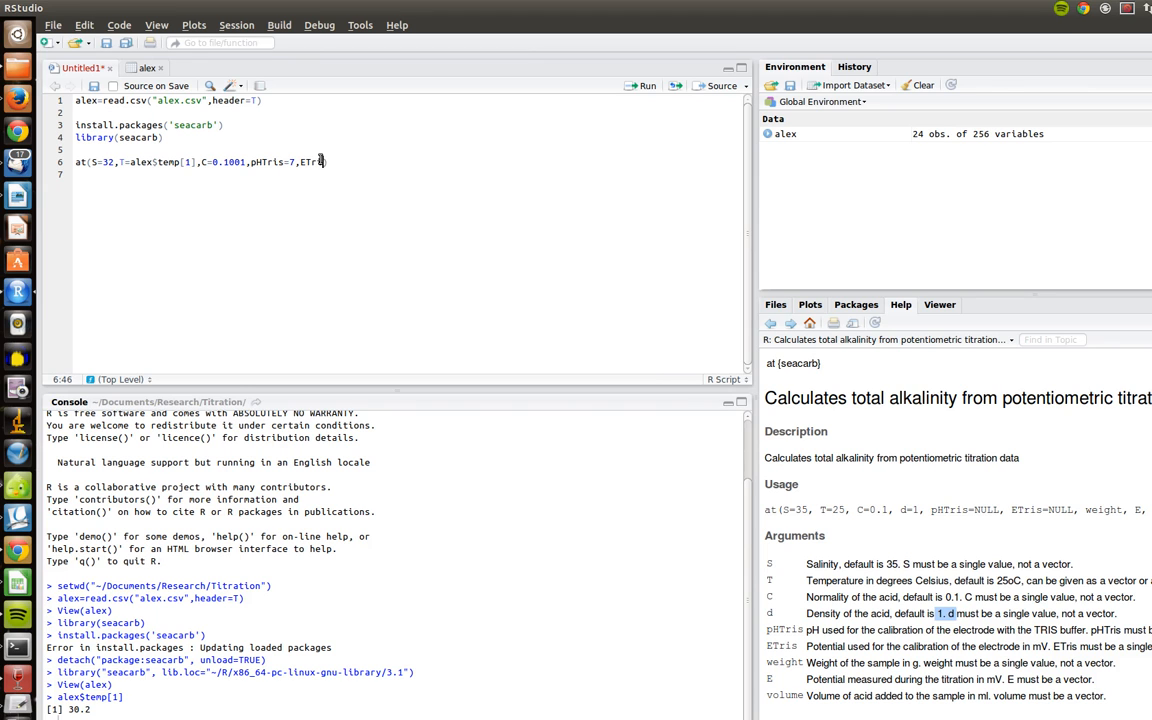
left_click(145, 68)
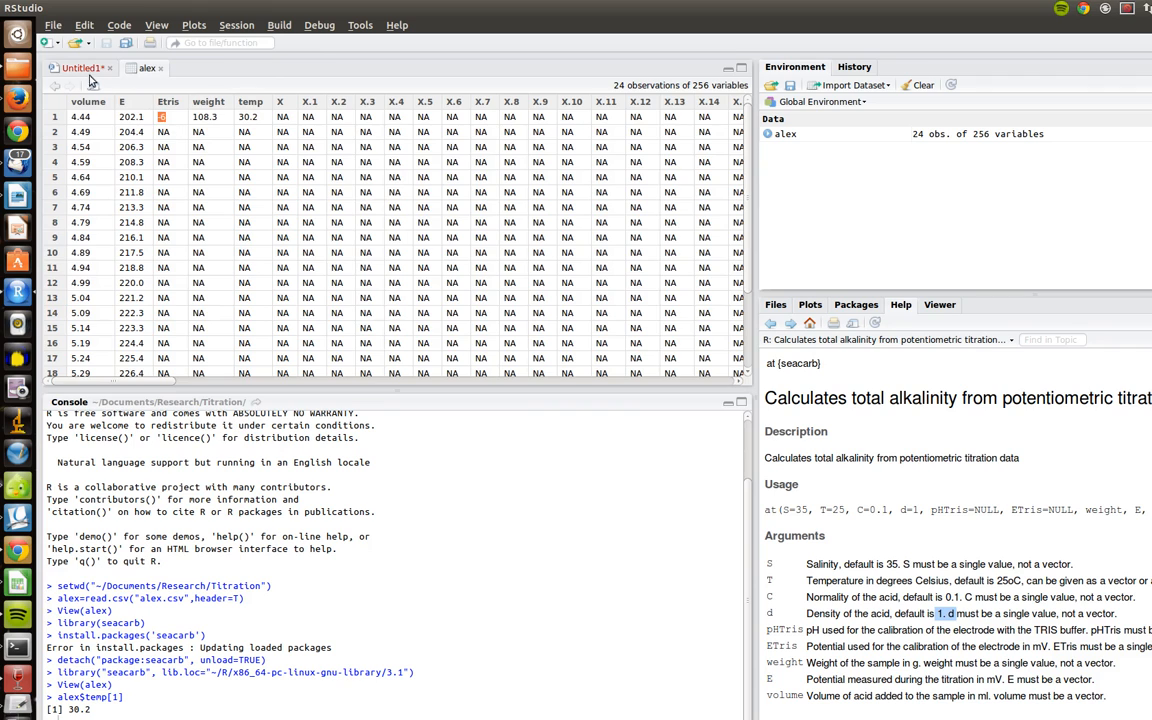
left_click(78, 68)
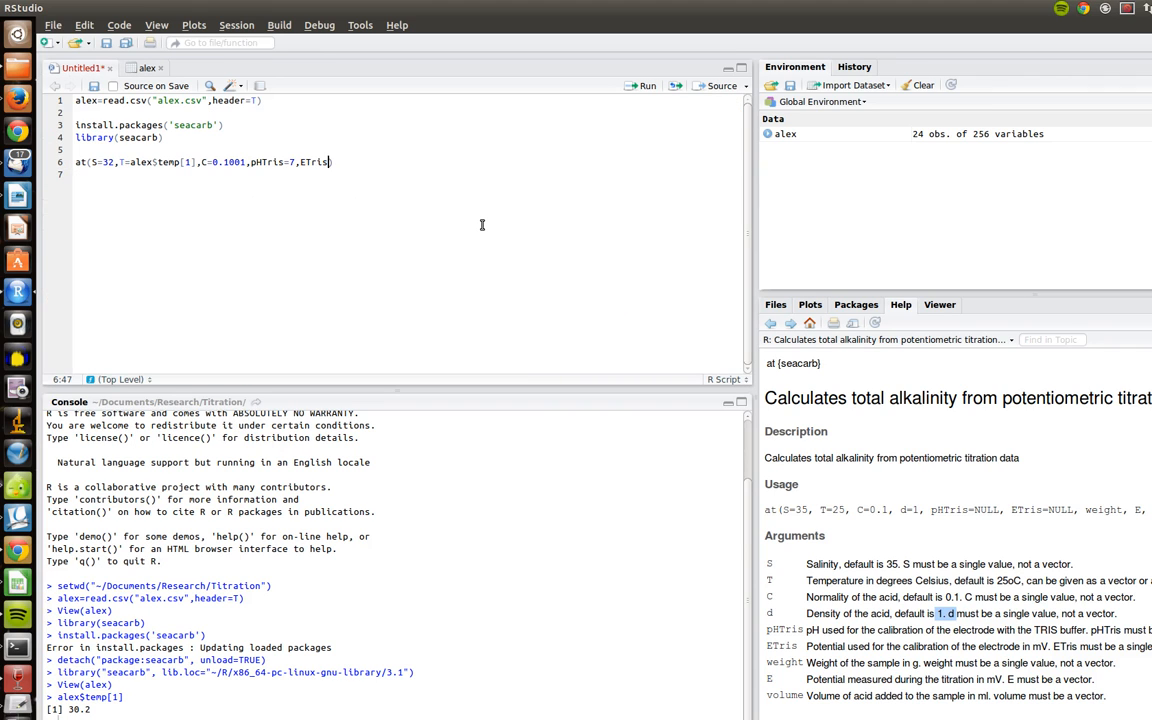
type("alex")
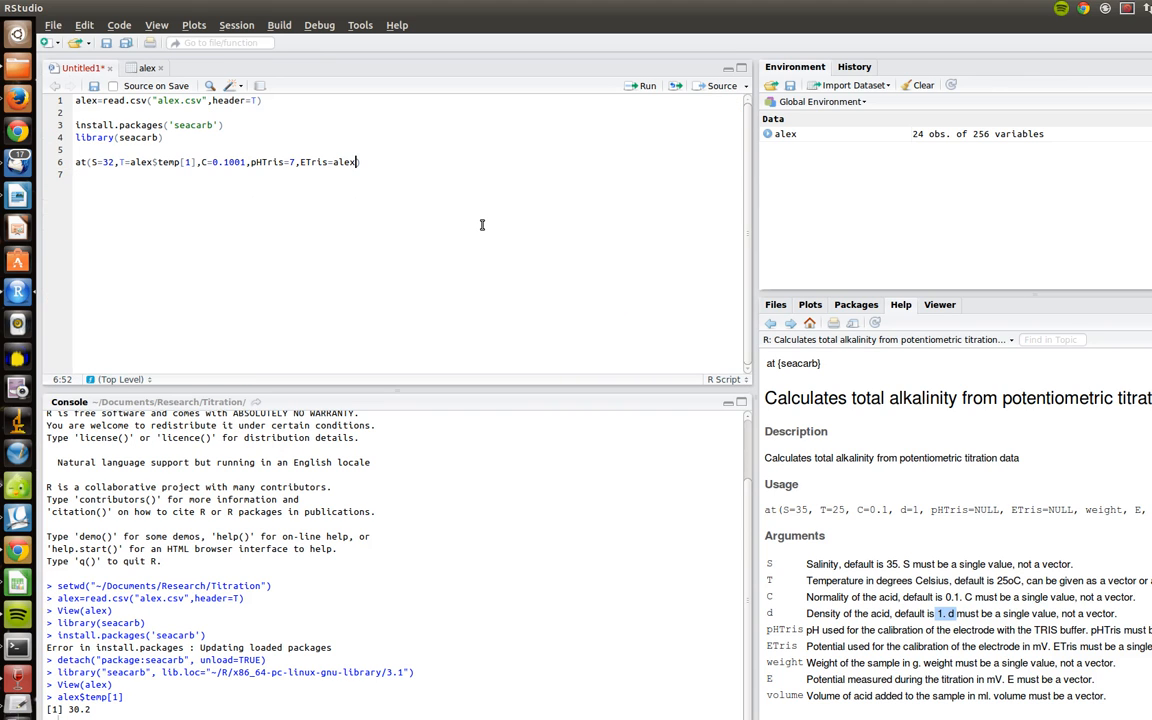
type("$Etris[")
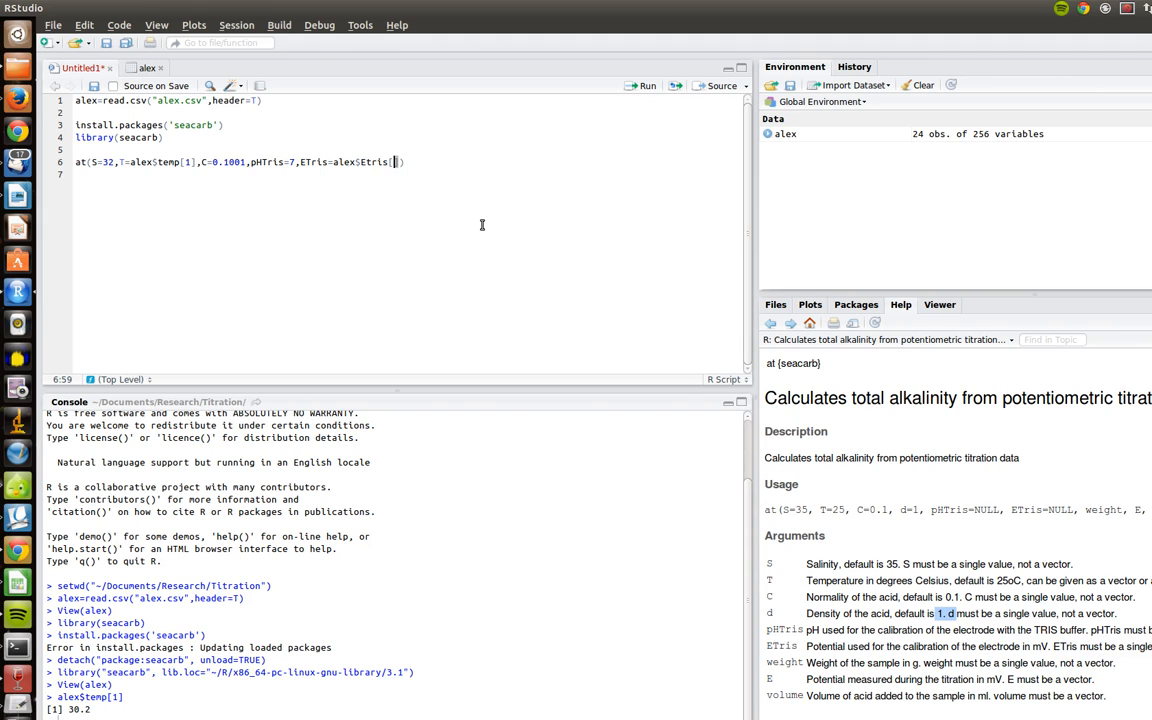
type("1")
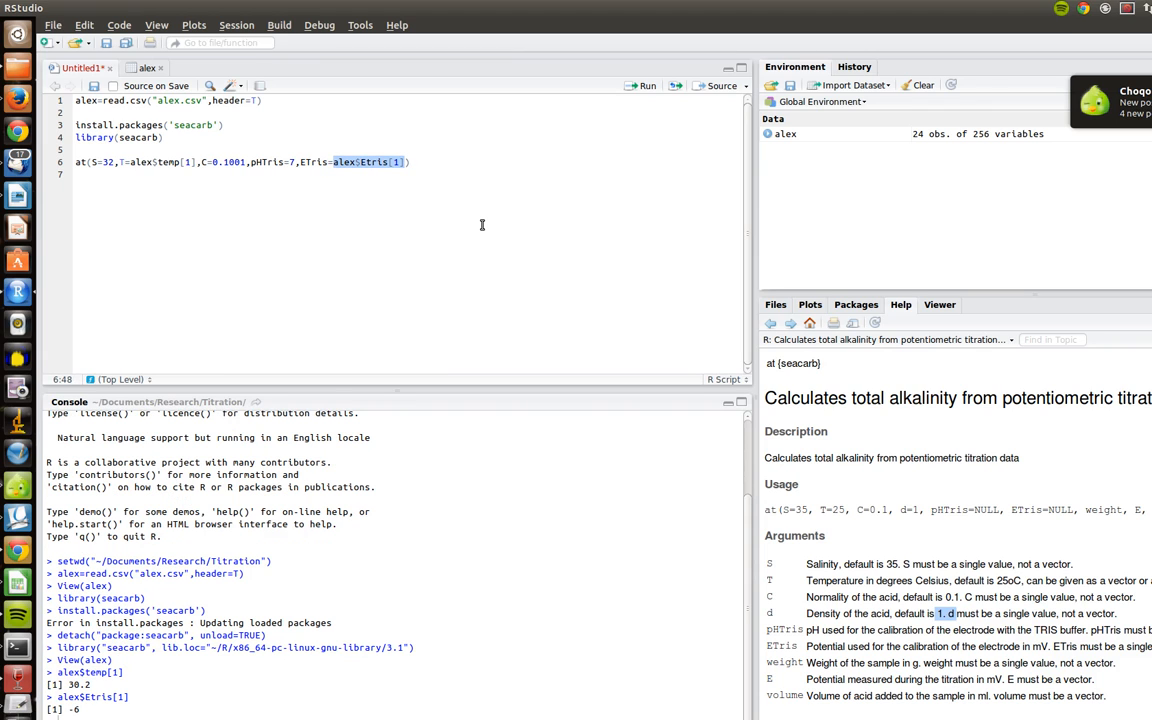
mouse_move(168, 289)
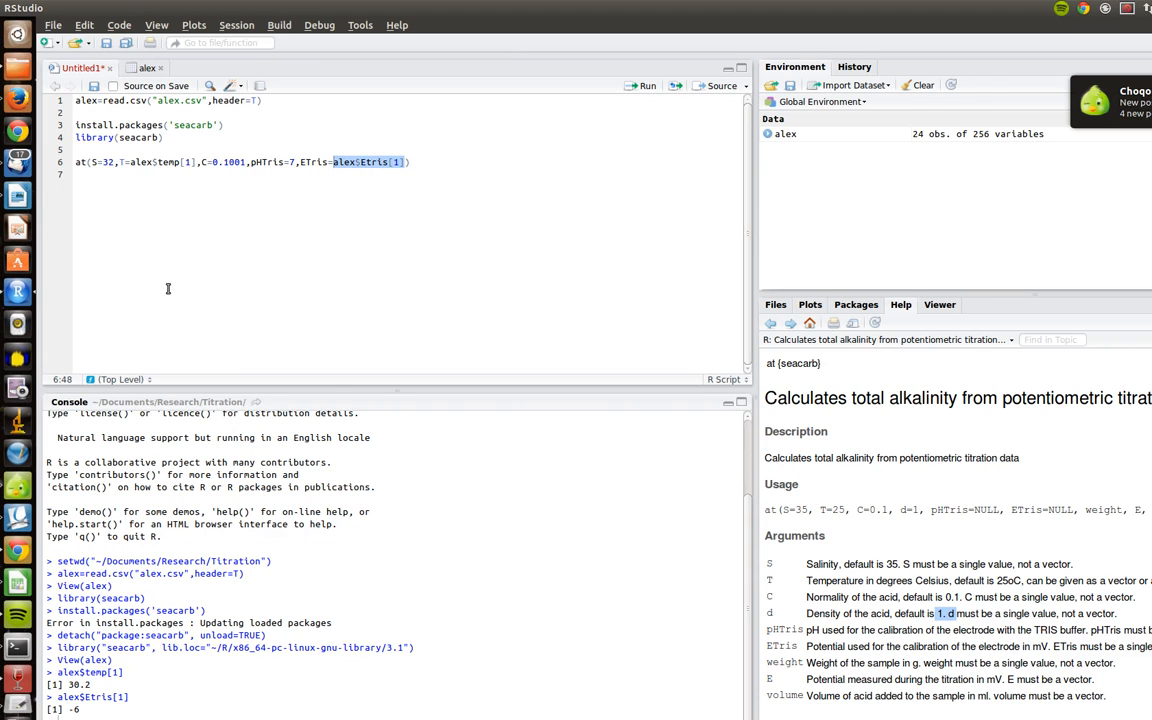
mouse_move(433, 176)
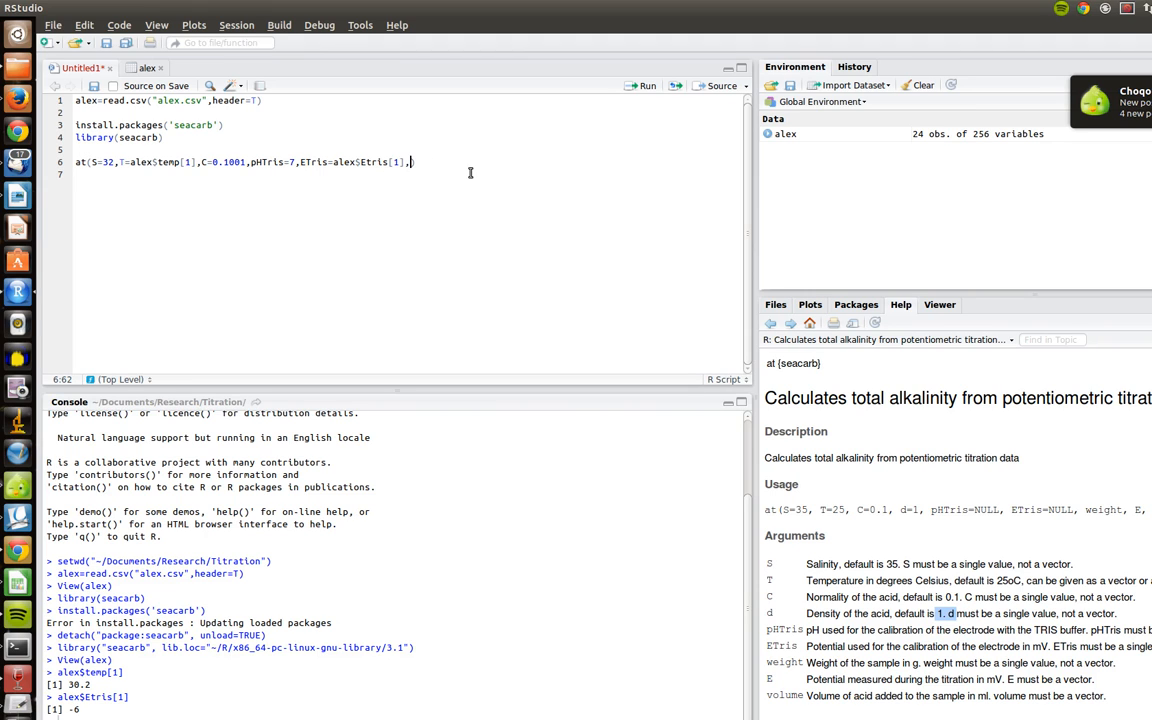
type(",")
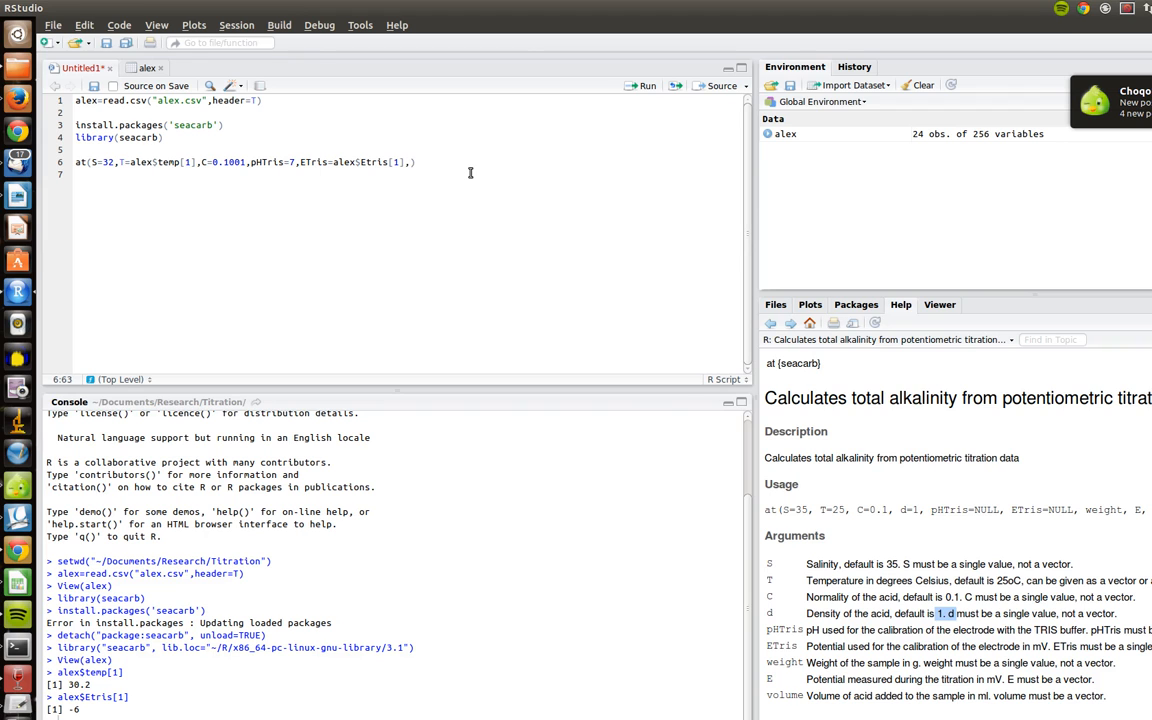
type(",weight=")
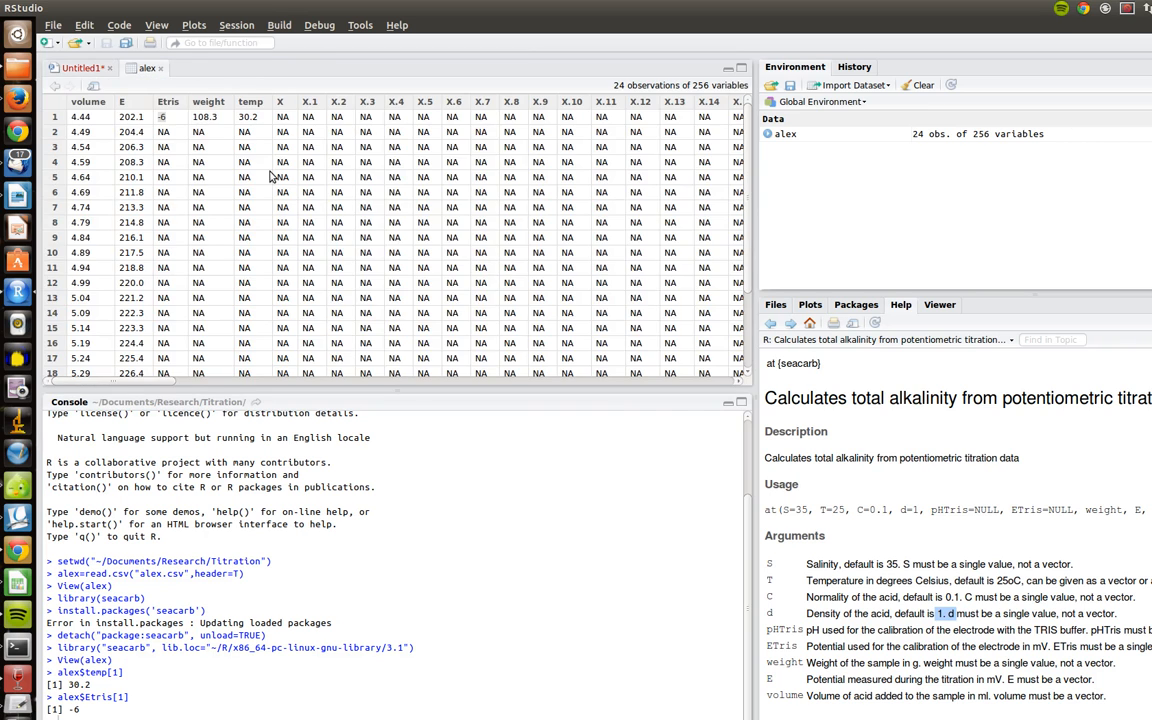
Complete weight=alex$weight[1] in at(), confirming it returns 108.3.
left_click(203, 117)
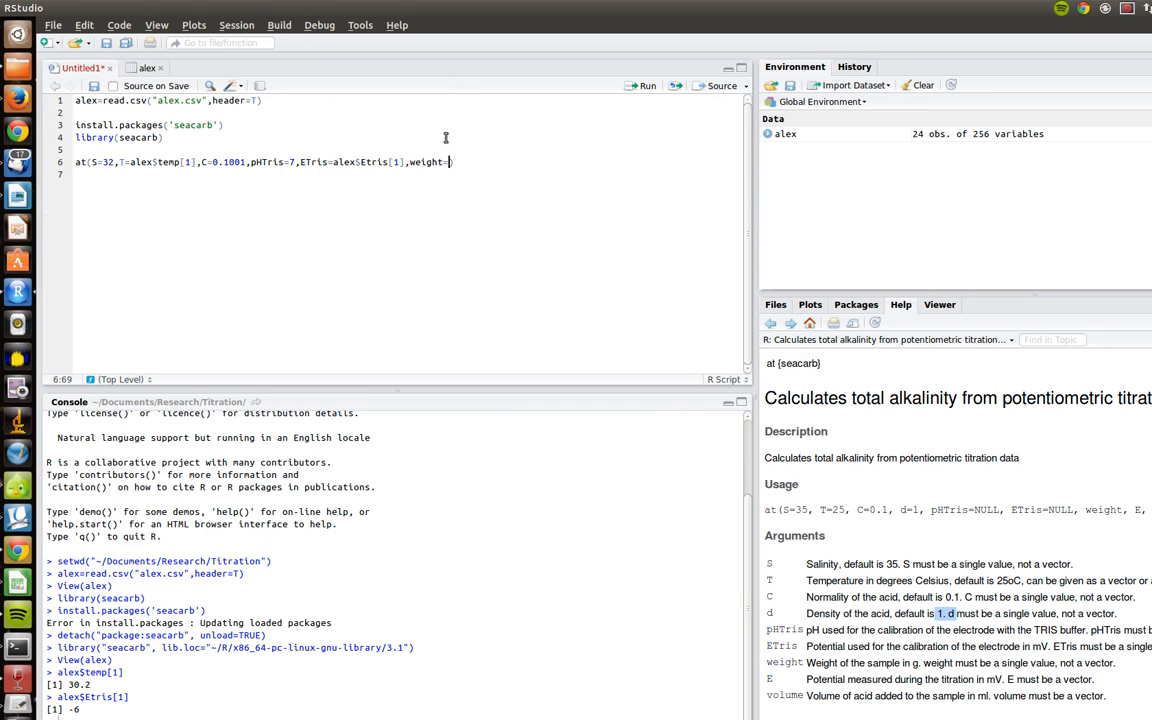
mouse_move(643, 202)
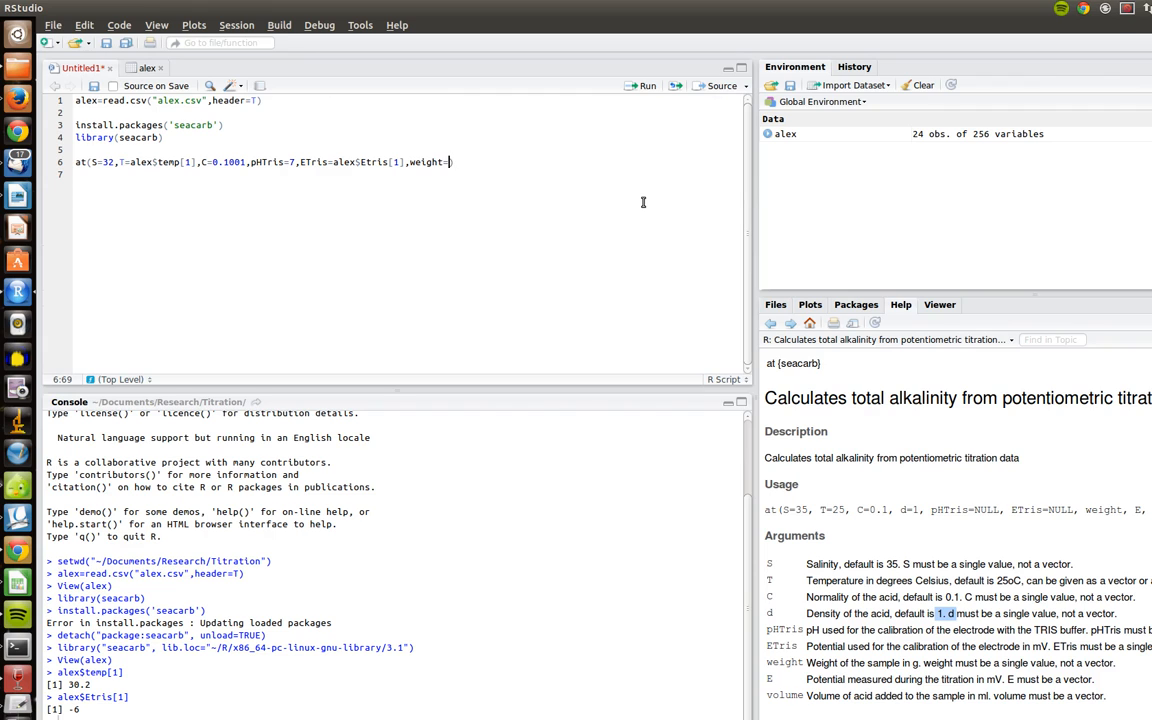
type("alex$weight[")
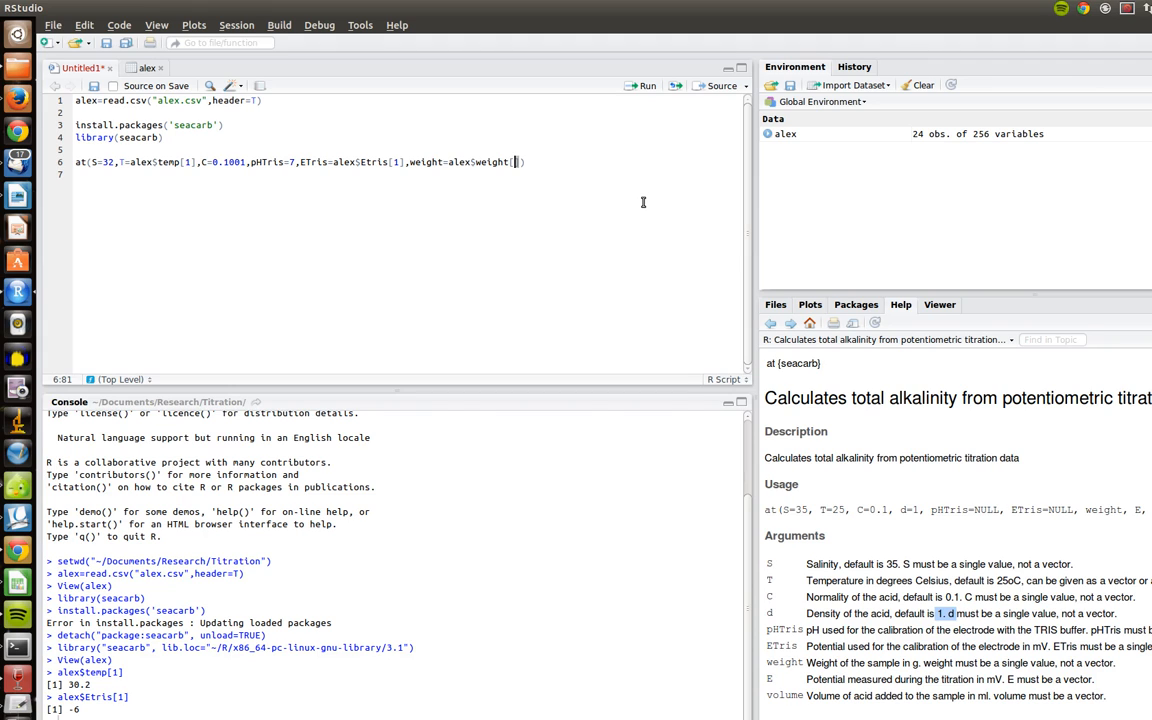
type("1")
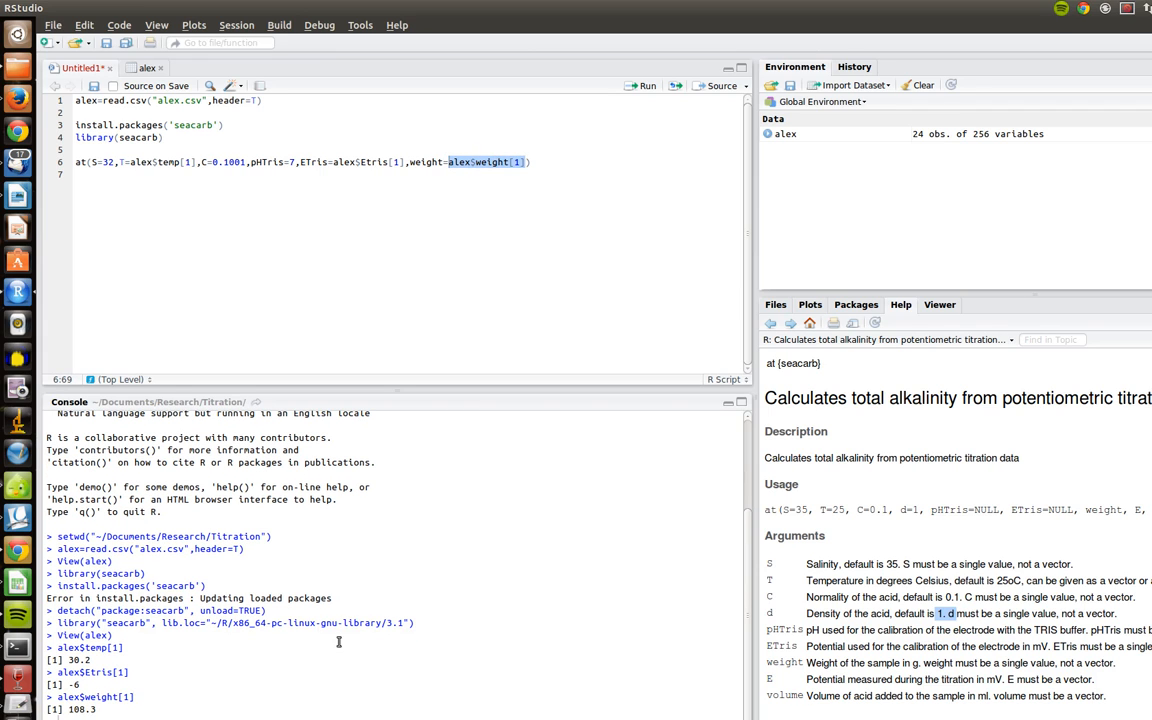
mouse_move(622, 245)
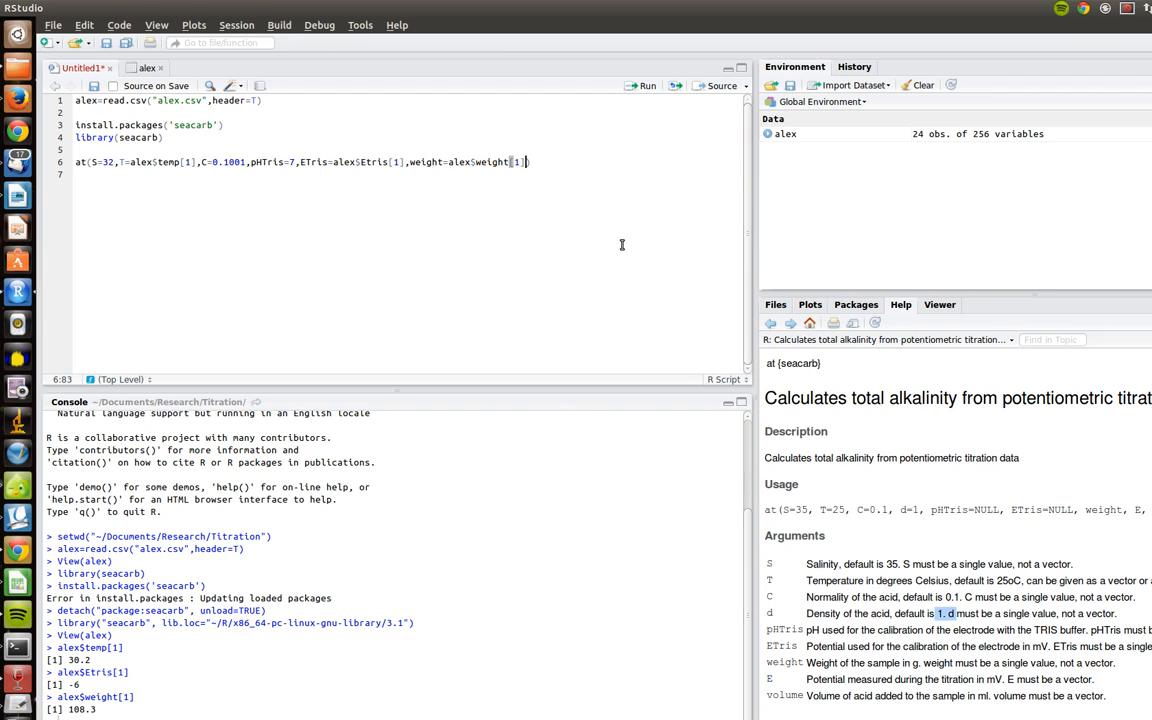
type(",")
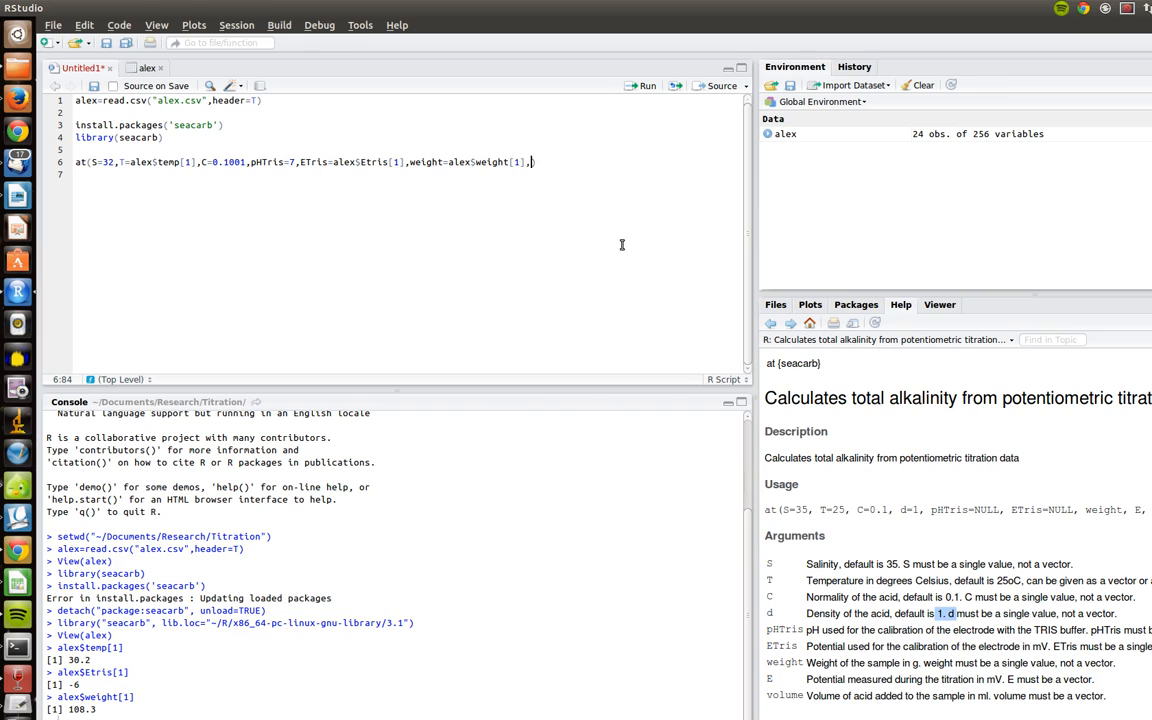
mouse_move(874, 361)
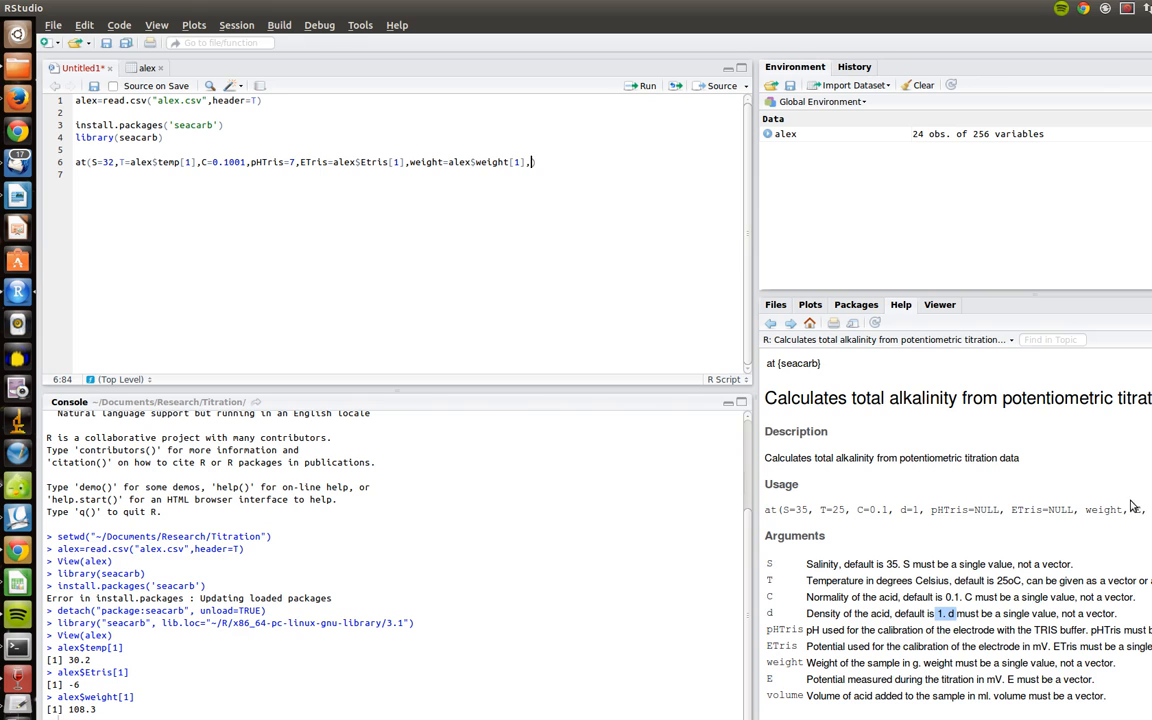
mouse_move(1010, 452)
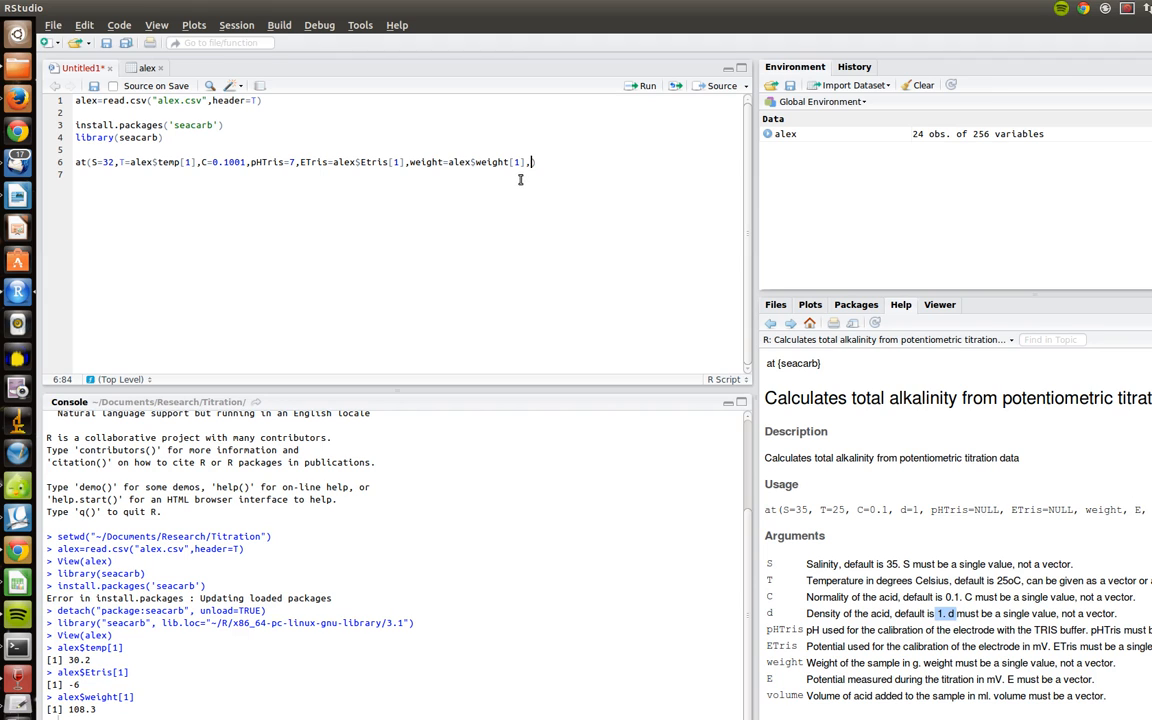
mouse_move(574, 291)
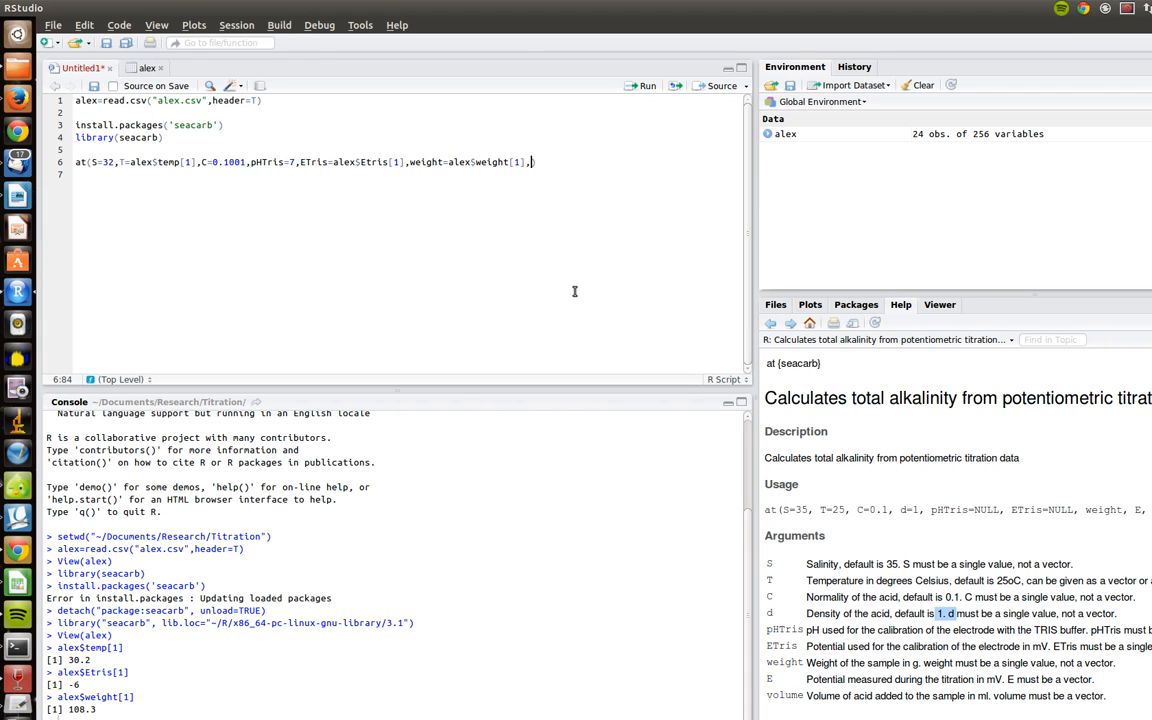
Pass E=alex$E and volume=alex$volume into at(), printing their values in the console.
type("E=")
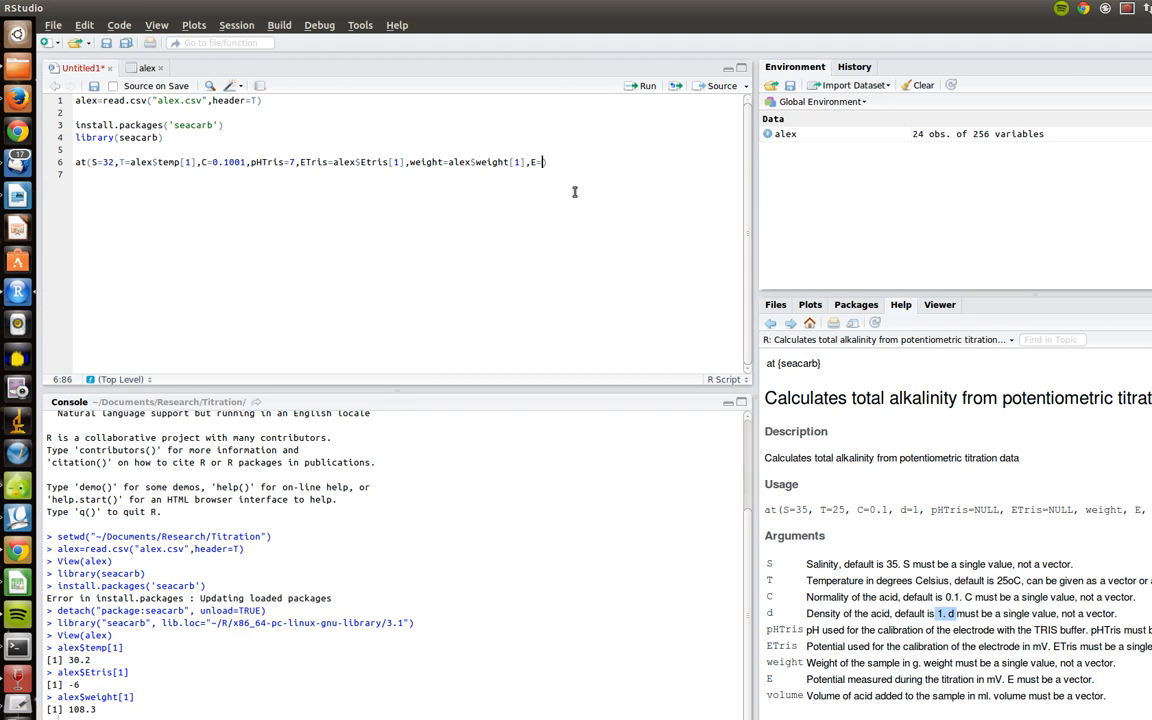
type("alex$E")
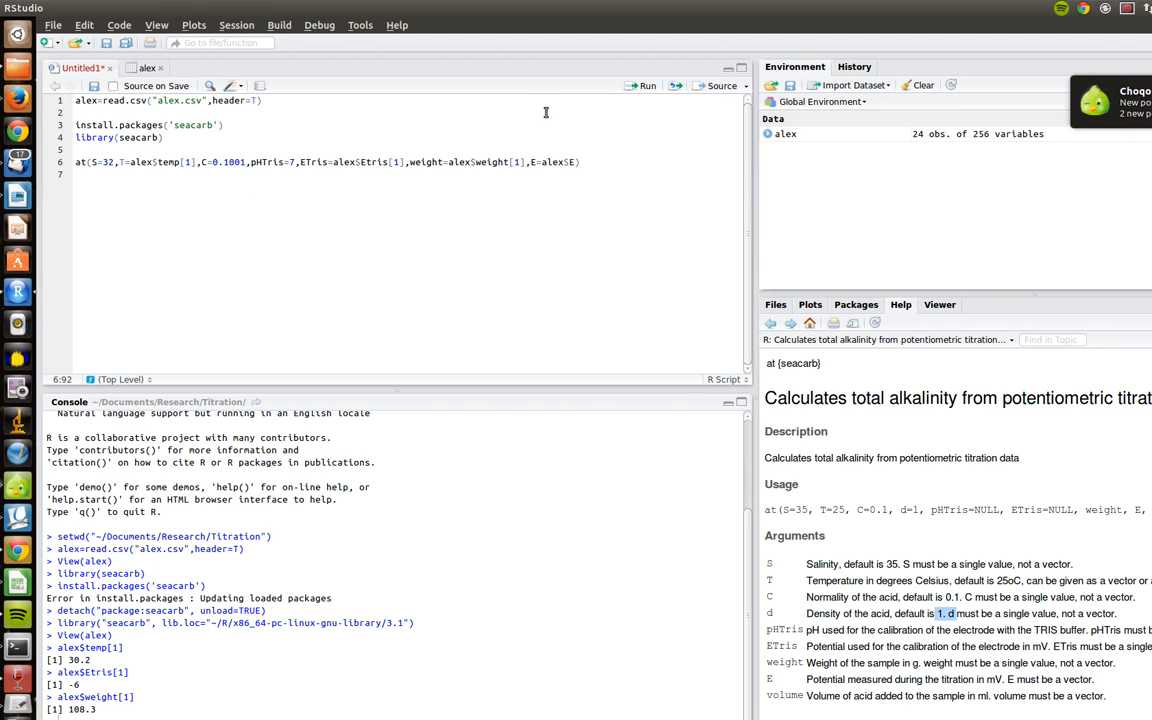
double_click(557, 162)
type(",")
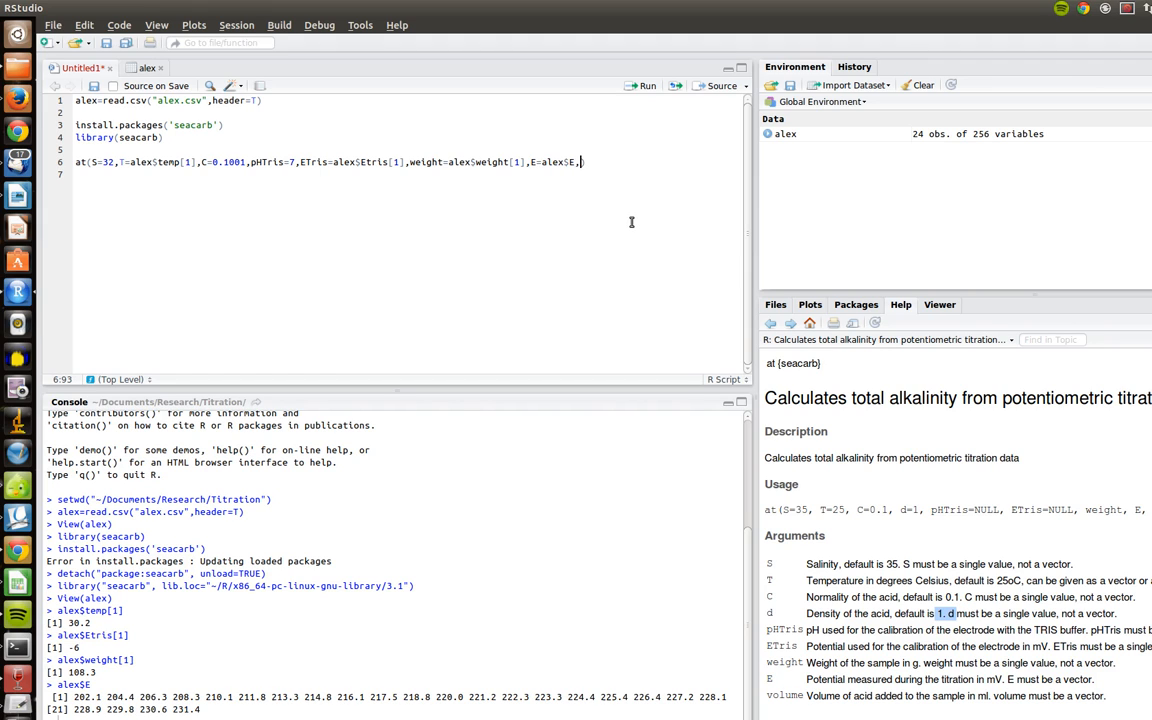
type("volume")
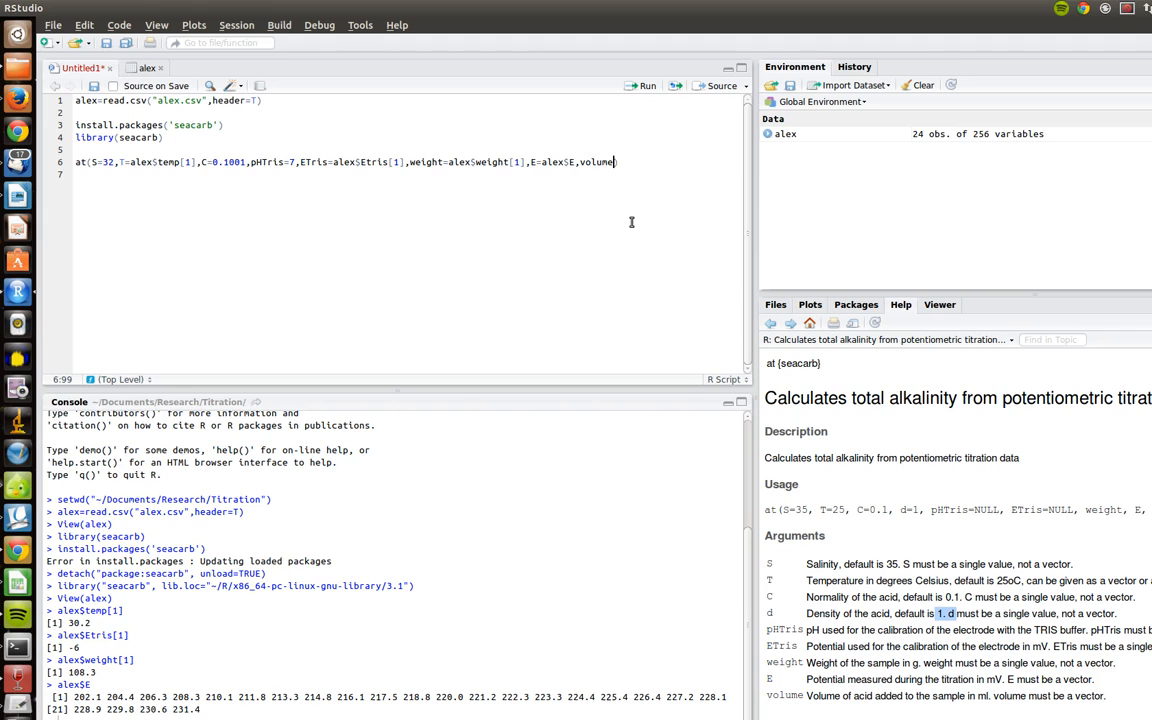
type("=")
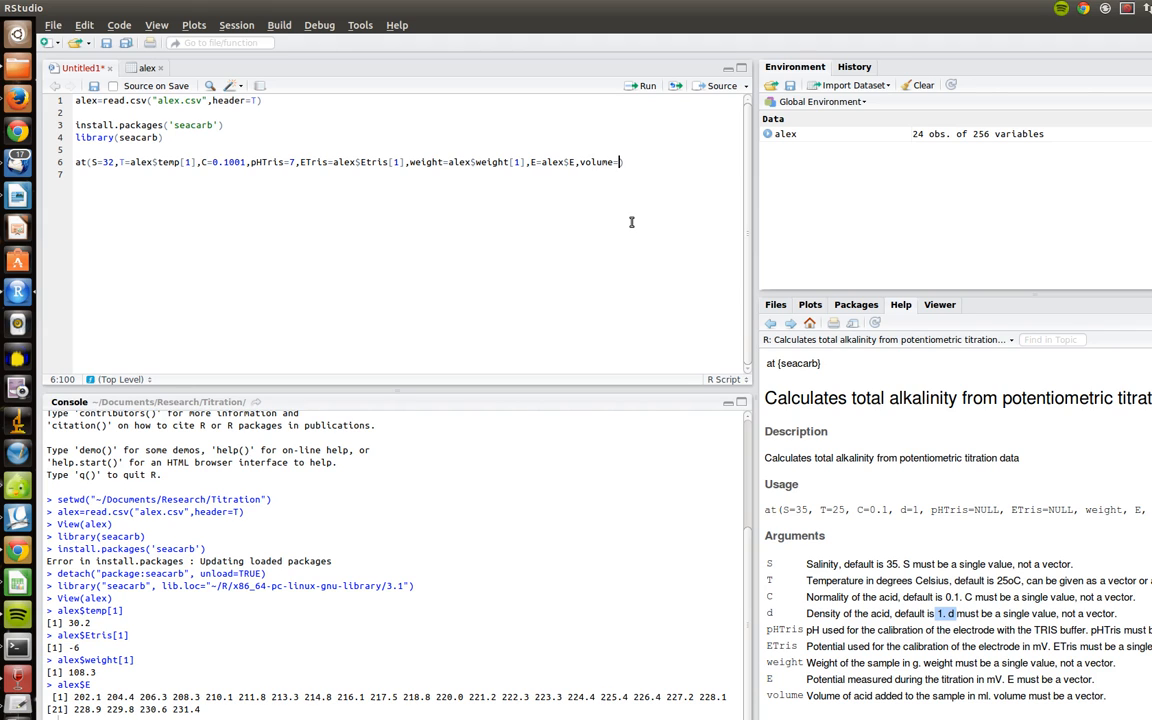
type("alex")
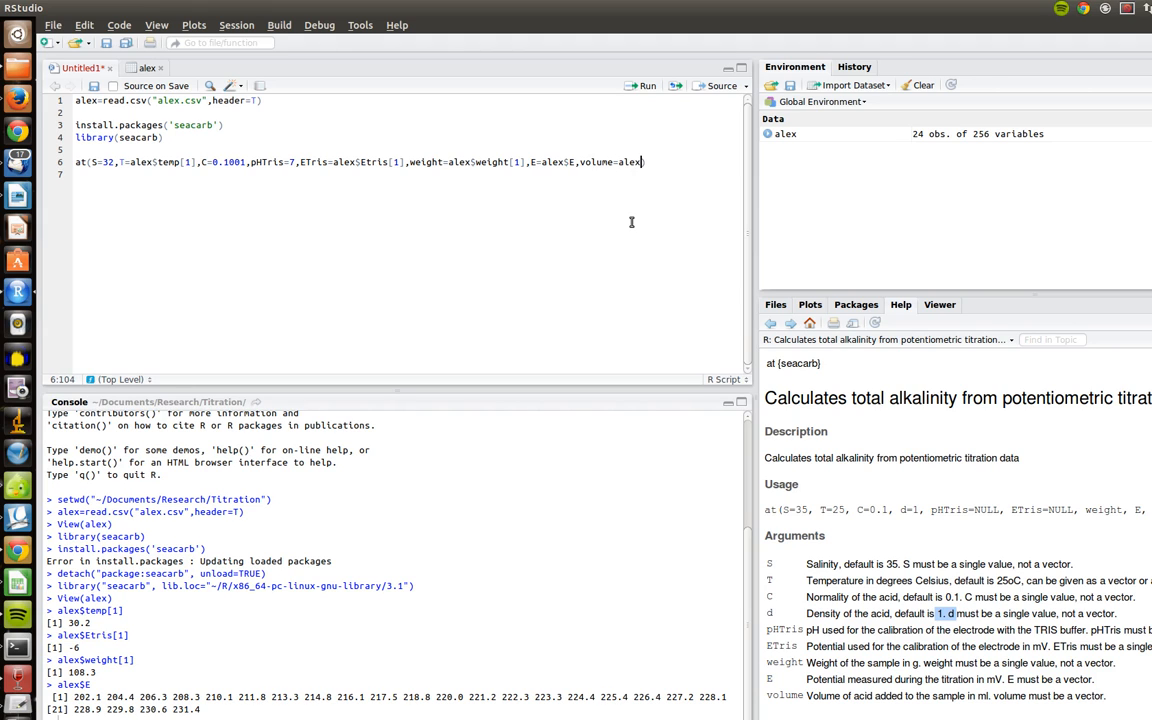
type("volume")
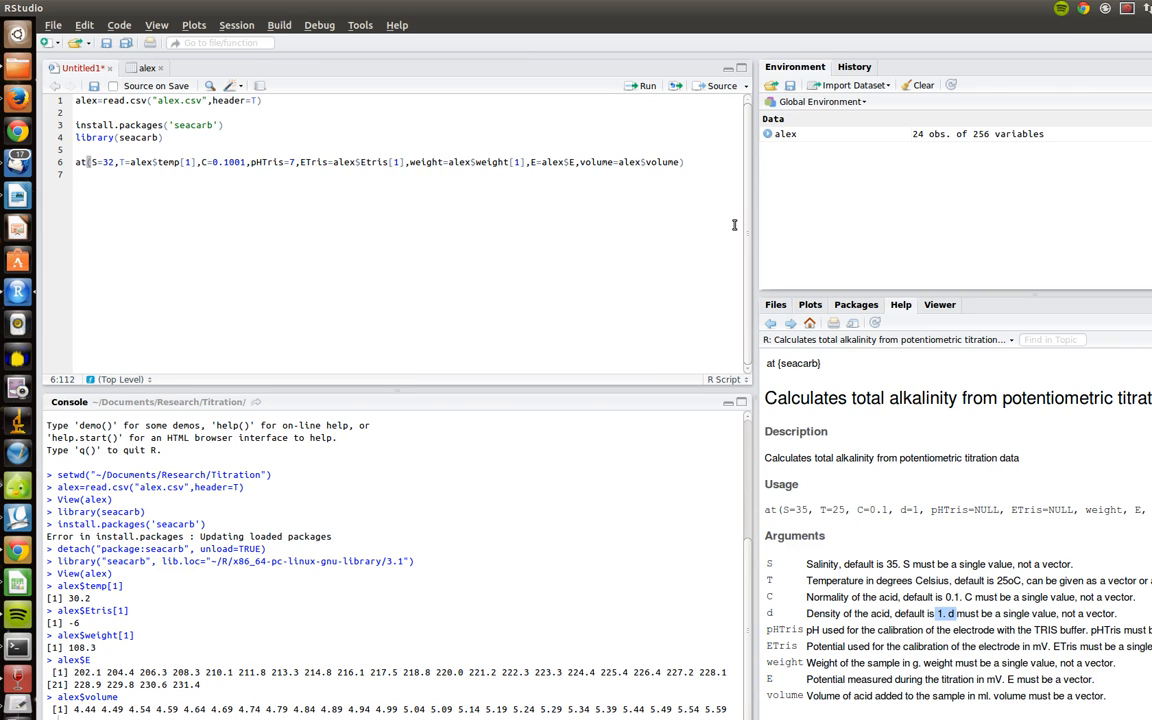
Run the finished at() call, returning total alkalinity 0.00359175209 mol/kg-soln.
left_click(646, 85)
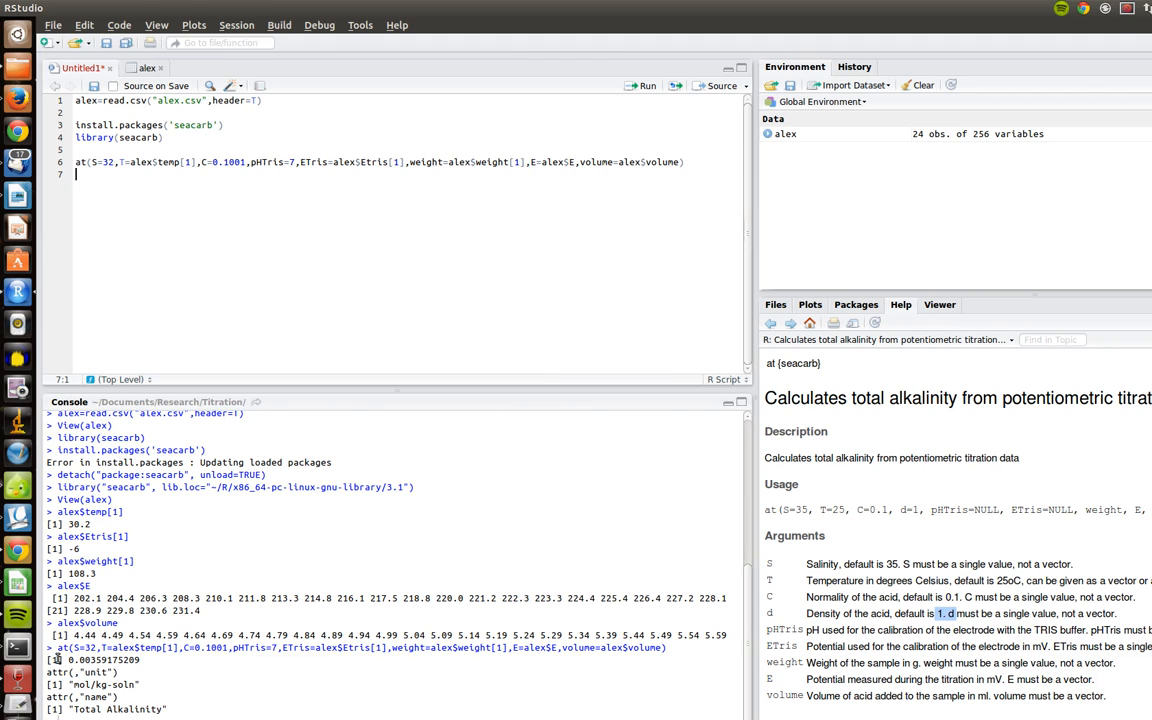
double_click(100, 659)
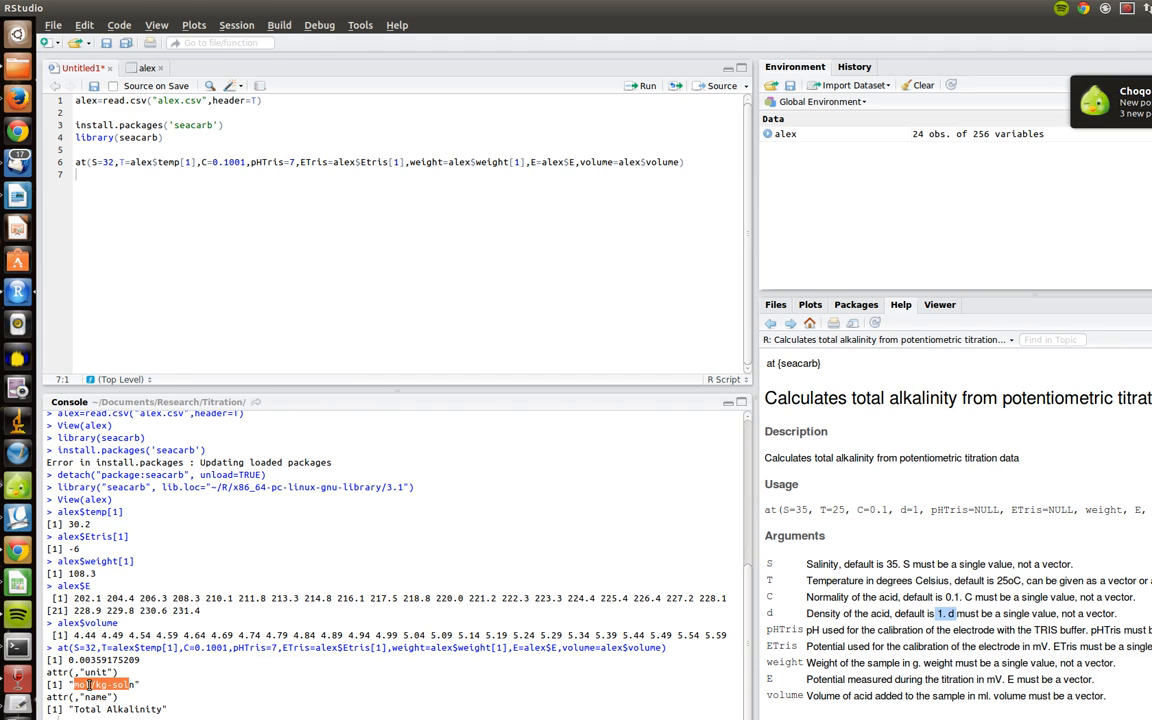
mouse_move(691, 147)
type("[1]*1")
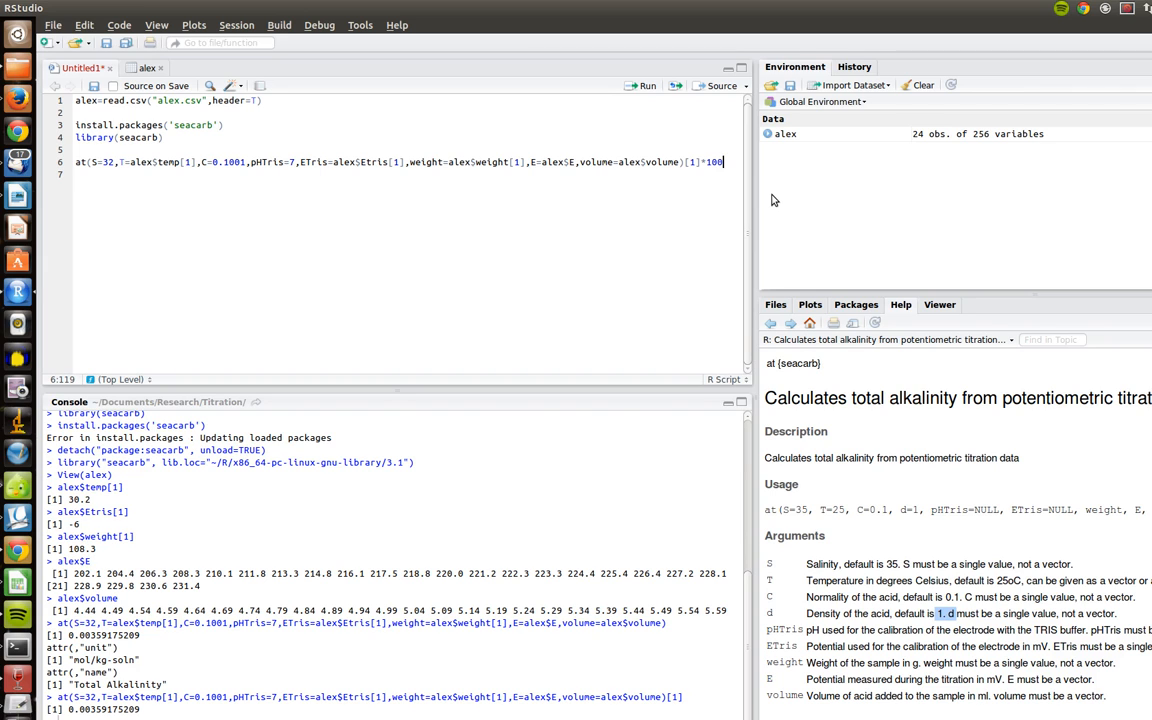
Multiply the first alkalinity value by 1000000, giving 3591.75209 micromoles per kg.
type("0000")
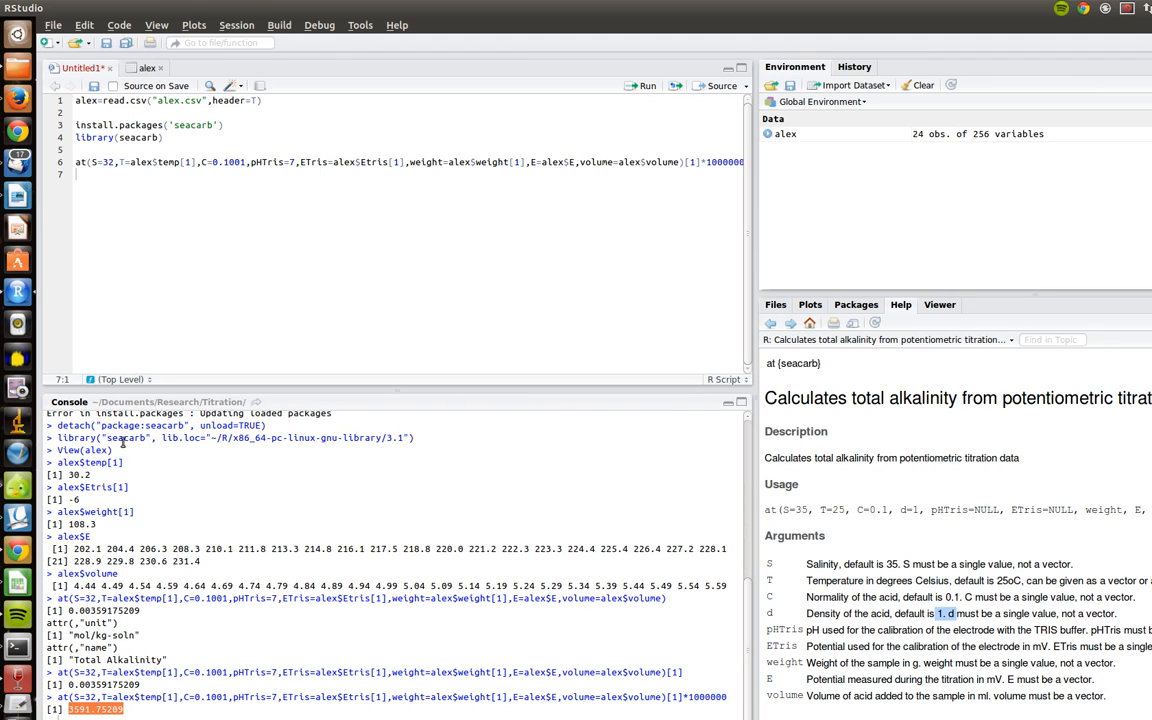
left_click(598, 162)
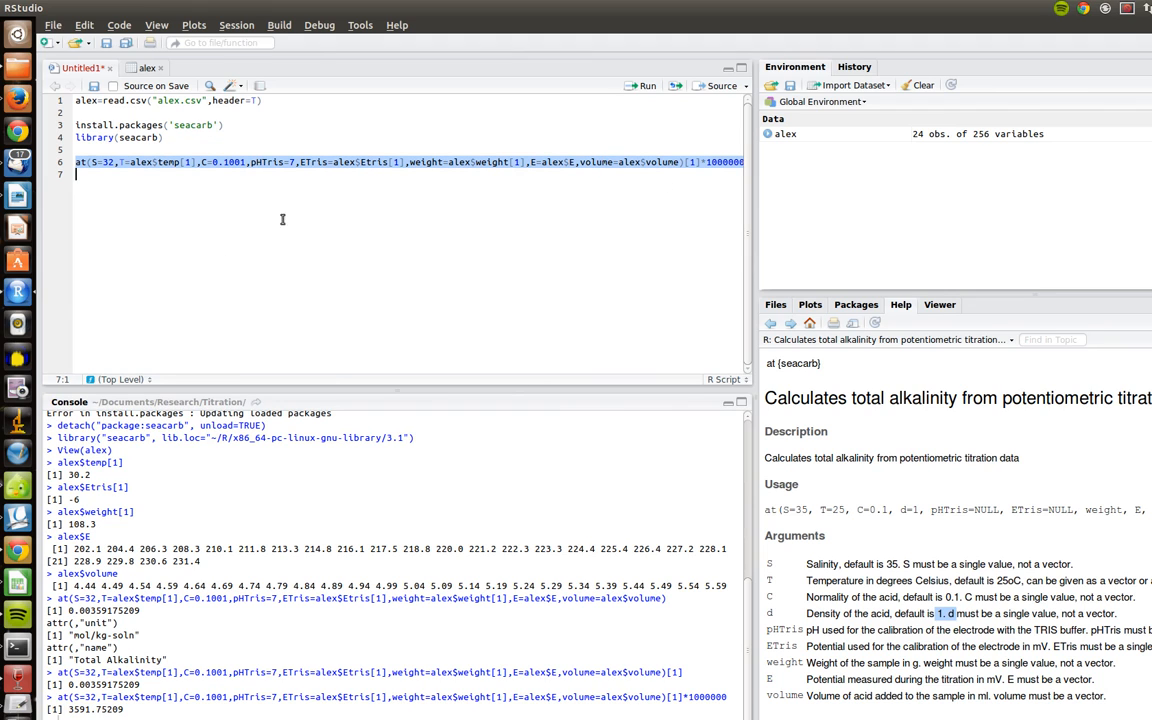
mouse_move(333, 367)
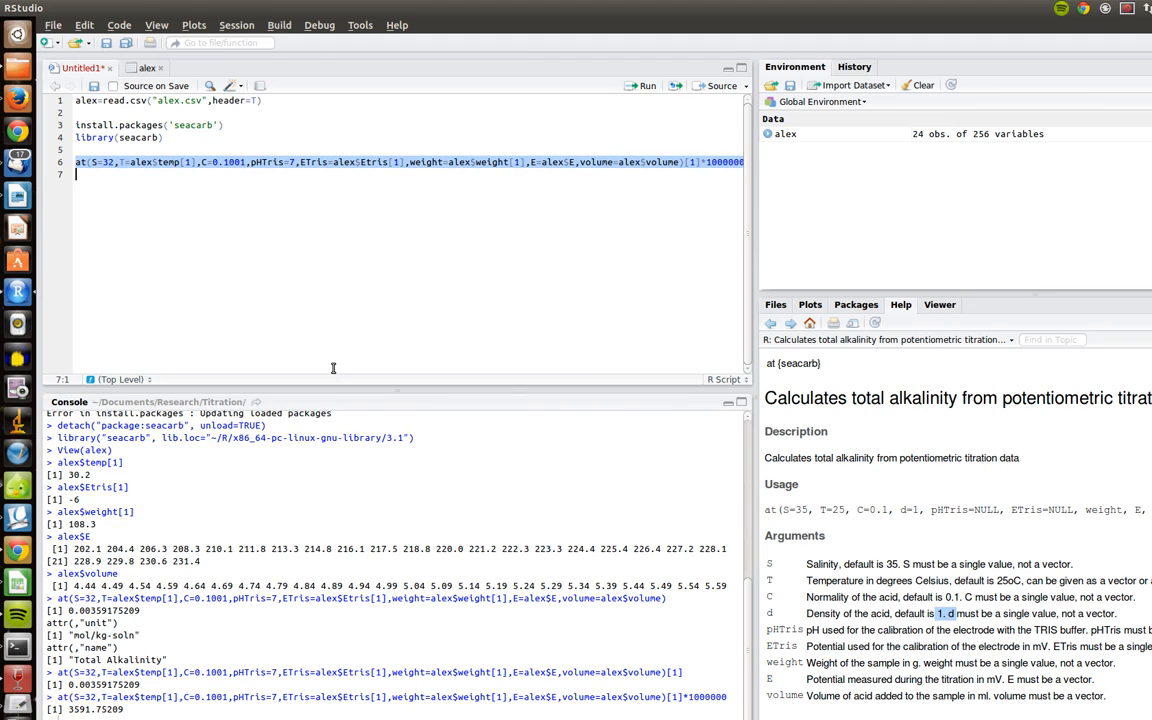
mouse_move(613, 500)
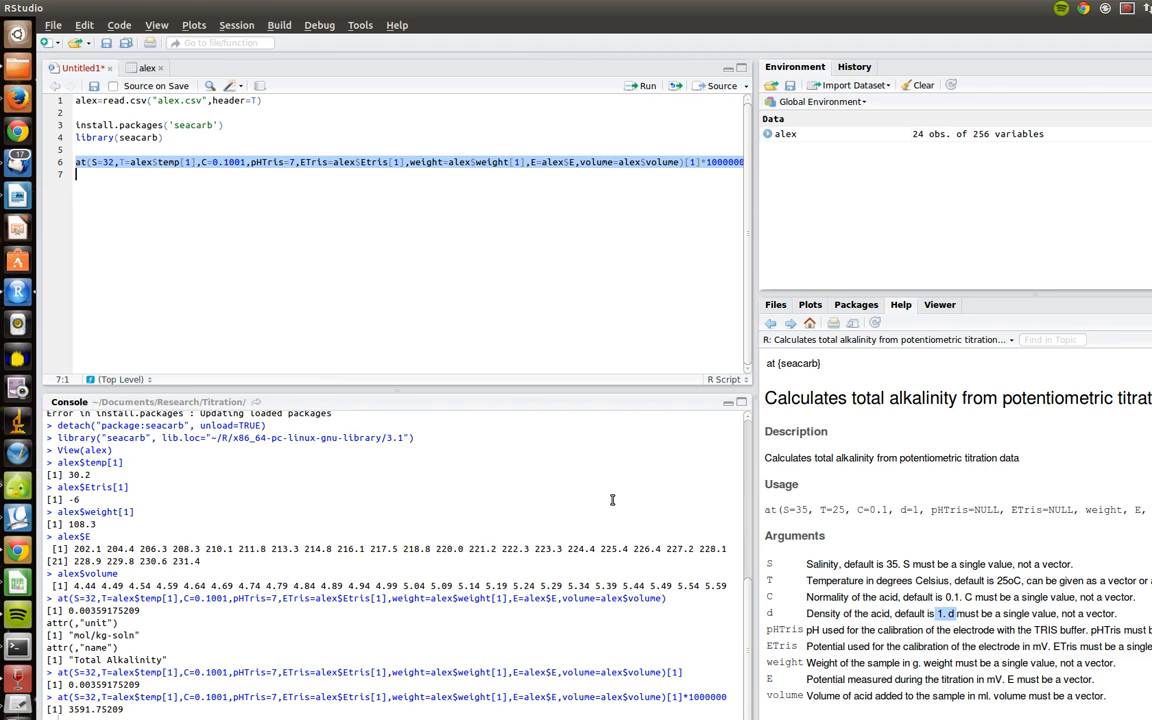